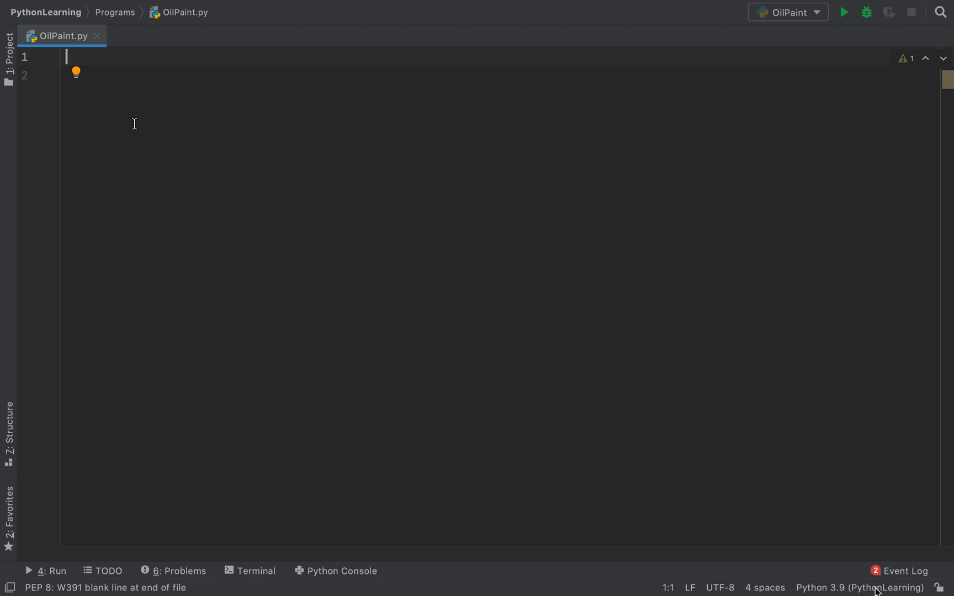
- Add the line 'from wand.image import Image' at the top of OilPaint.py
{"action": "type", "text": "from w"}
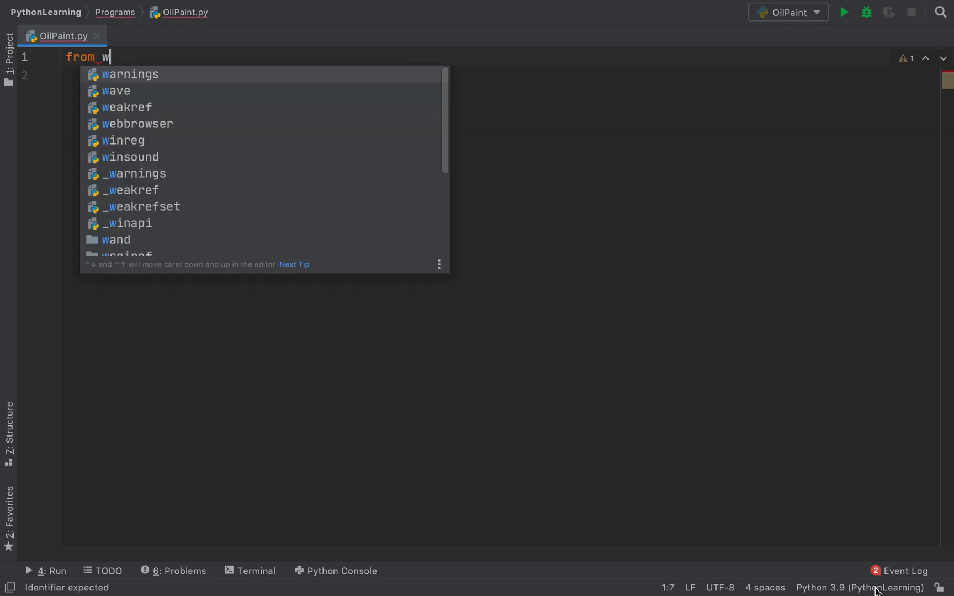
{"action": "type", "text": "and.image import"}
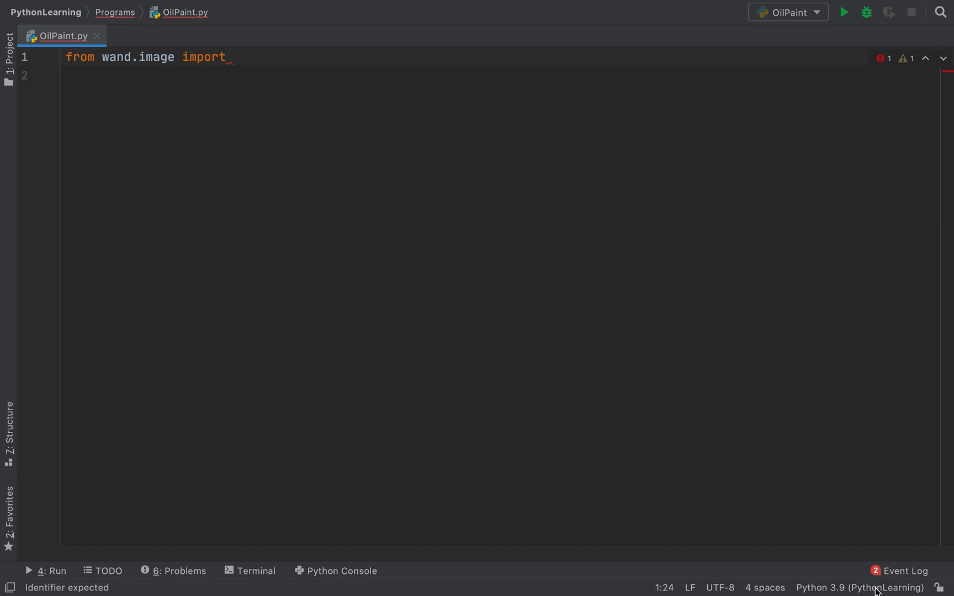
{"action": "type", "text": "Ima"}
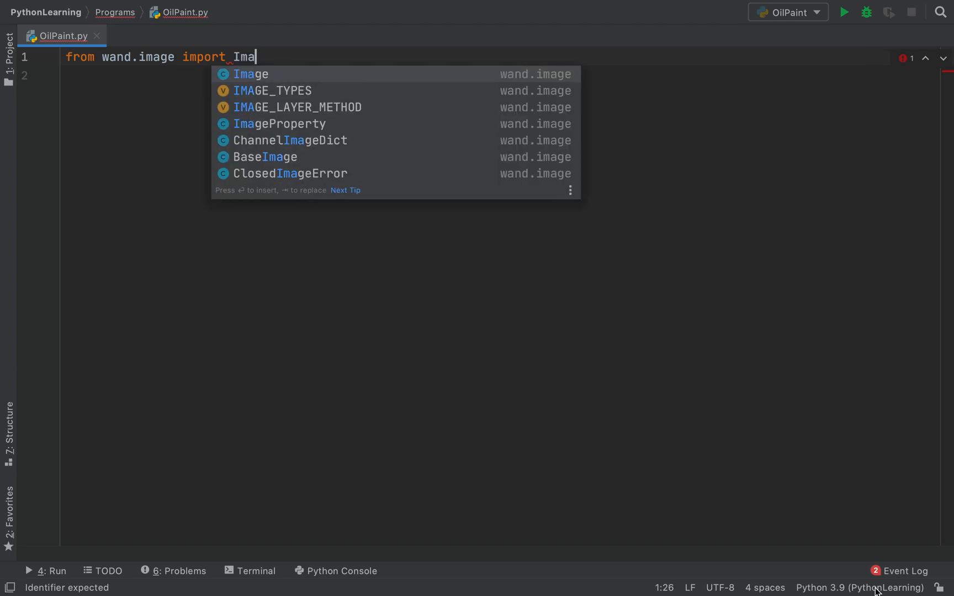
{"action": "key", "text": "enter"}
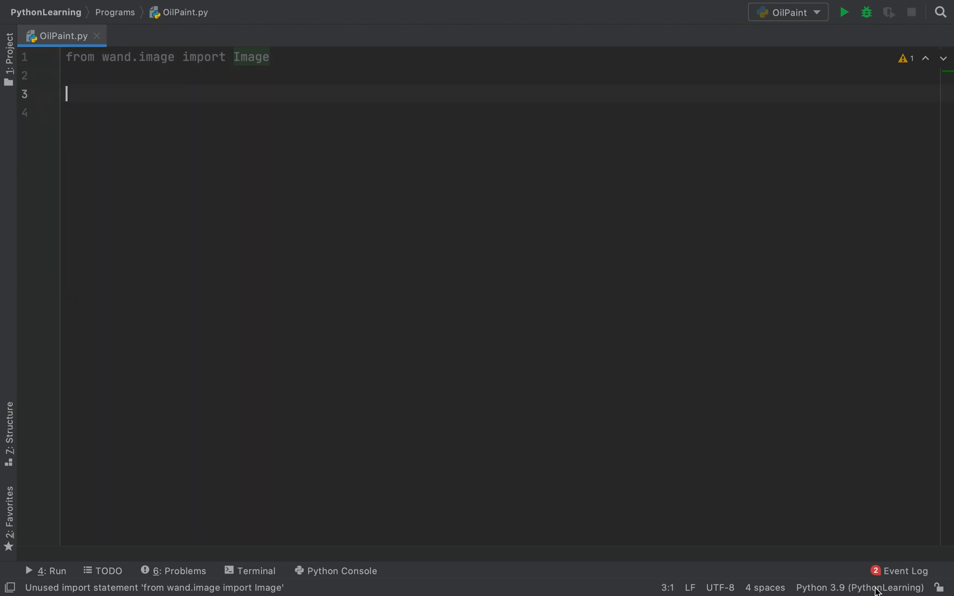
- Write the 'with Image(filename='') as image:' statement with an empty filename
{"action": "type", "text": "with"}
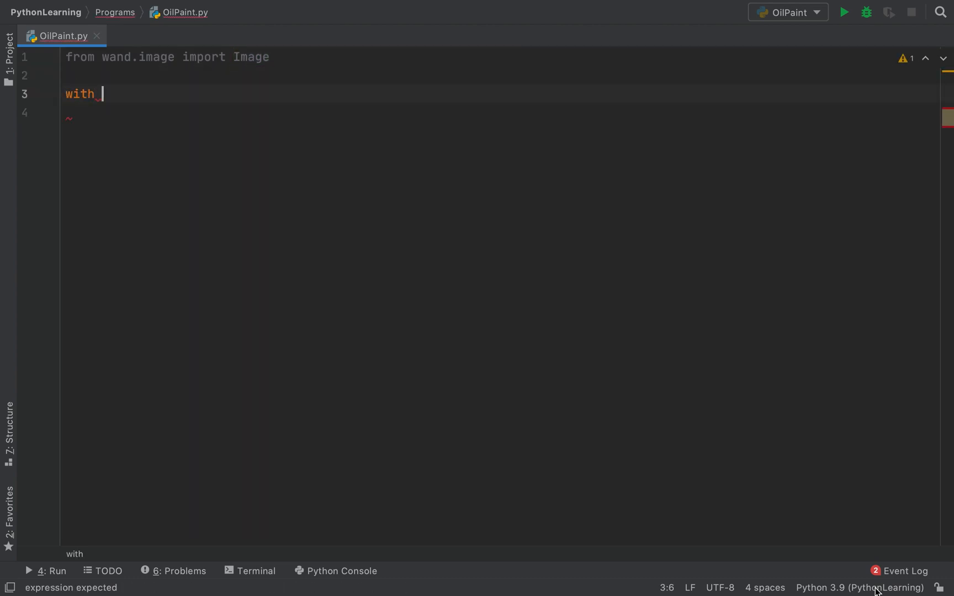
{"action": "type", "text": "Ia"}
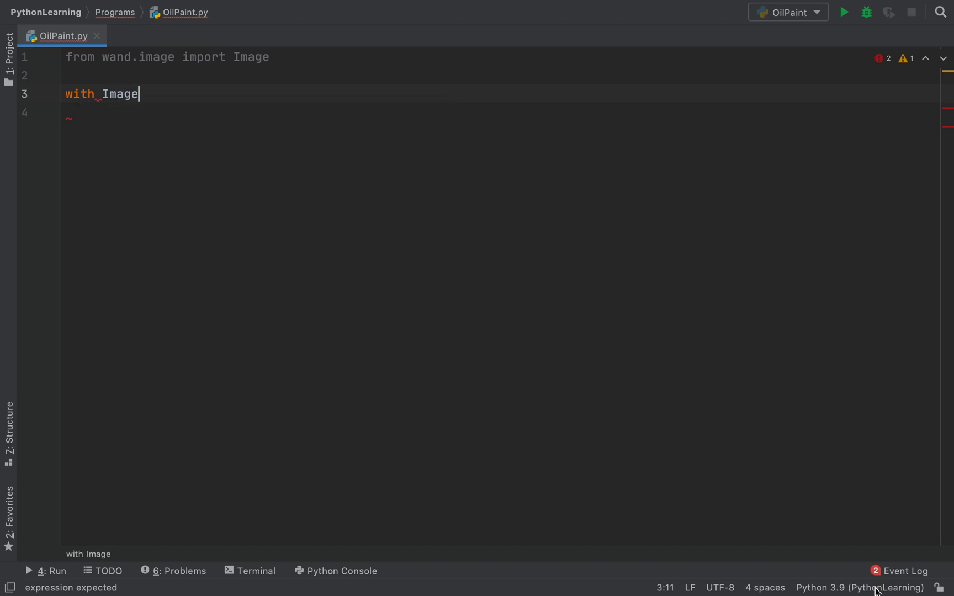
{"action": "type", "text": "(f"}
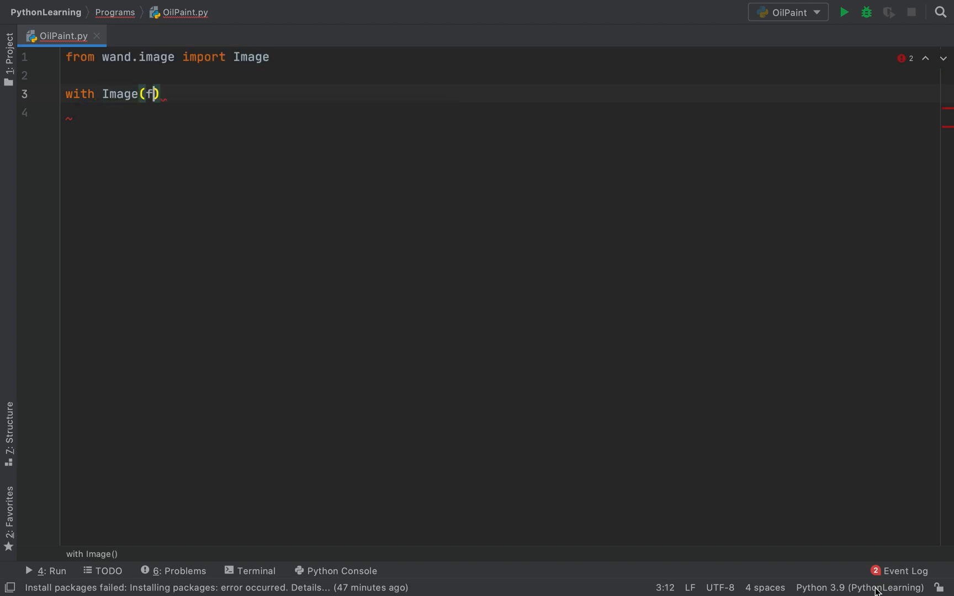
{"action": "type", "text": "filename="}
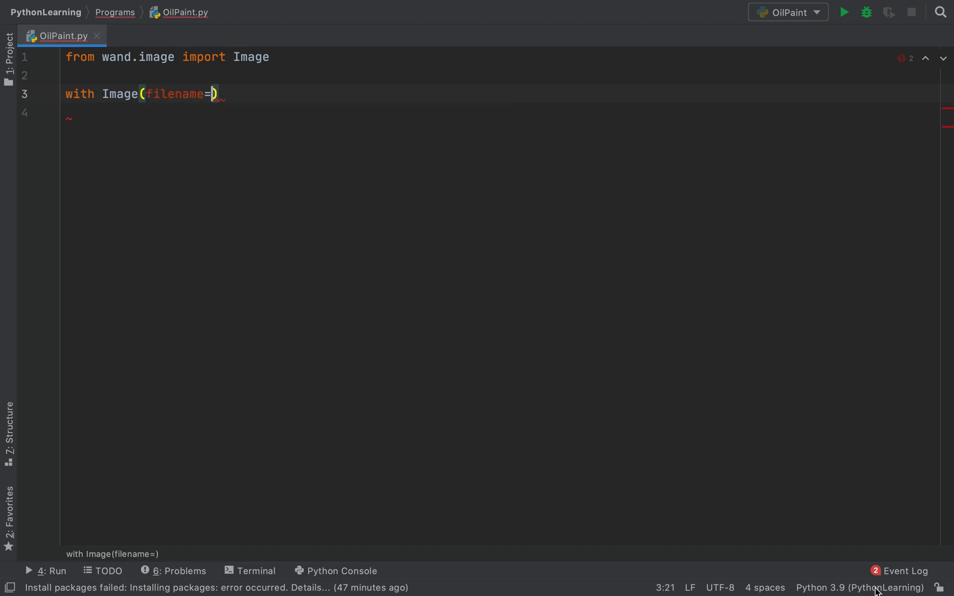
{"action": "type", "text": "''"}
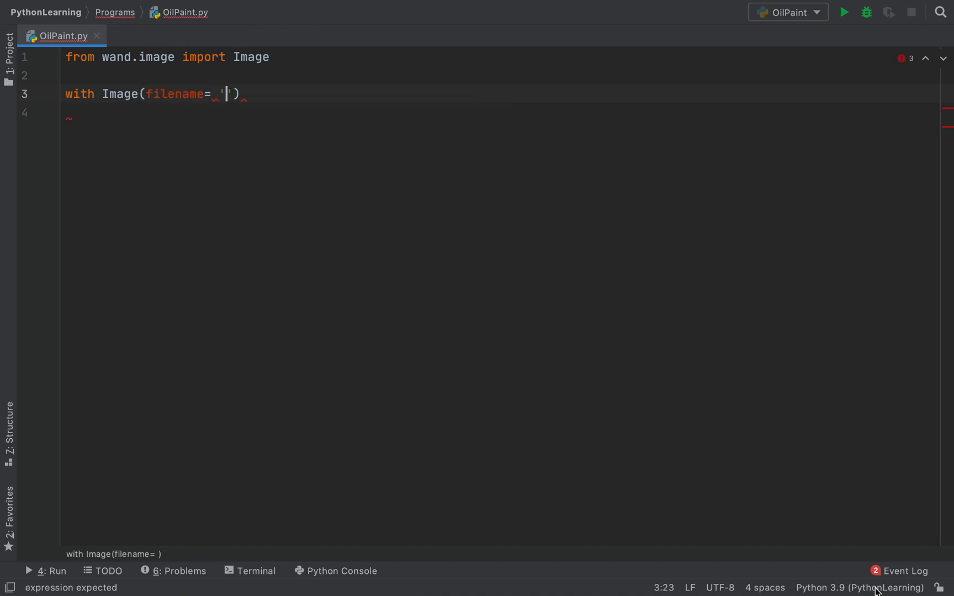
{"action": "type", "text": "'"}
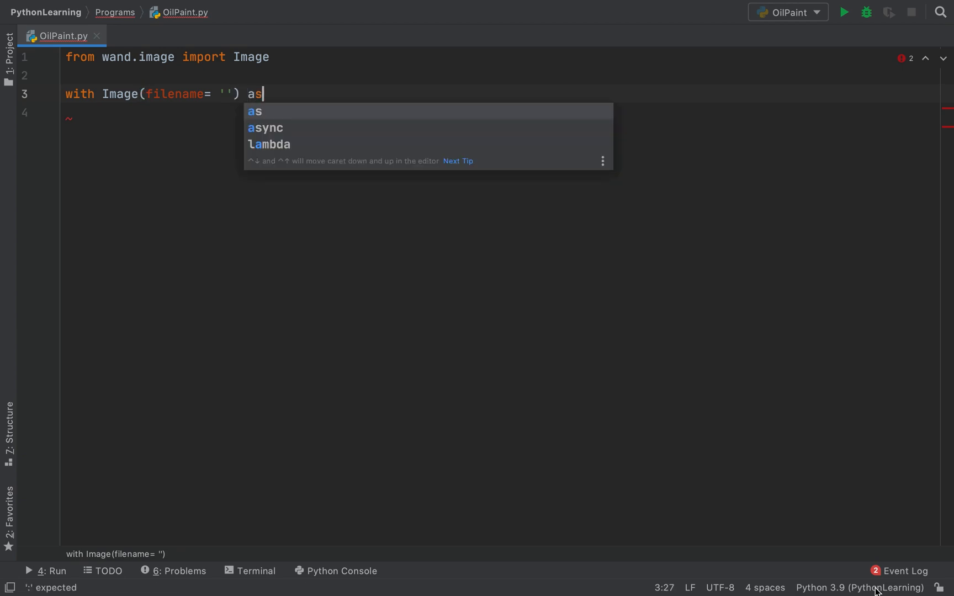
{"action": "type", "text": "iamge"}
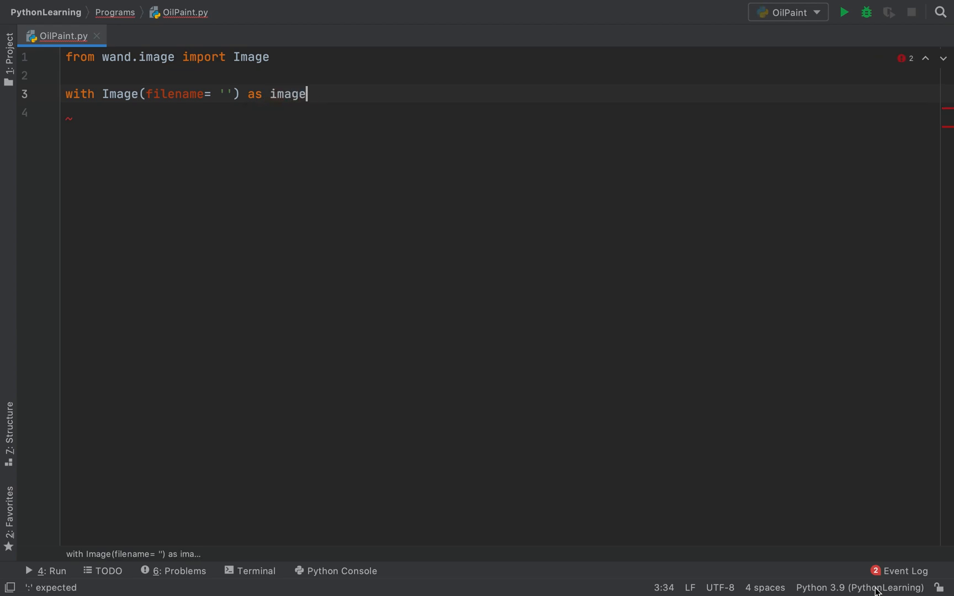
{"action": "type", "text": ":"}
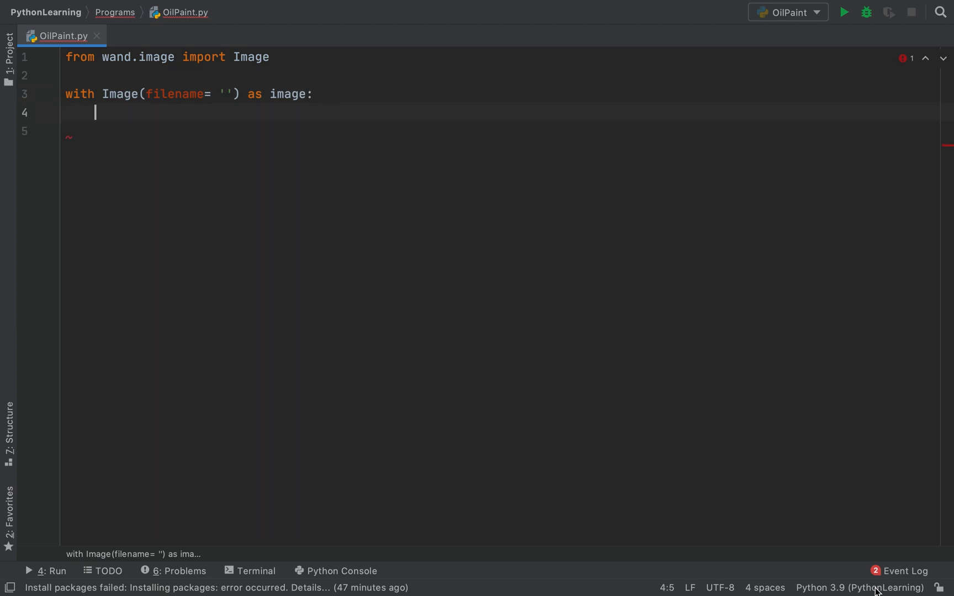
- Nest a 'with image.clone() as sketch:' block inside the image block
{"action": "type", "text": "with"}
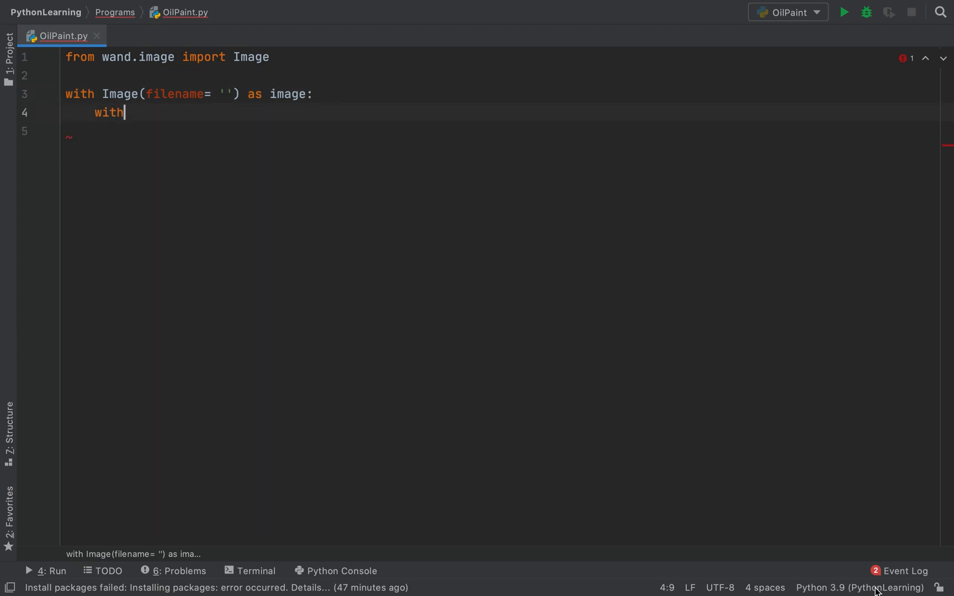
{"action": "type", "text": "_imag"}
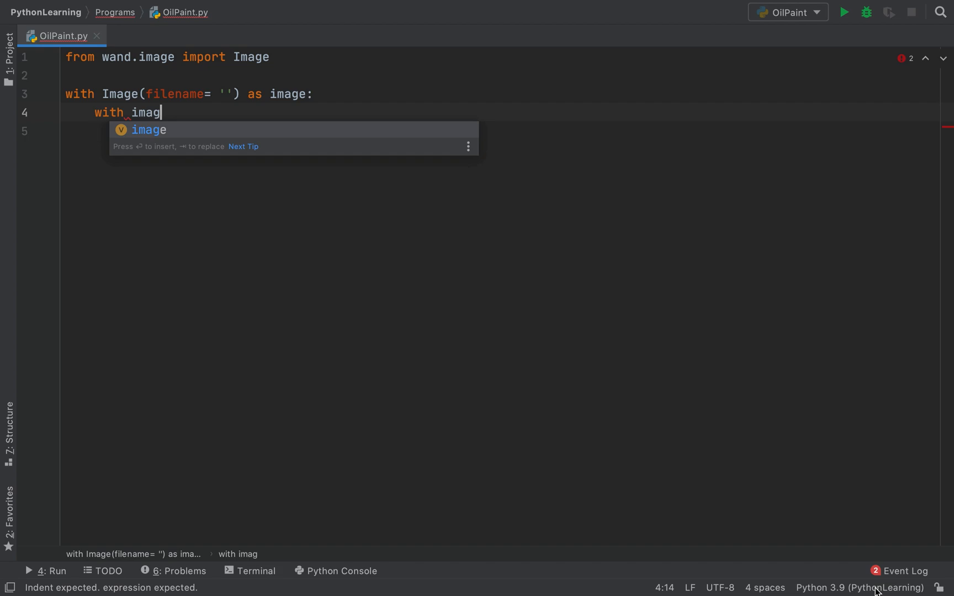
{"action": "type", "text": "e.ck"}
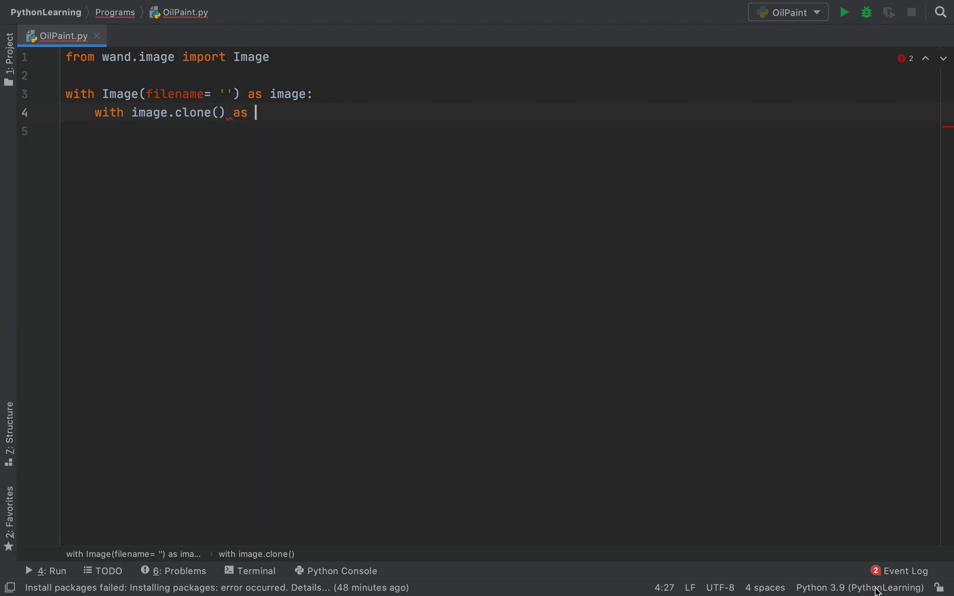
{"action": "type", "text": "sketc"}
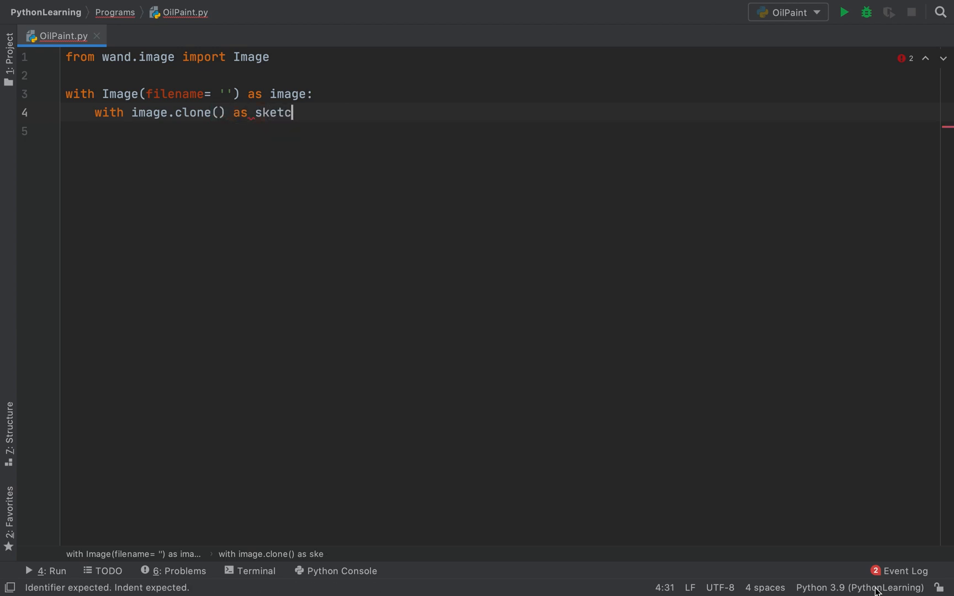
{"action": "type", "text": "h:"}
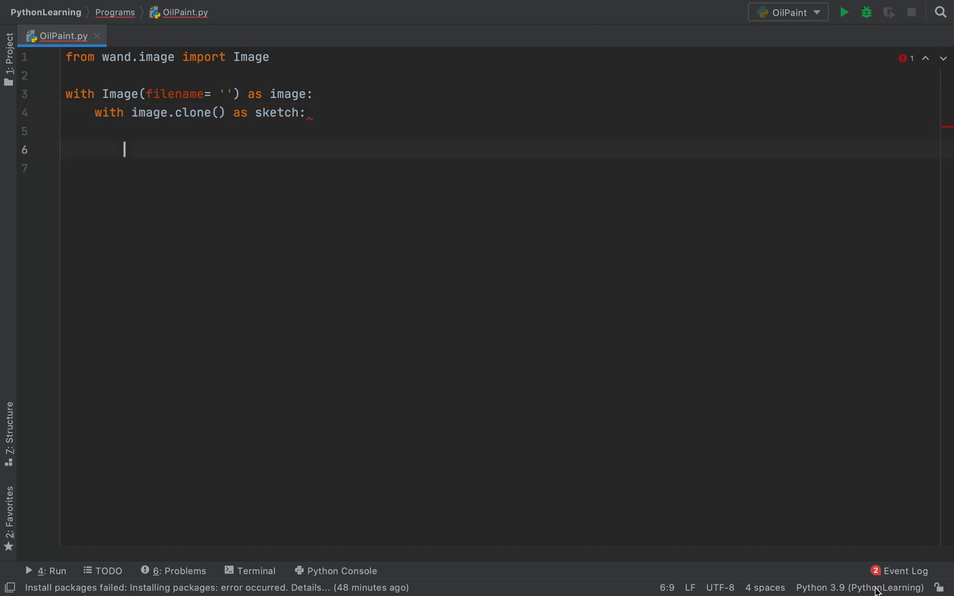
- Add sketch.transform_colorspace('gray') inside the clone block and start a new line
{"action": "type", "text": "skt"}
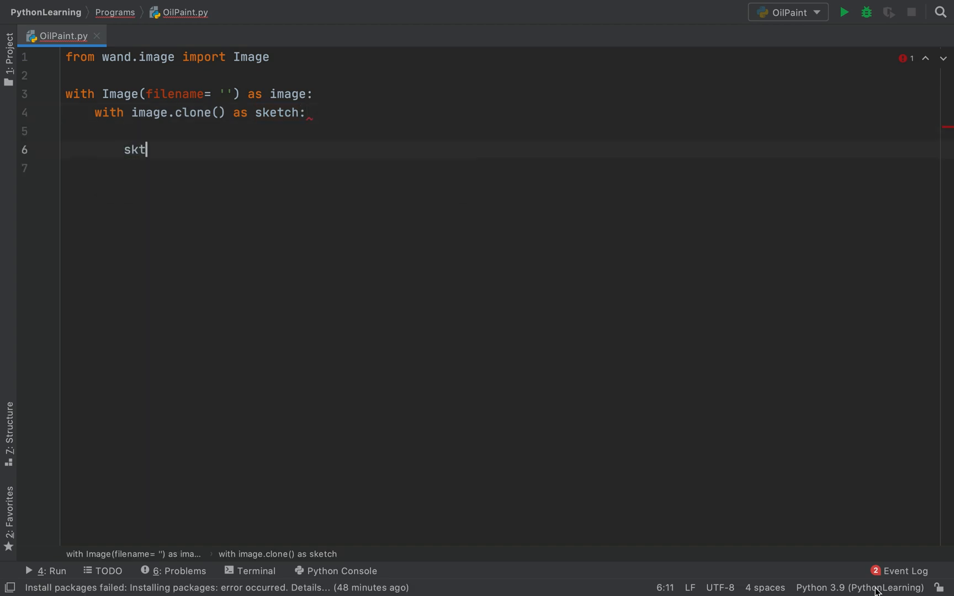
{"action": "type", "text": "etch"}
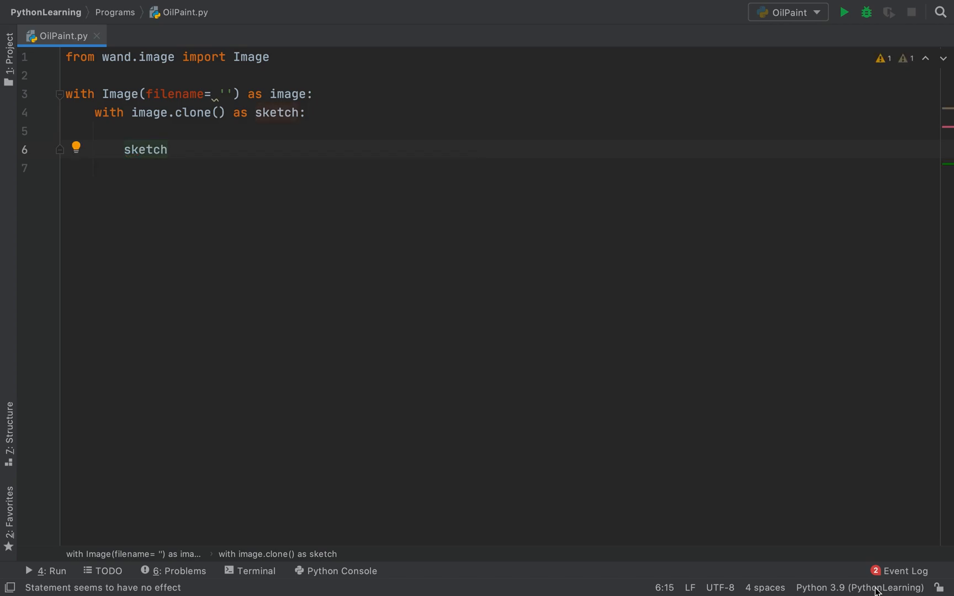
{"action": "type", "text": "."}
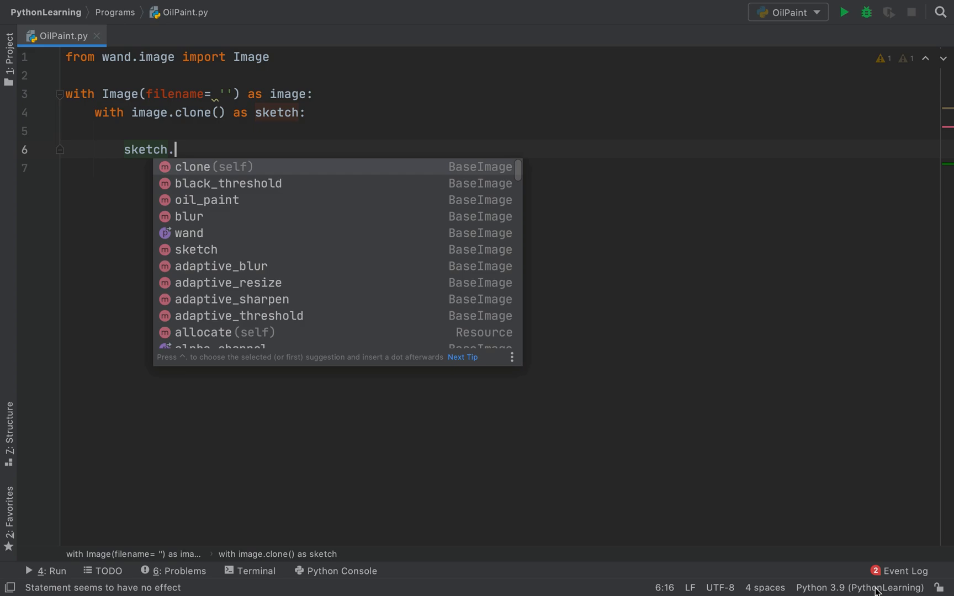
{"action": "type", "text": "transform"}
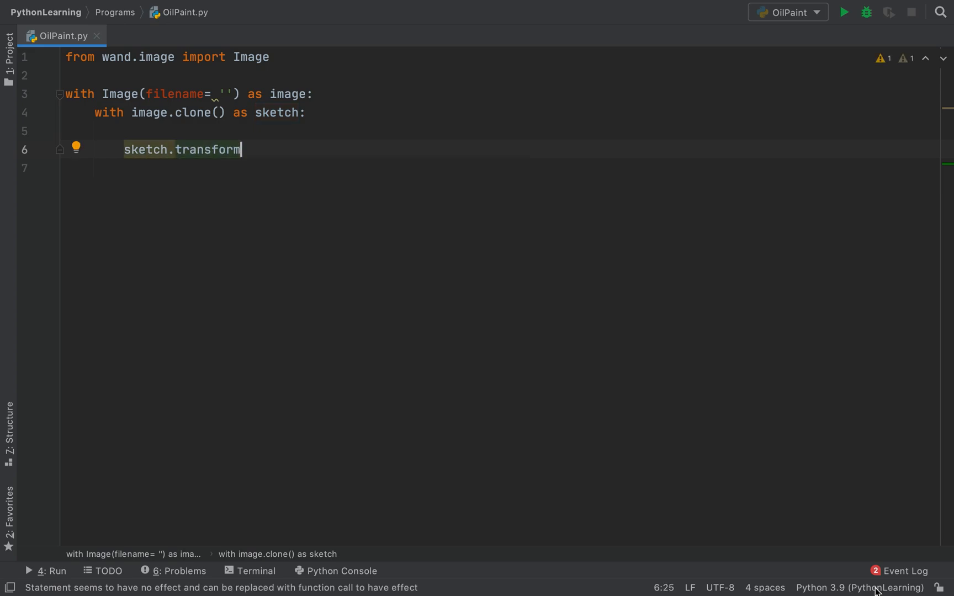
{"action": "type", "text": "_colorspace"}
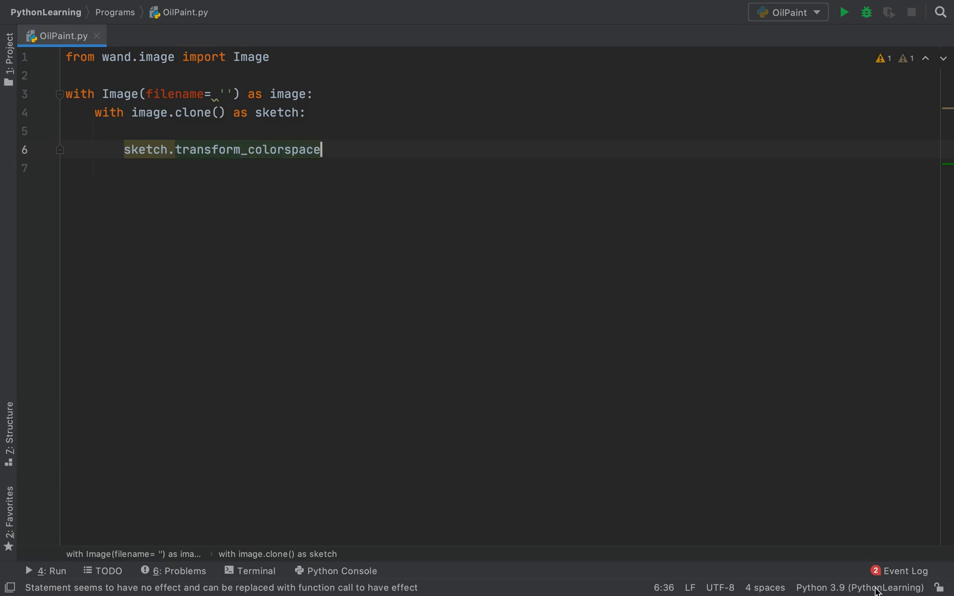
{"action": "type", "text": "('')"}
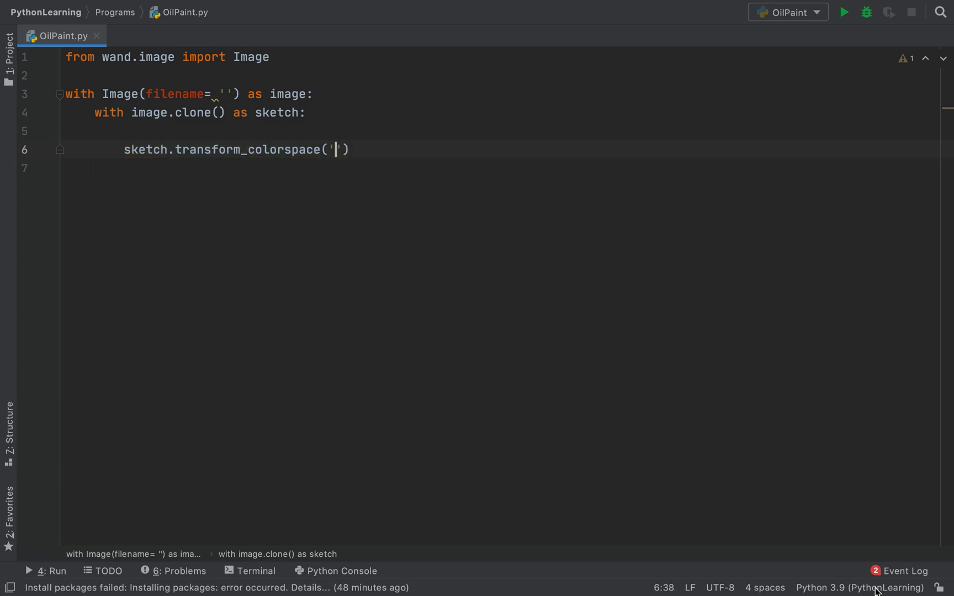
{"action": "type", "text": "gray"}
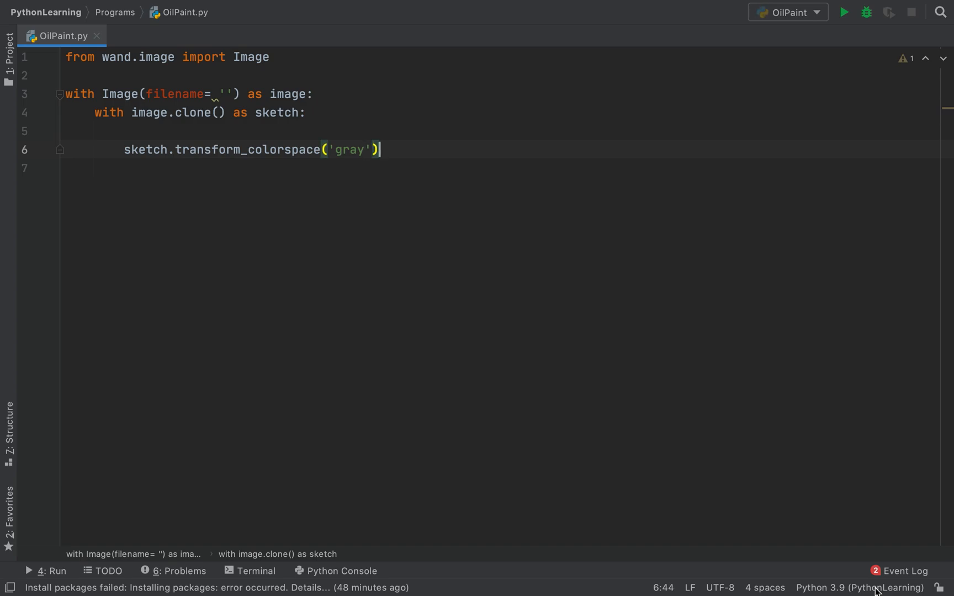
{"action": "key", "text": "Enter"}
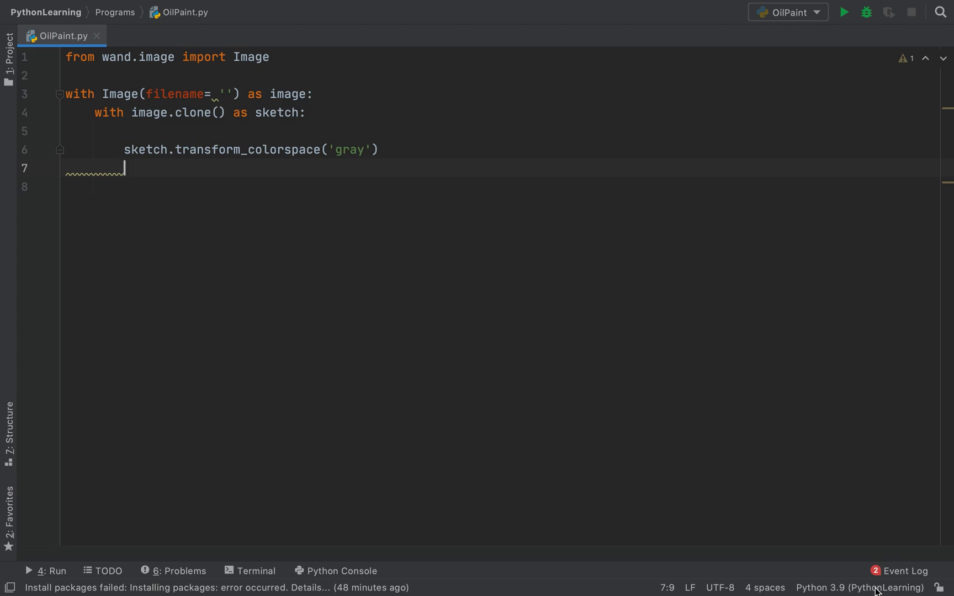
- Add sketch.sketch() and sketch.blur(radius=0, sigma=3) after the colorspace call
{"action": "type", "text": "sketch."}
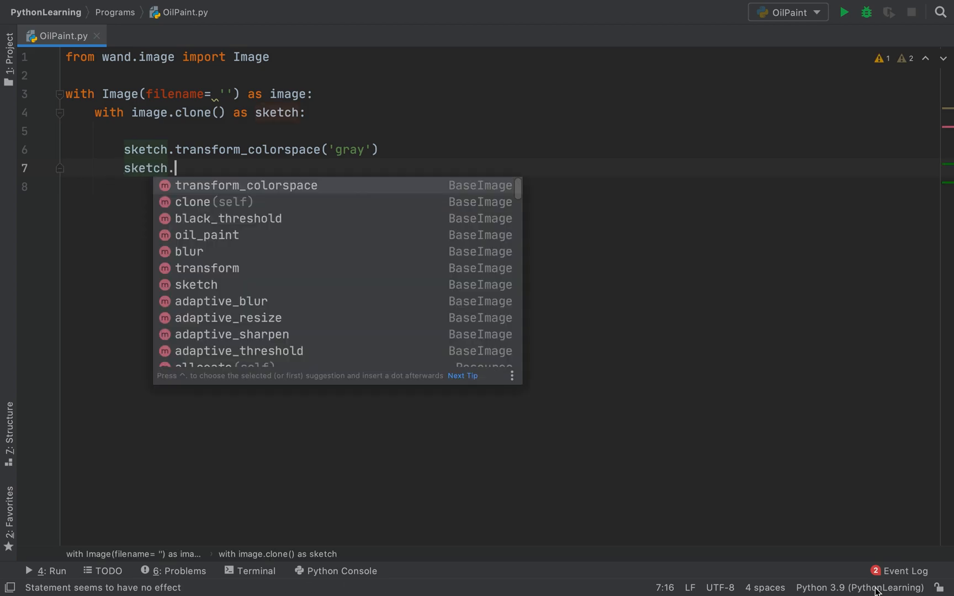
{"action": "type", "text": "sketch()"}
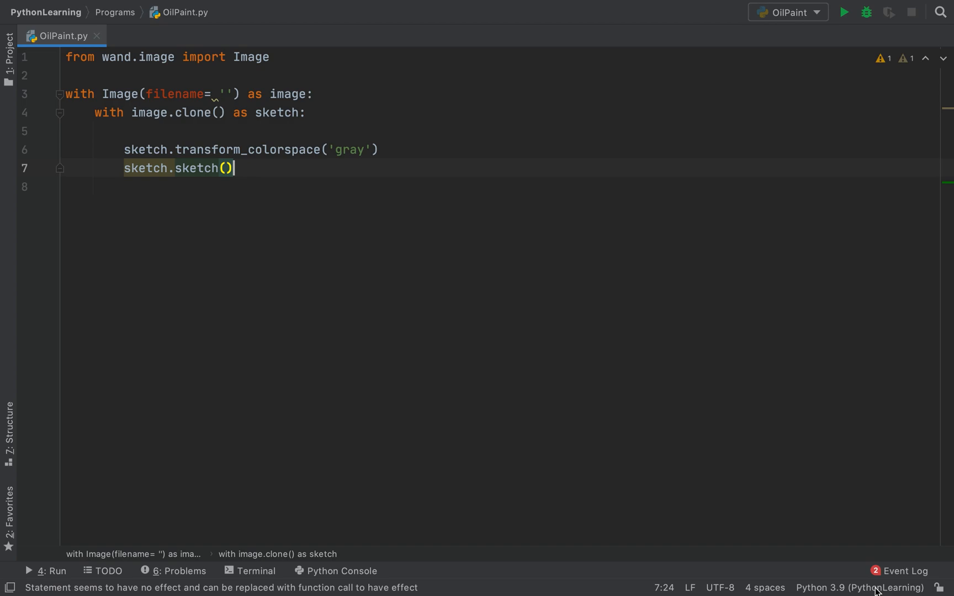
{"action": "type", "text": "sketch"}
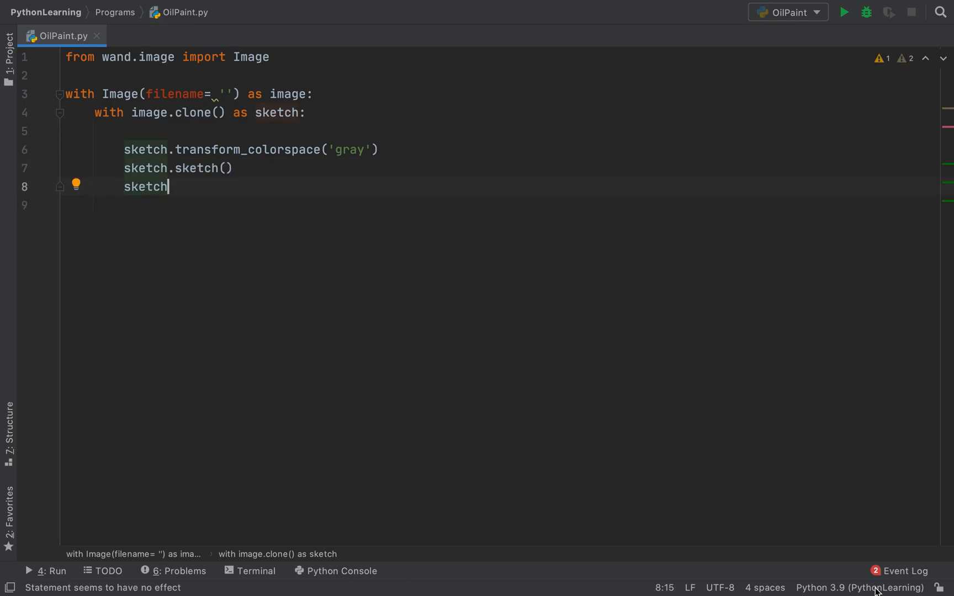
{"action": "type", "text": ".bl"}
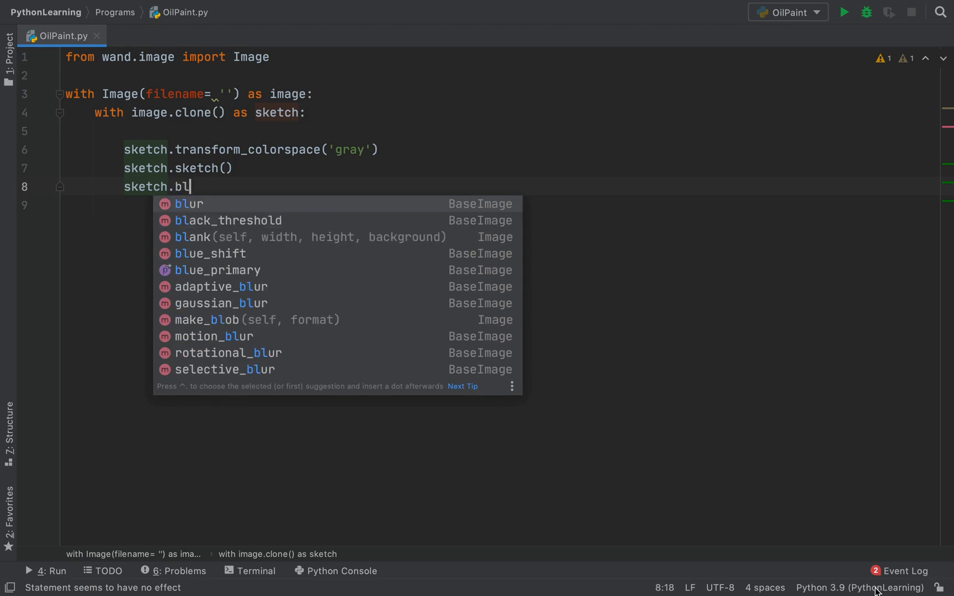
{"action": "type", "text": "ur"}
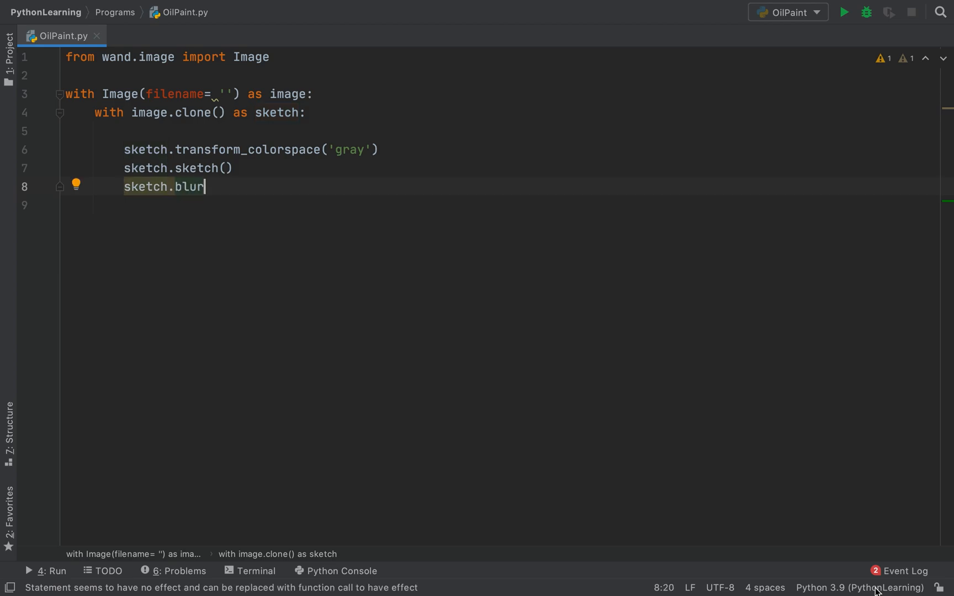
{"action": "type", "text": "(radius="}
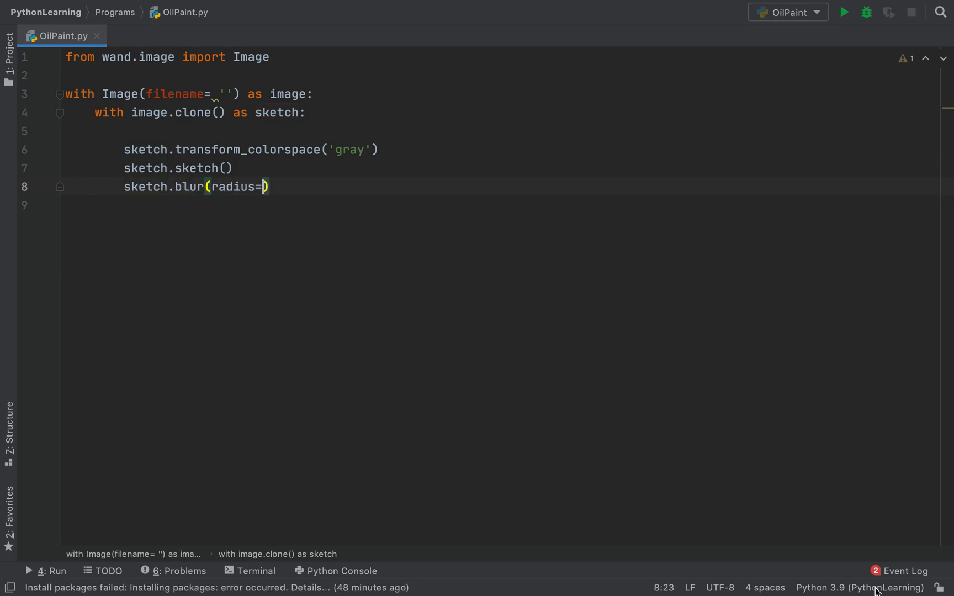
{"action": "type", "text": "0"}
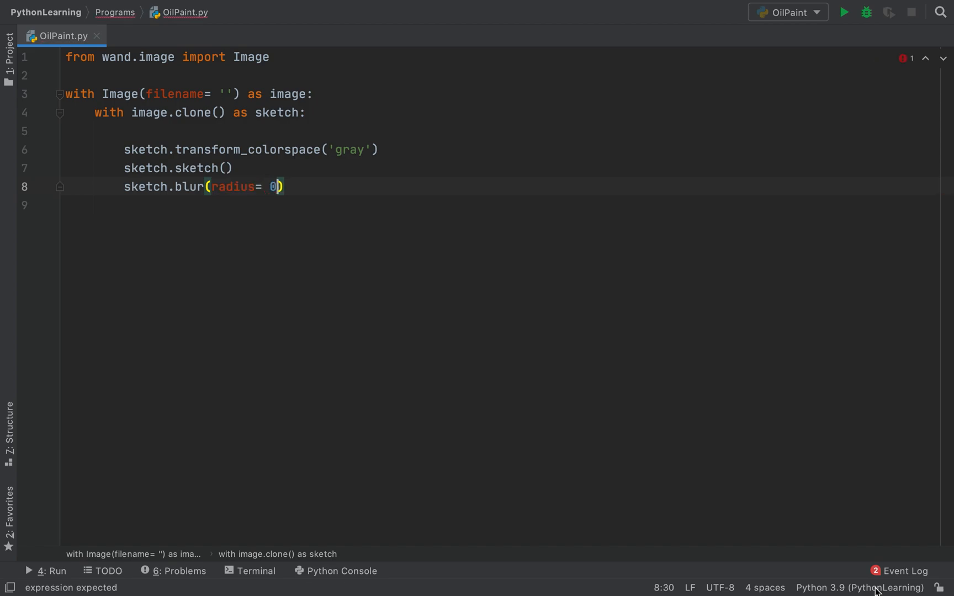
{"action": "type", "text": ", sigma= 2"}
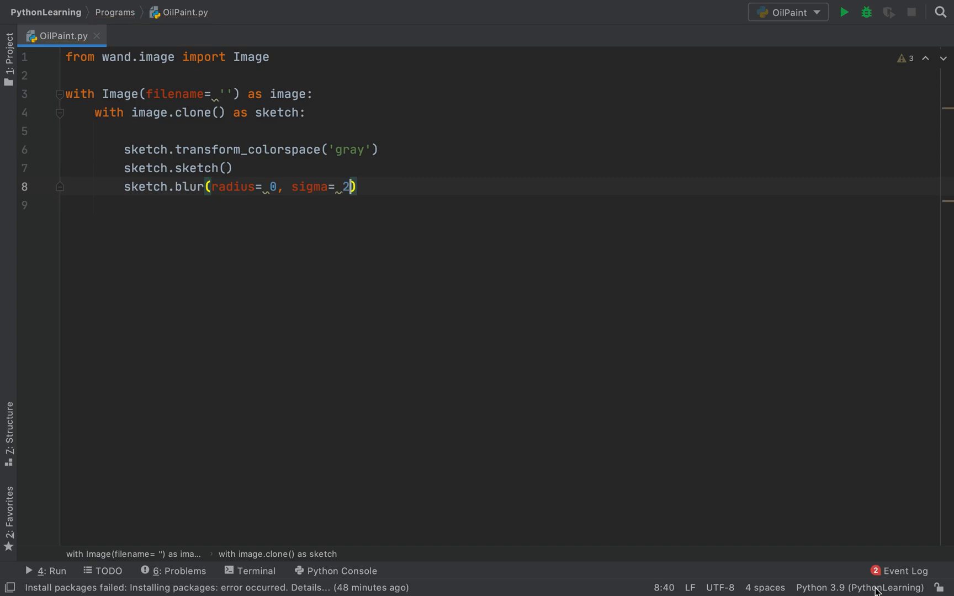
{"action": "type", "text": "3"}
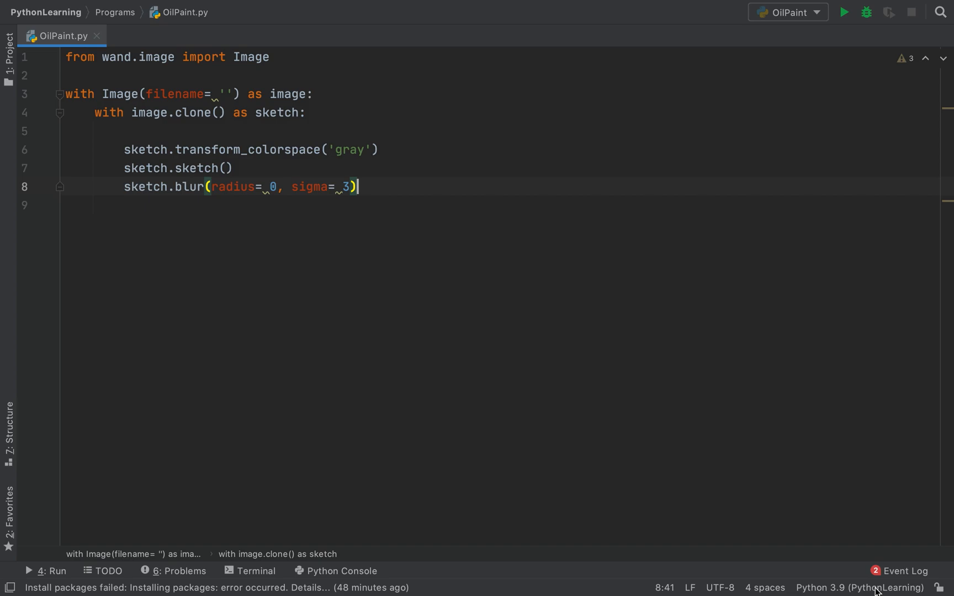
- End the block with sketch.save(filename='sketch.jpg')
{"action": "type", "text": "s"}
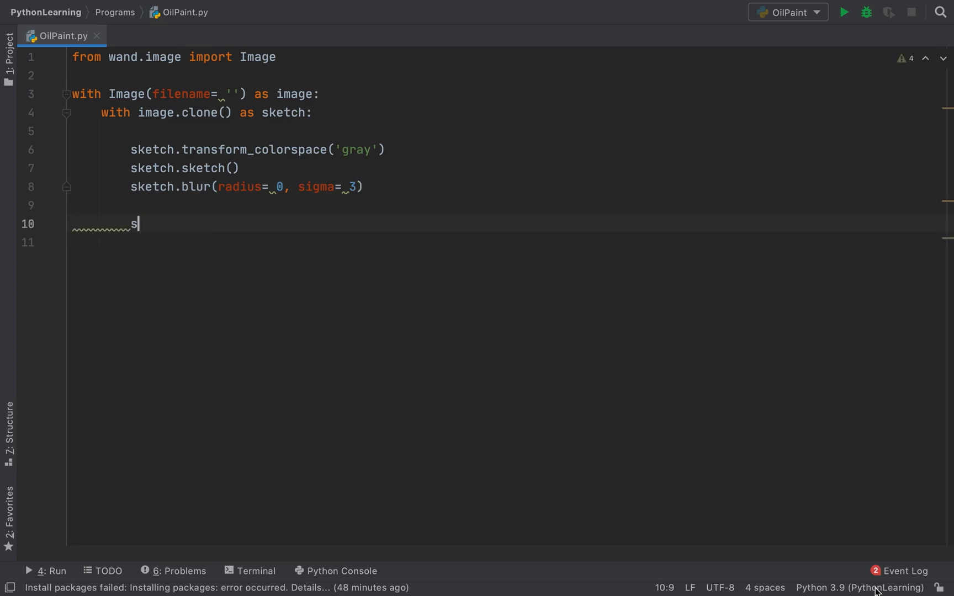
{"action": "type", "text": "ke"}
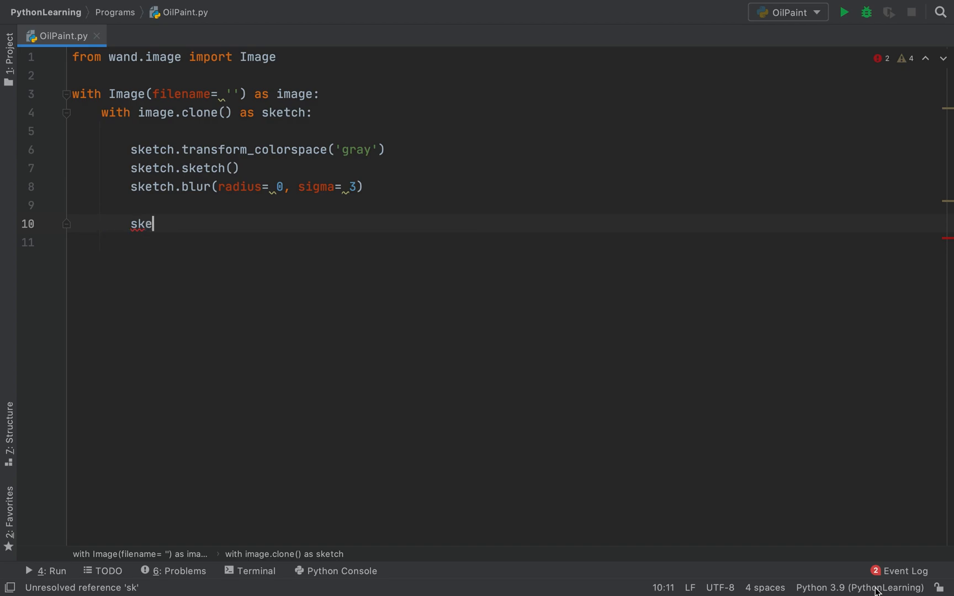
{"action": "type", "text": "tch."}
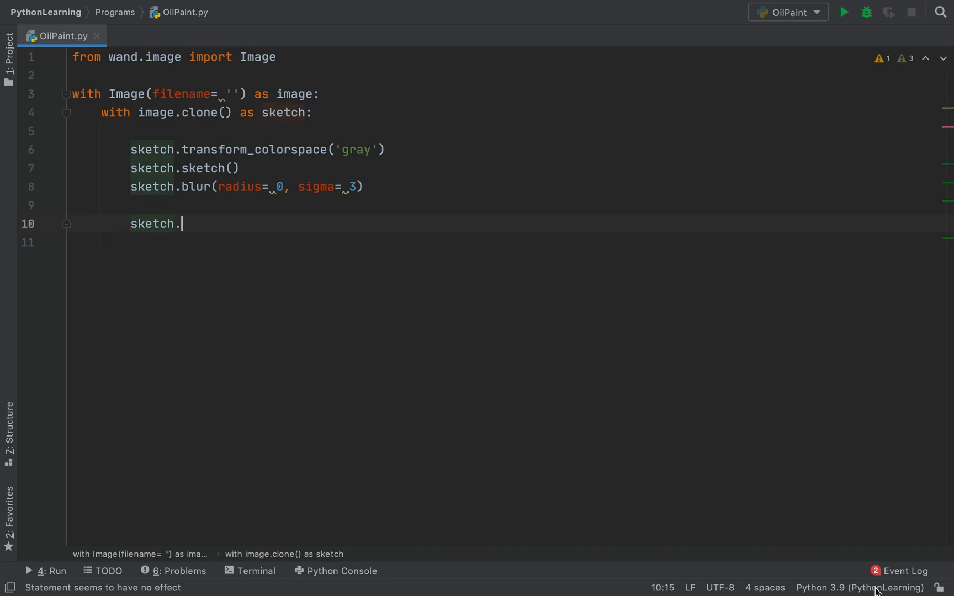
{"action": "type", "text": "save()"}
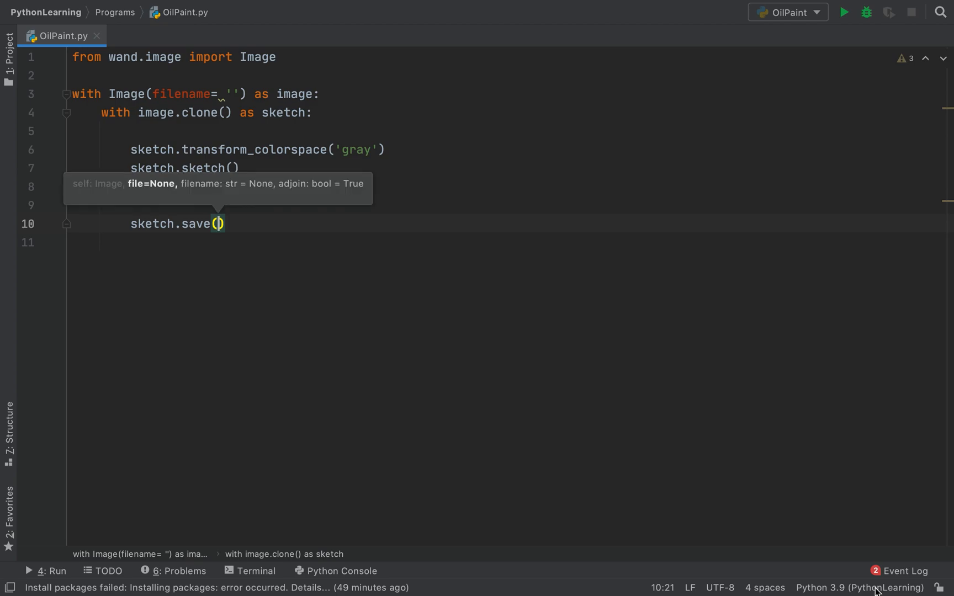
{"action": "type", "text": "filename= '"}
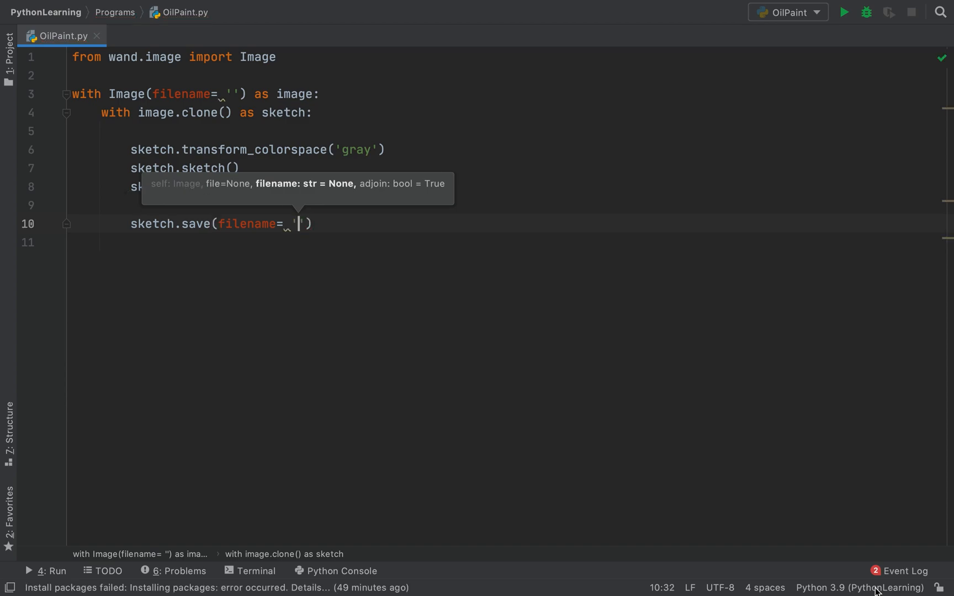
{"action": "type", "text": "sketch"}
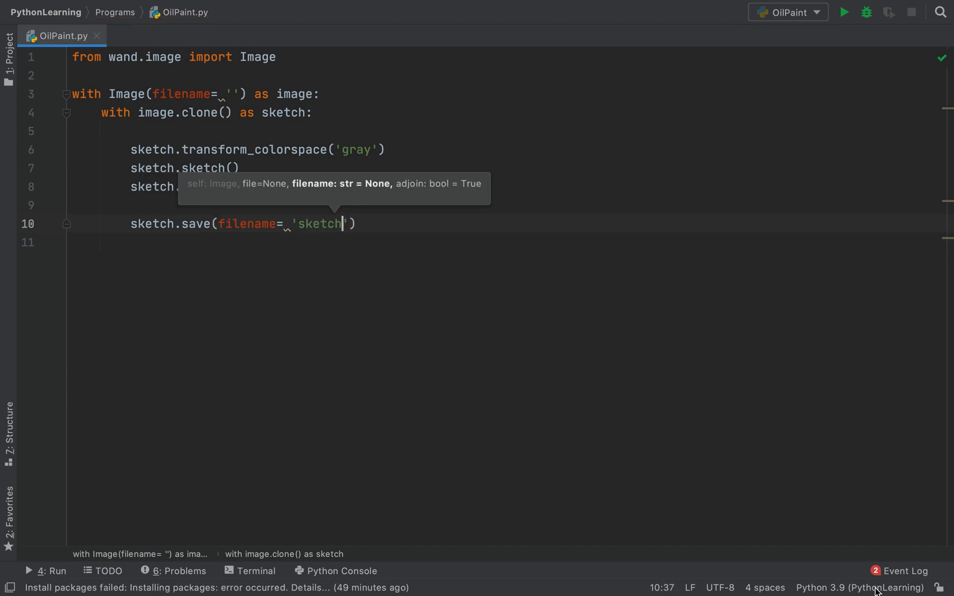
{"action": "type", "text": ".jpg"}
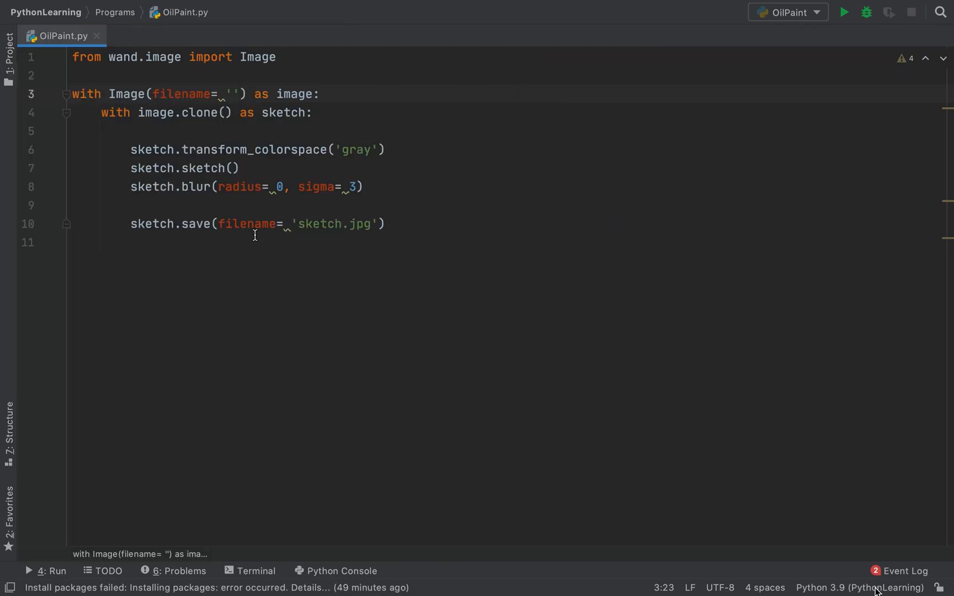
- Fill the empty source filename with the suggested project photo 'Kate.jpg'
{"action": "type", "text": "Ka"}
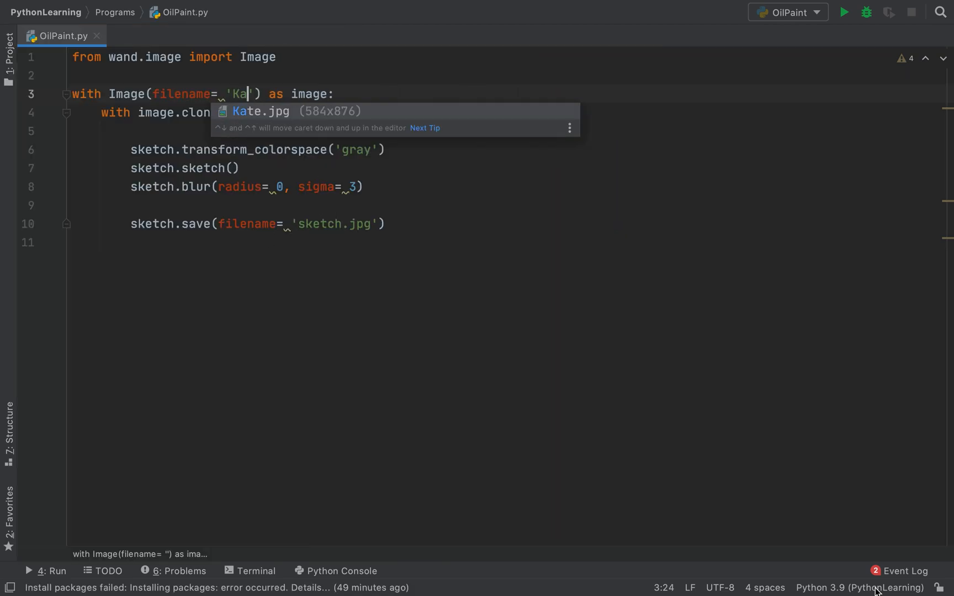
{"action": "key", "text": "Tab"}
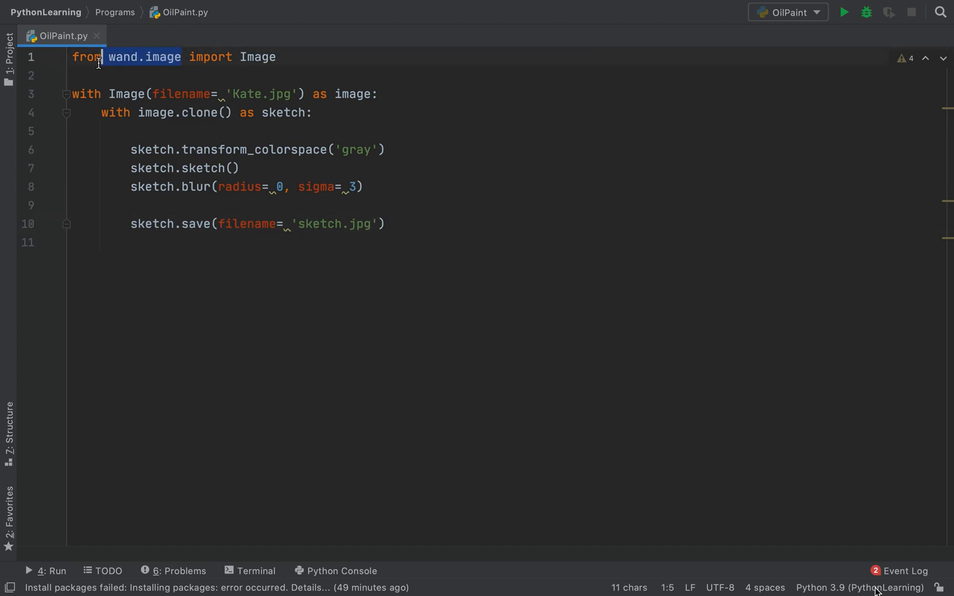
- In the PyCharm terminal, draft 'pip install wand' and 'homebre' commands, leaving the prompt empty
{"action": "left_click", "coordinate": [255, 571]}
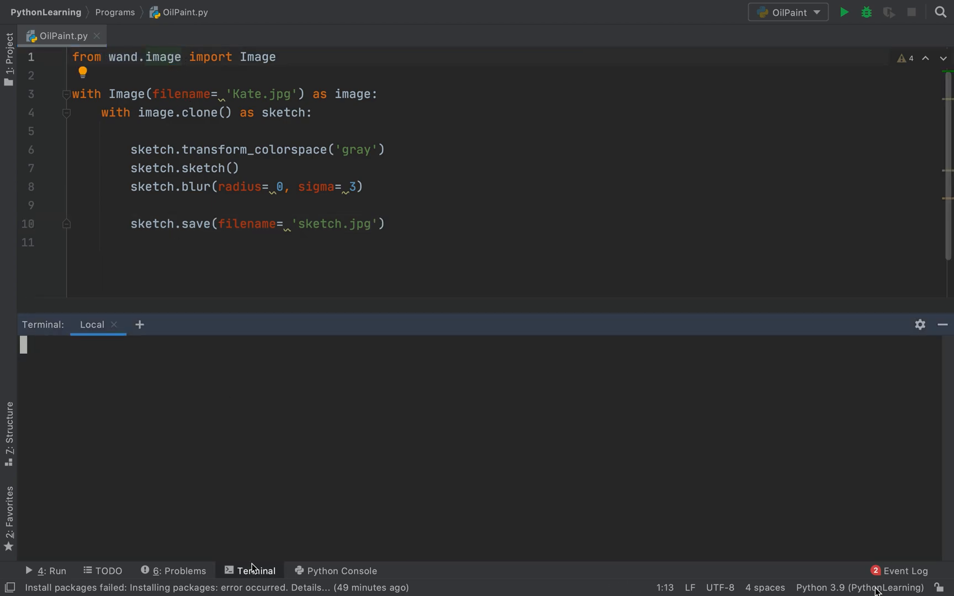
{"action": "type", "text": "pip"}
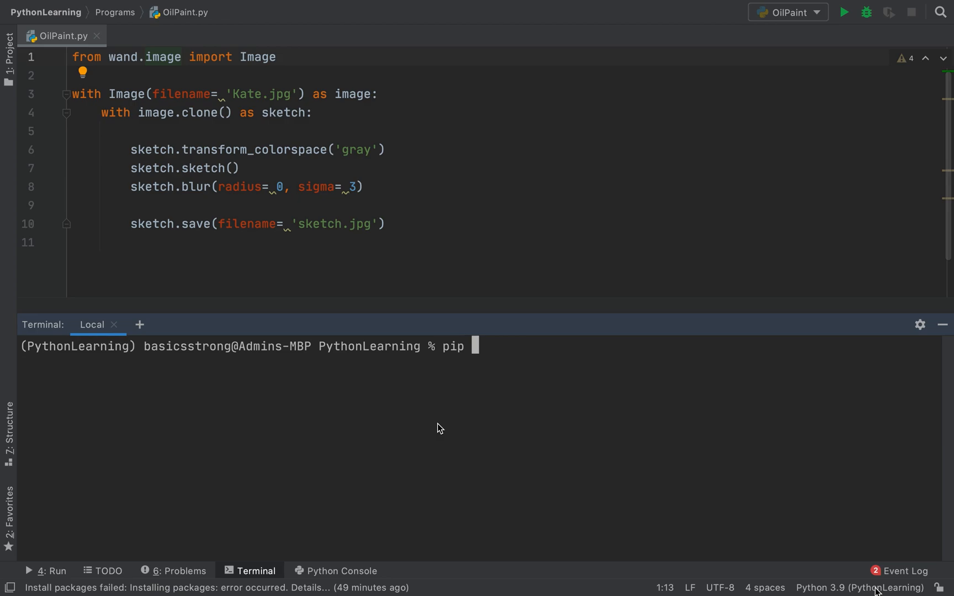
{"action": "type", "text": "insta"}
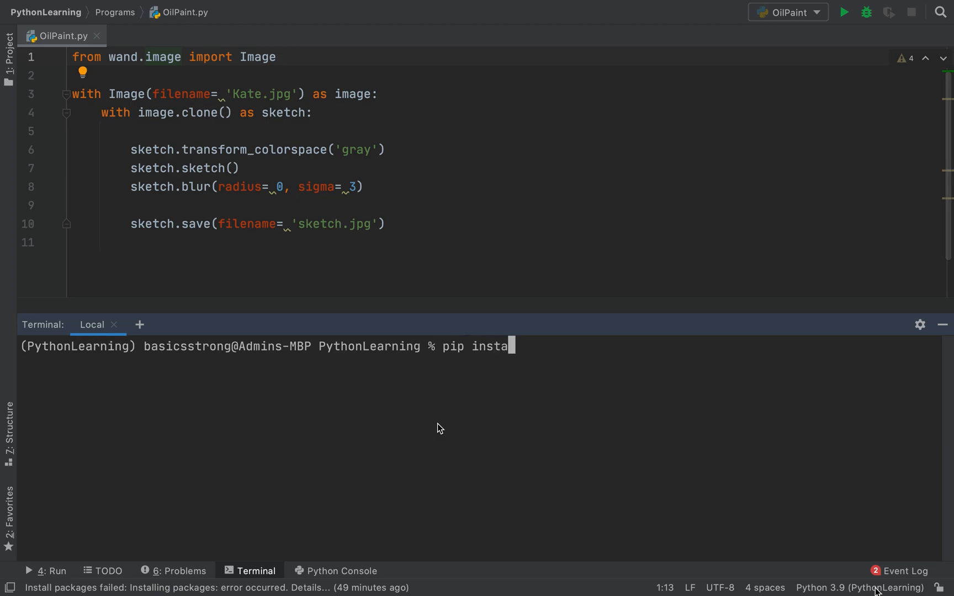
{"action": "type", "text": "ll wan"}
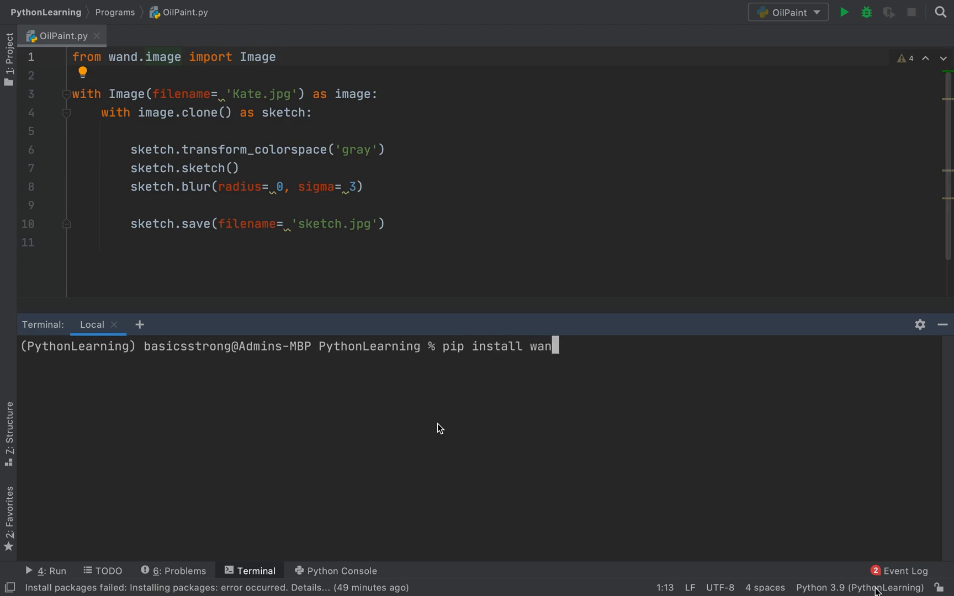
{"action": "type", "text": "d"}
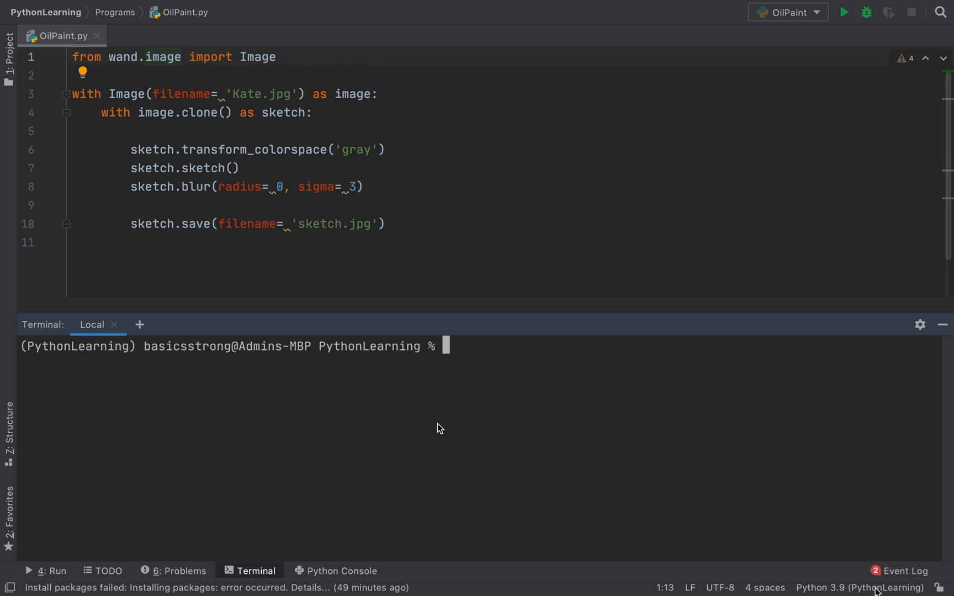
{"action": "type", "text": "home"}
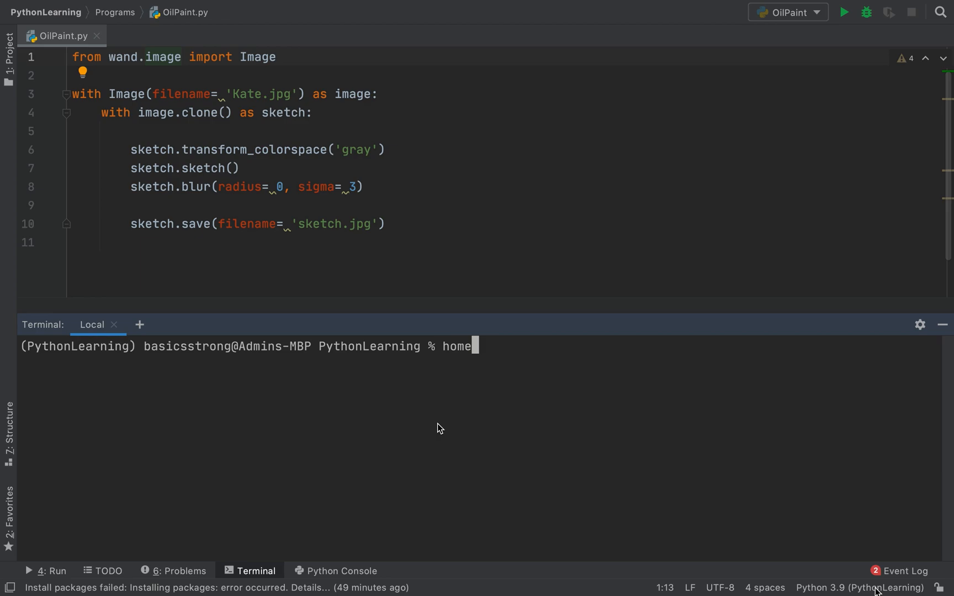
{"action": "type", "text": "bre"}
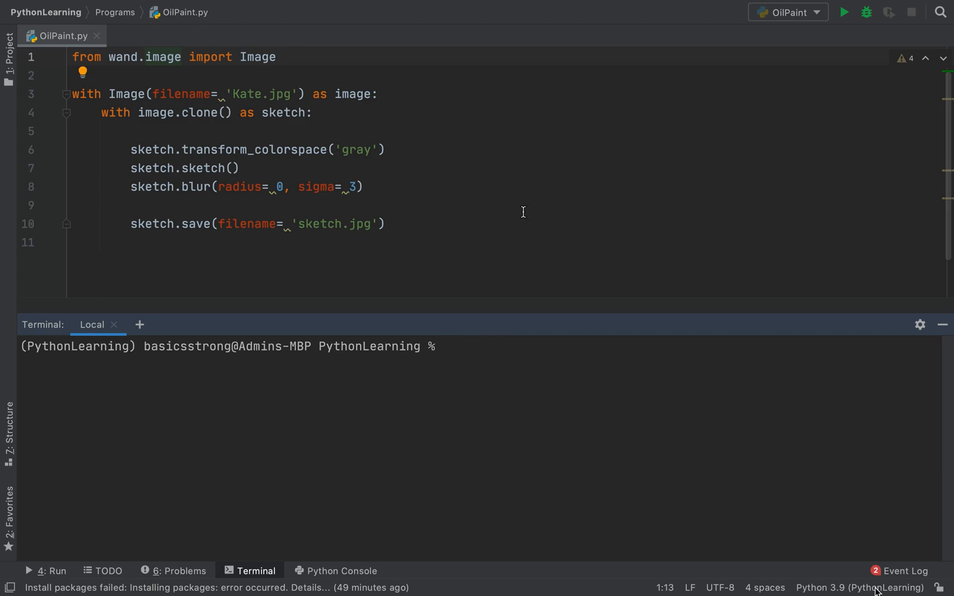
- Run OilPaint.py and view the generated sketch.jpg from the project tree
{"action": "left_click", "coordinate": [843, 12]}
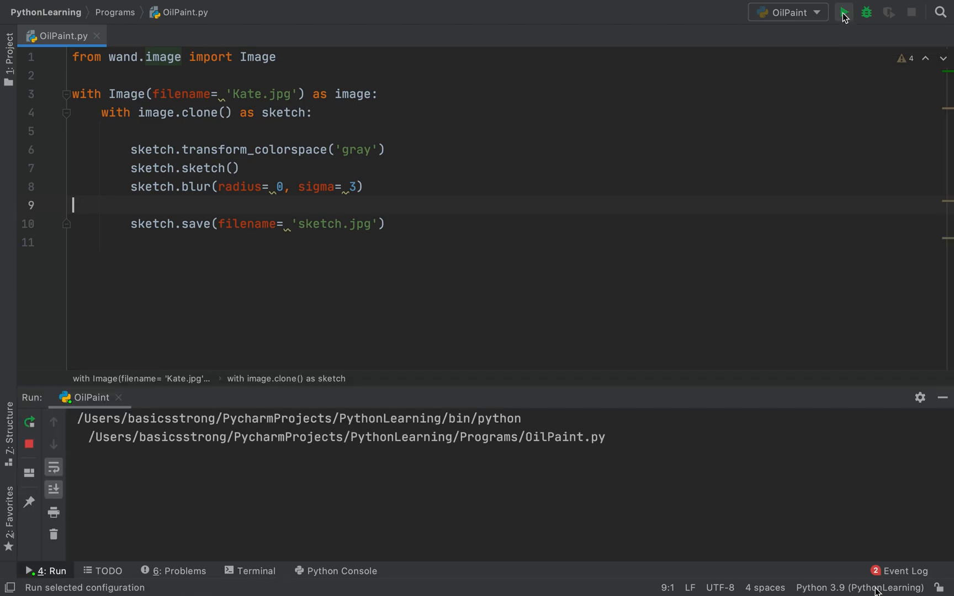
{"action": "left_click", "coordinate": [844, 12]}
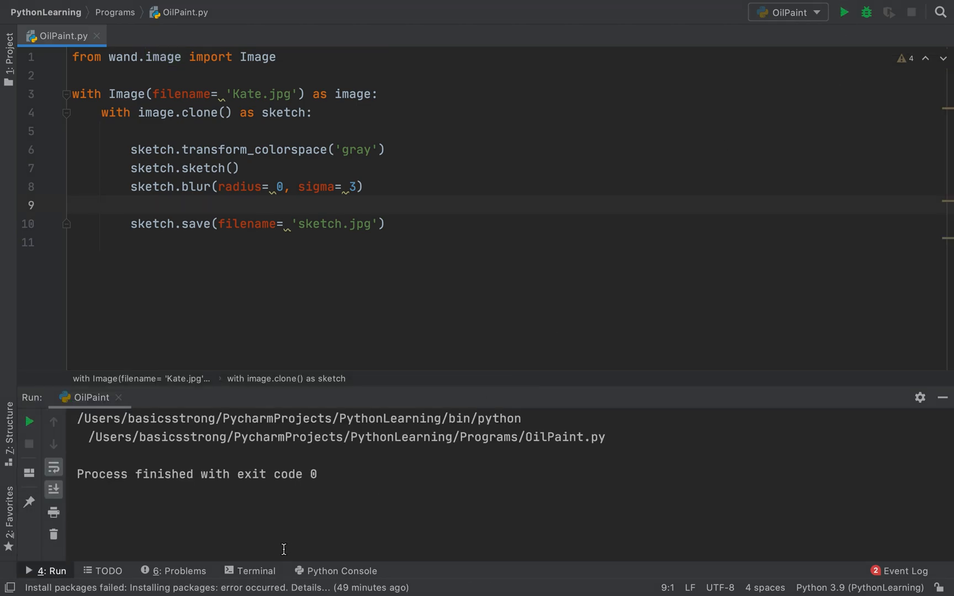
{"action": "double_click", "coordinate": [320, 223]}
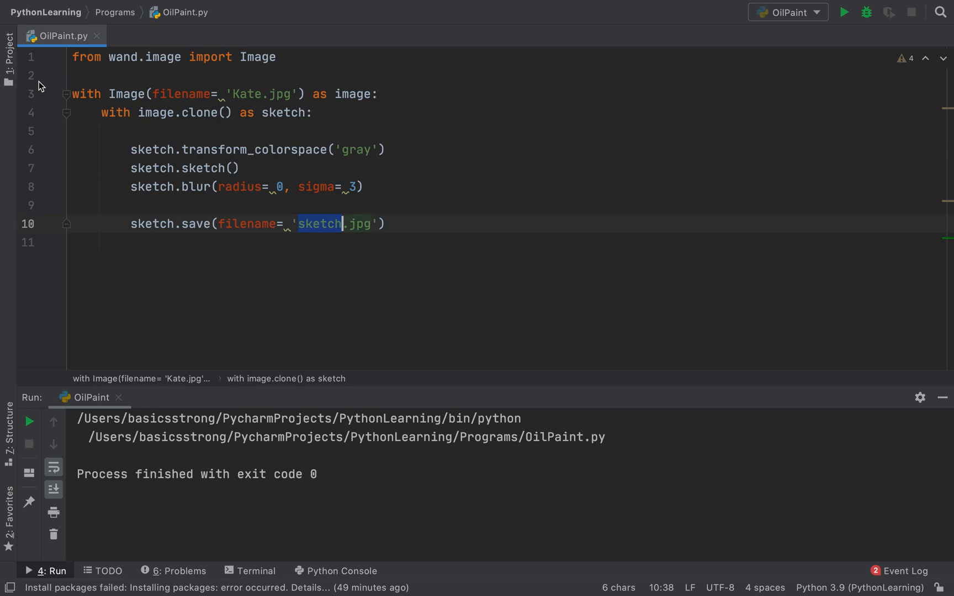
{"action": "left_click", "coordinate": [7, 61]}
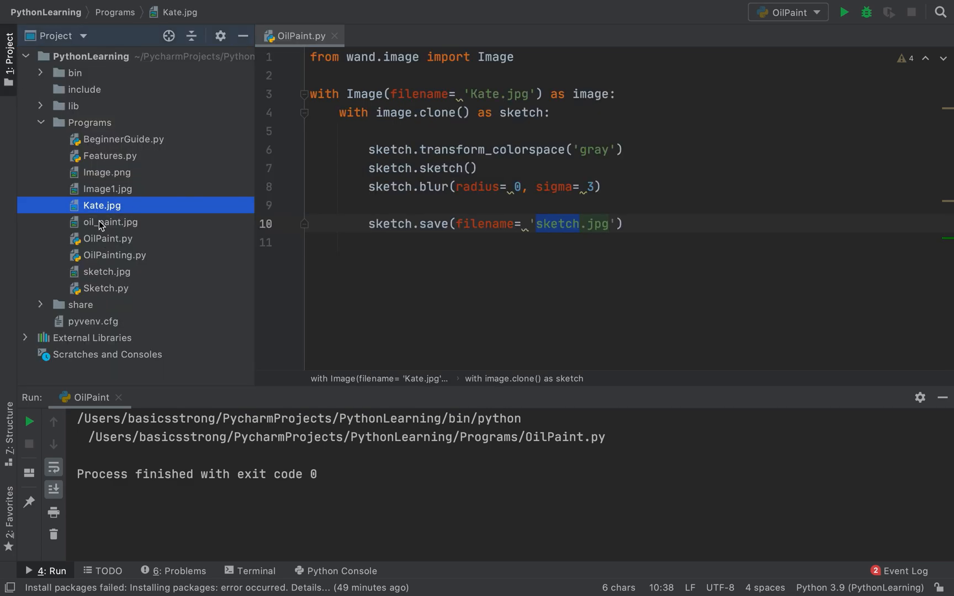
{"action": "double_click", "coordinate": [106, 272]}
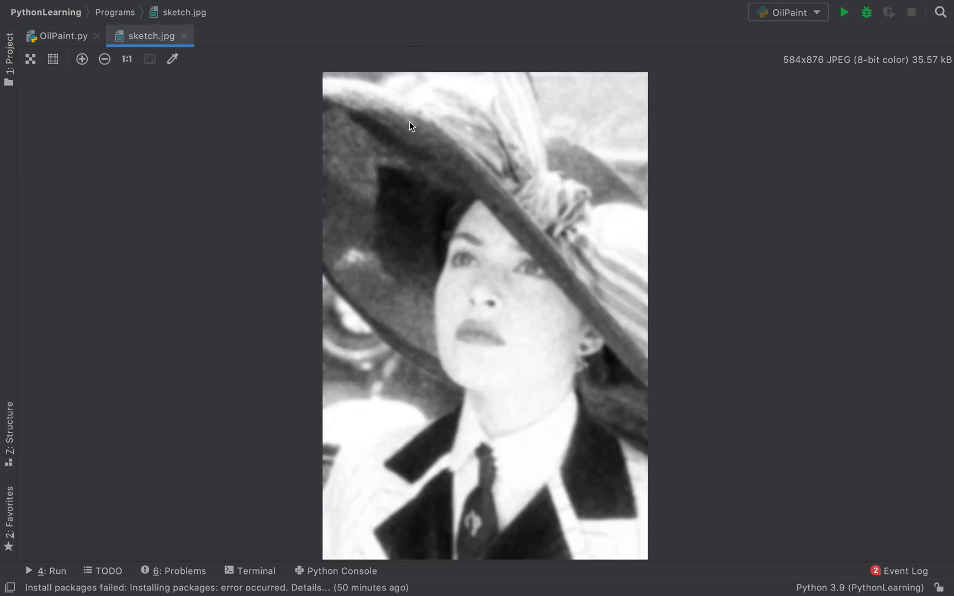
{"action": "mouse_move", "coordinate": [722, 380]}
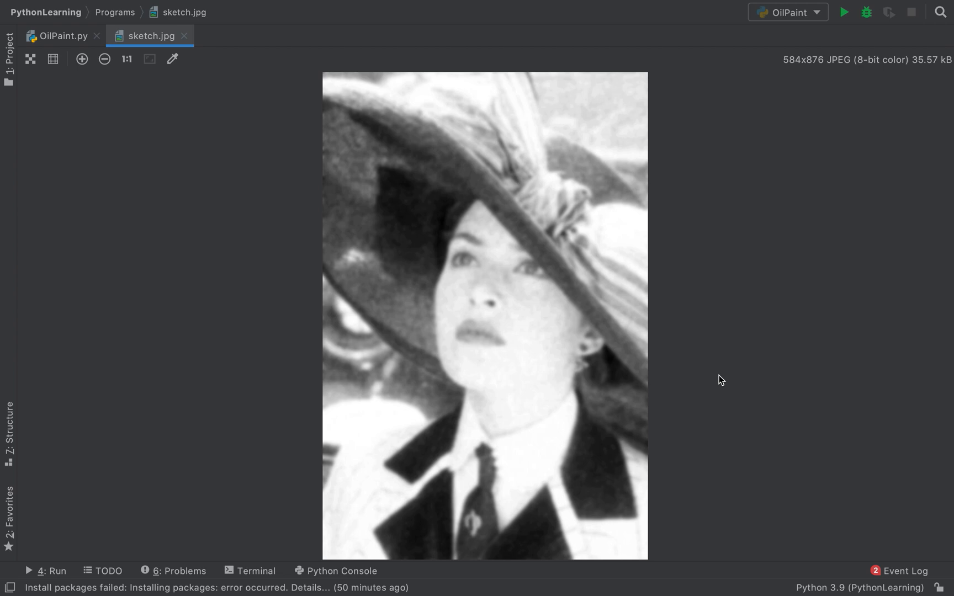
{"action": "mouse_move", "coordinate": [533, 306]}
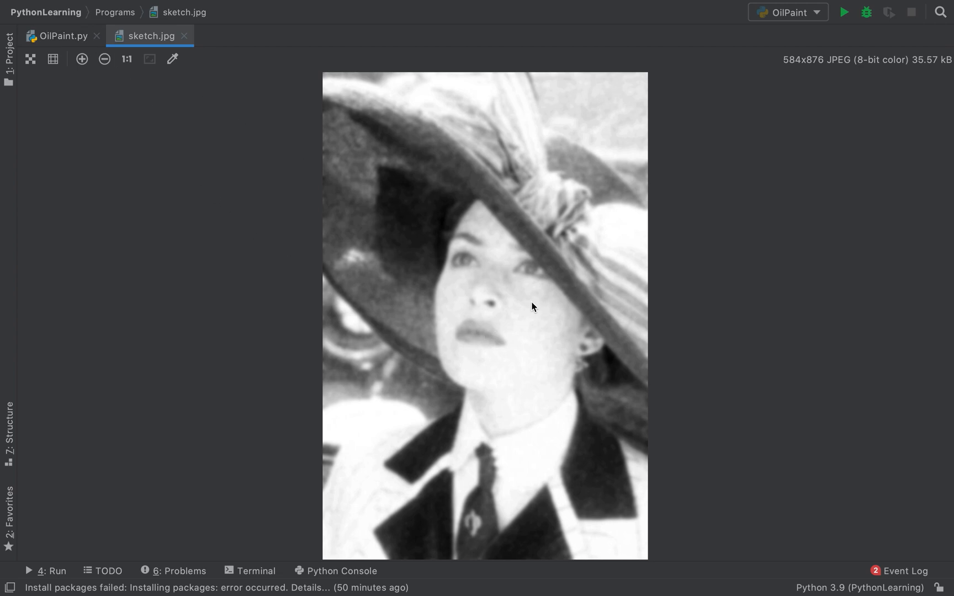
- Lower the blur sigma from 3 to 1, rerun the script and view the sharper sketch.jpg
{"action": "left_click", "coordinate": [60, 35]}
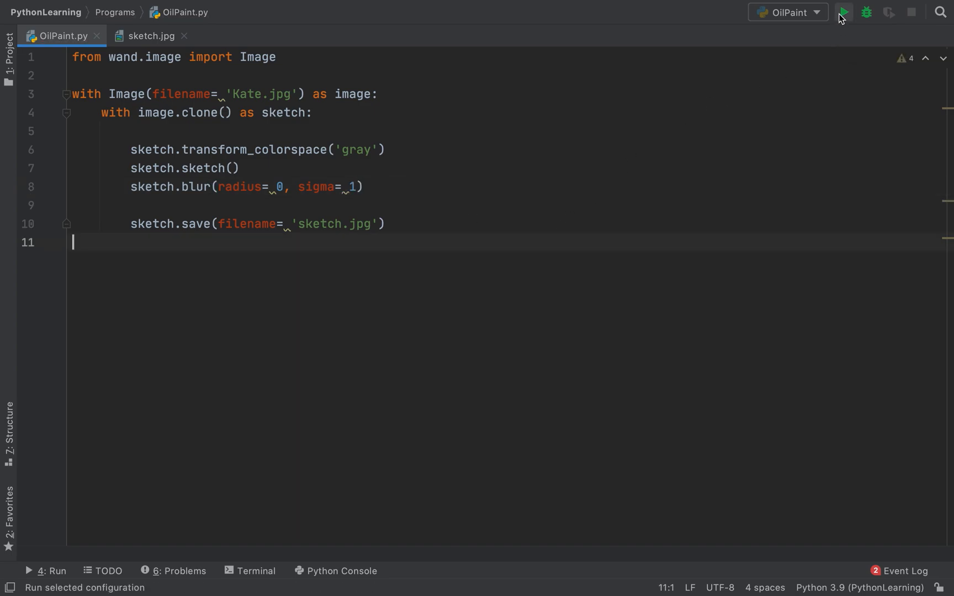
{"action": "left_click", "coordinate": [843, 12]}
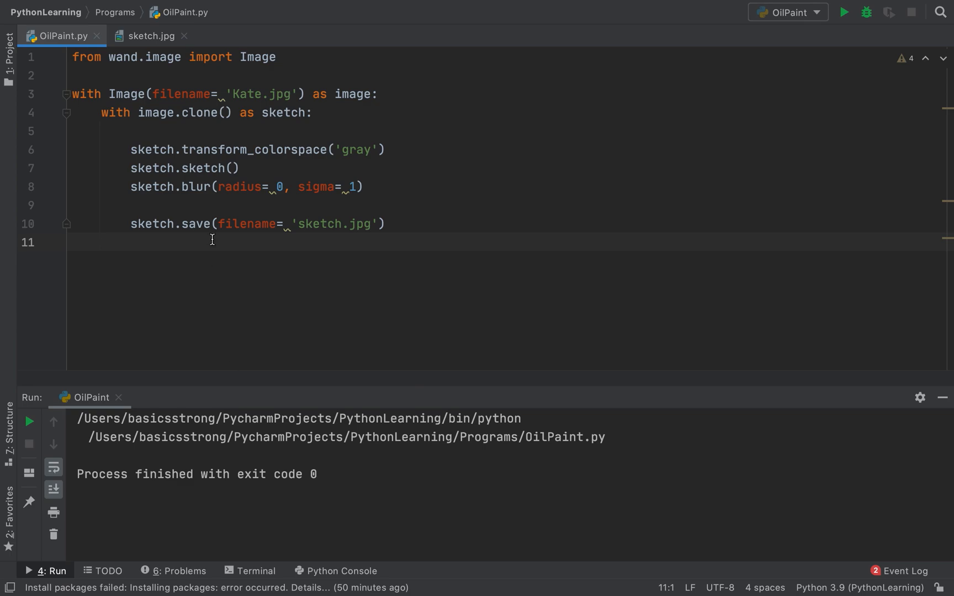
{"action": "left_click", "coordinate": [151, 35]}
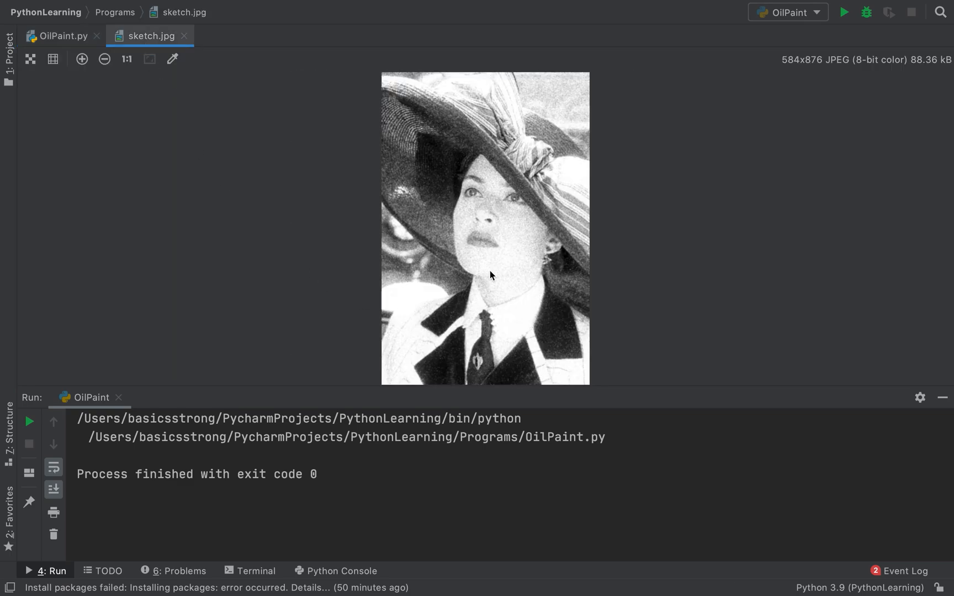
{"action": "mouse_move", "coordinate": [530, 296]}
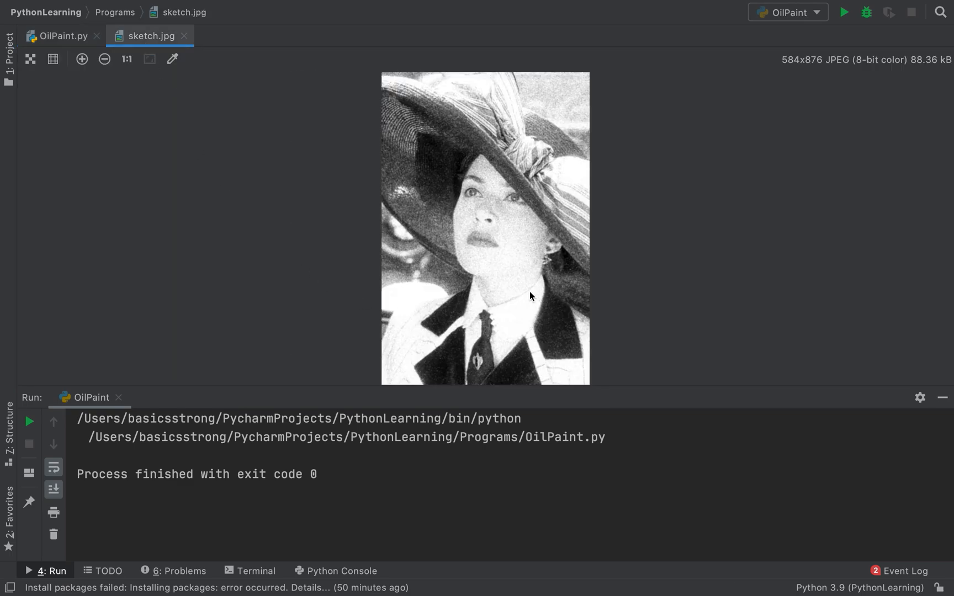
- Add an '#oil painting' comment below the script
{"action": "left_click", "coordinate": [61, 36]}
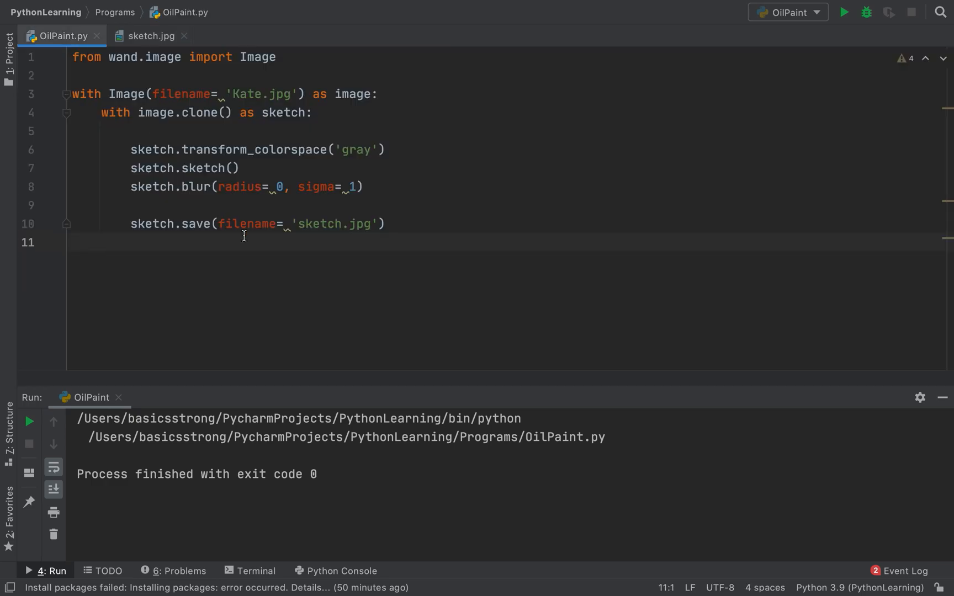
{"action": "type", "text": "#"}
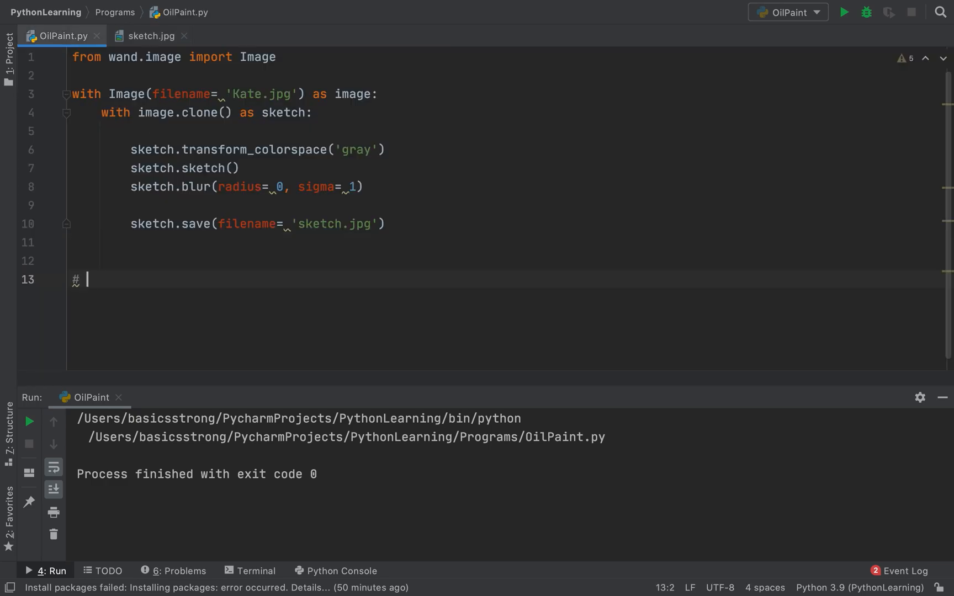
{"action": "type", "text": "oil pai"}
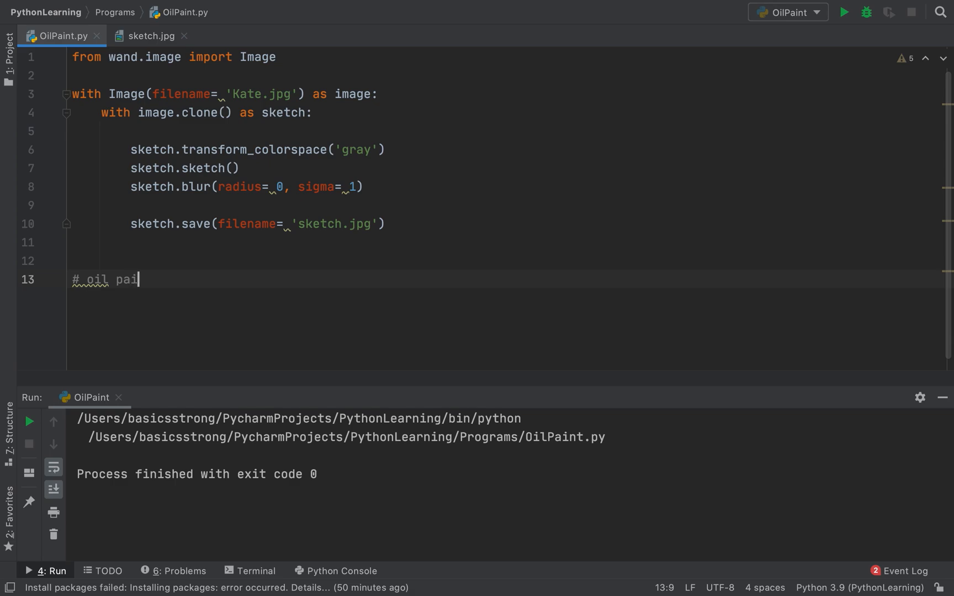
{"action": "type", "text": "nting"}
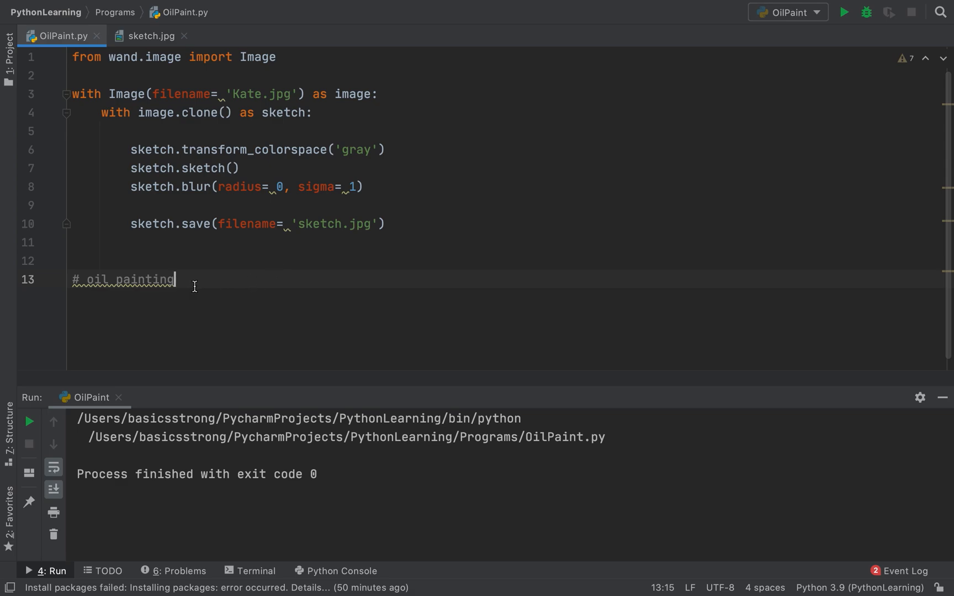
{"action": "mouse_move", "coordinate": [216, 259]}
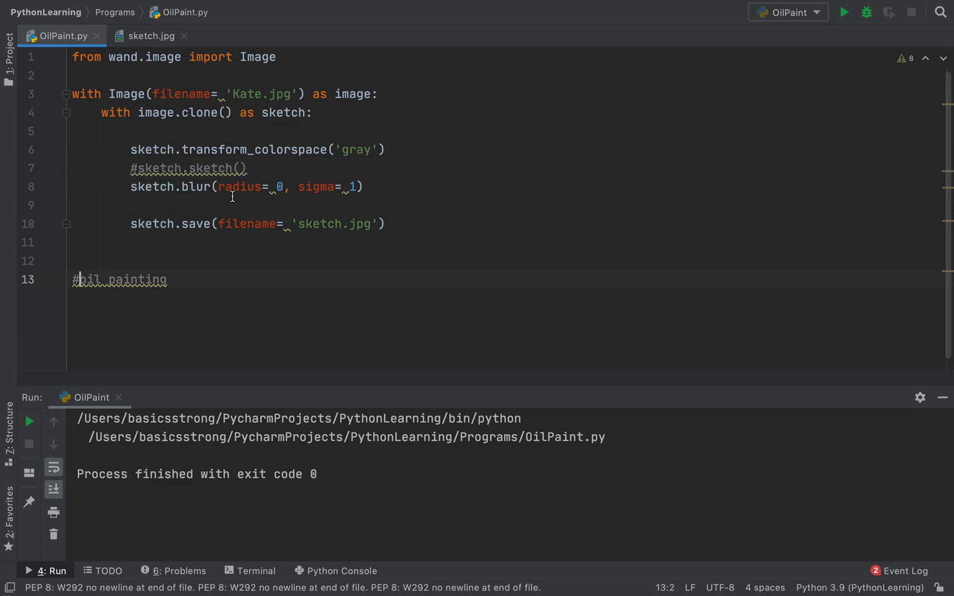
- Comment out the sketch and blur steps and add sketch.oil_paint(2, 1) before saving
{"action": "left_click", "coordinate": [132, 187]}
{"action": "type", "text": "#"}
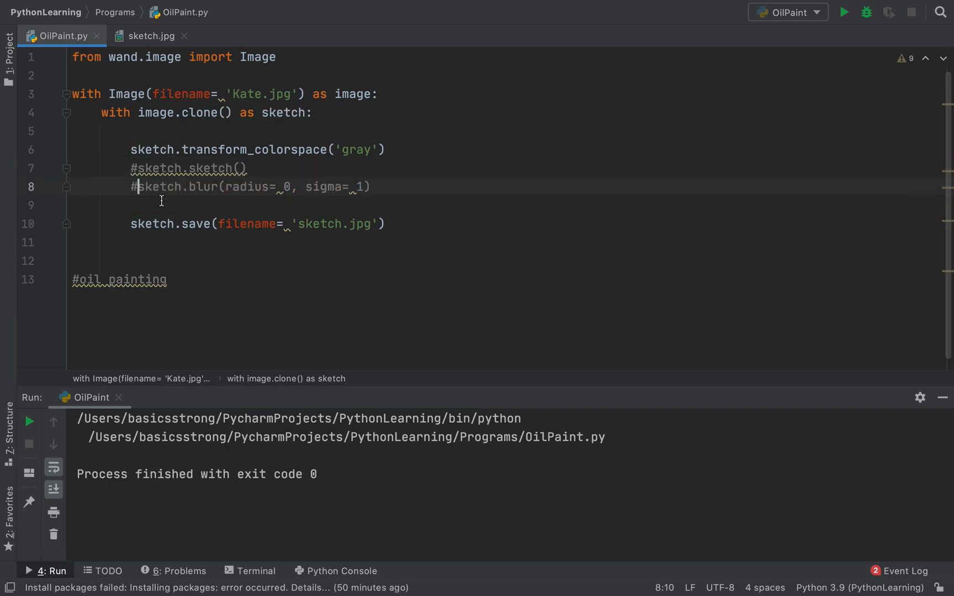
{"action": "key", "text": "enter"}
{"action": "type", "text": "sketch."}
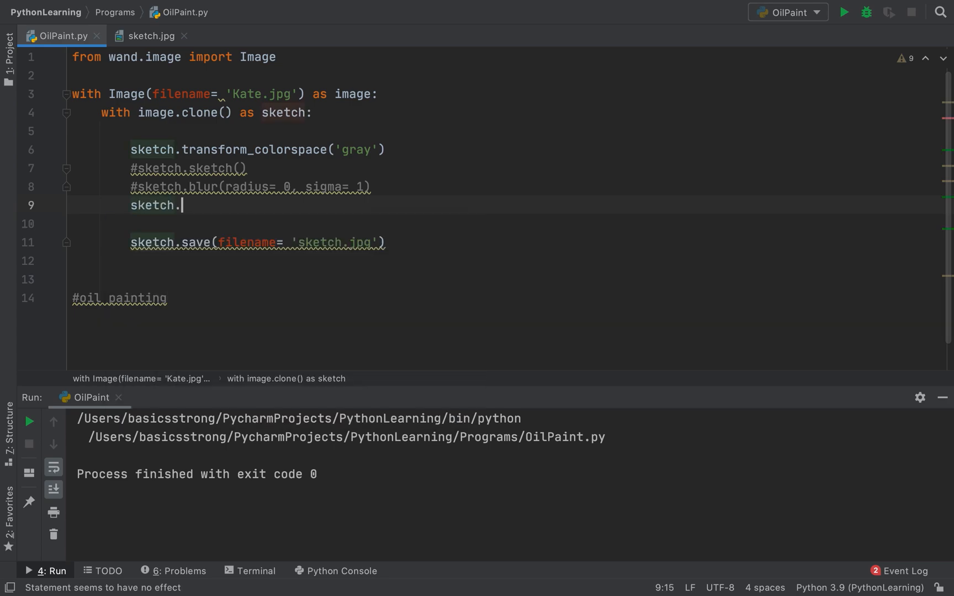
{"action": "type", "text": "oil_paint"}
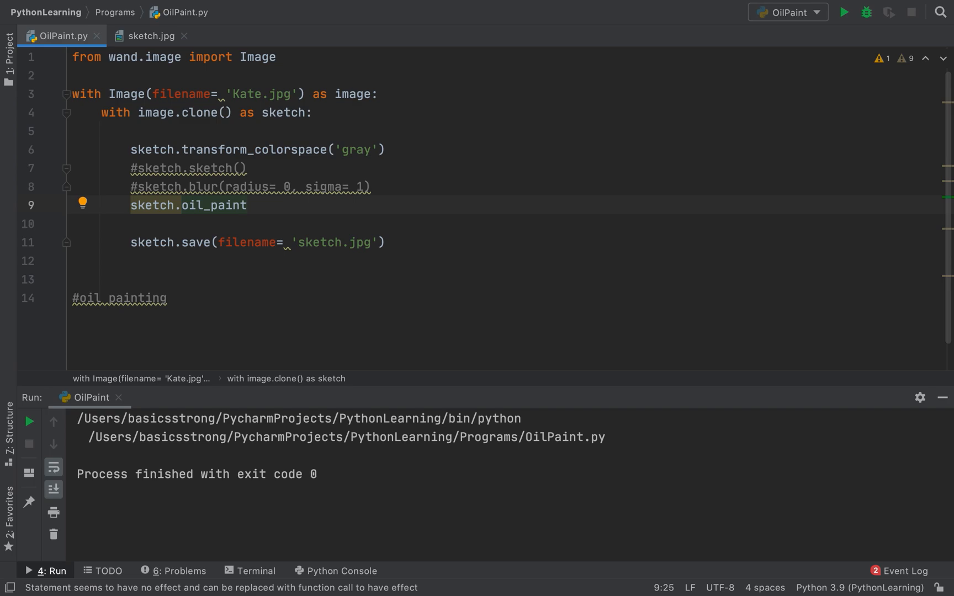
{"action": "type", "text": "()"}
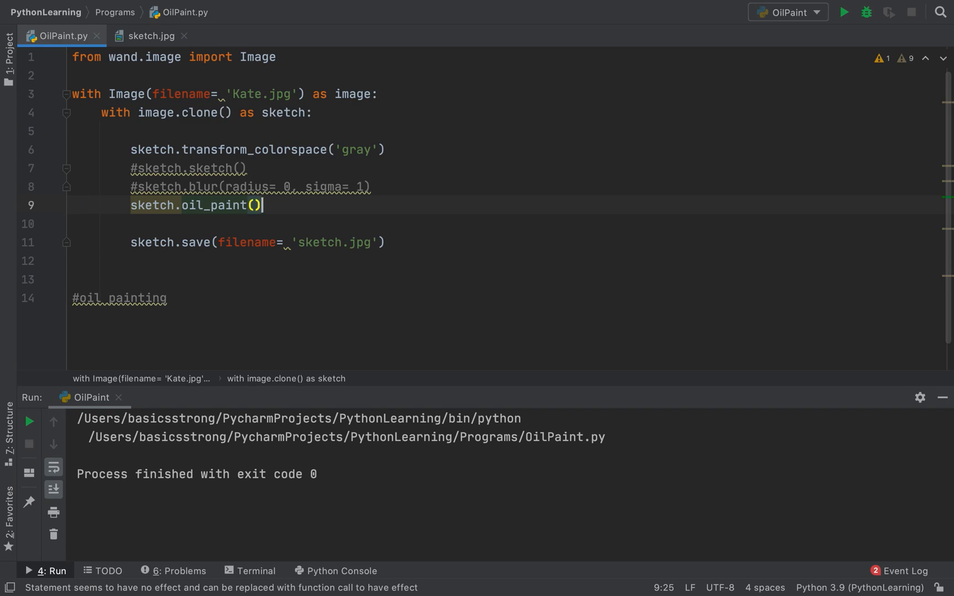
{"action": "type", "text": "2"}
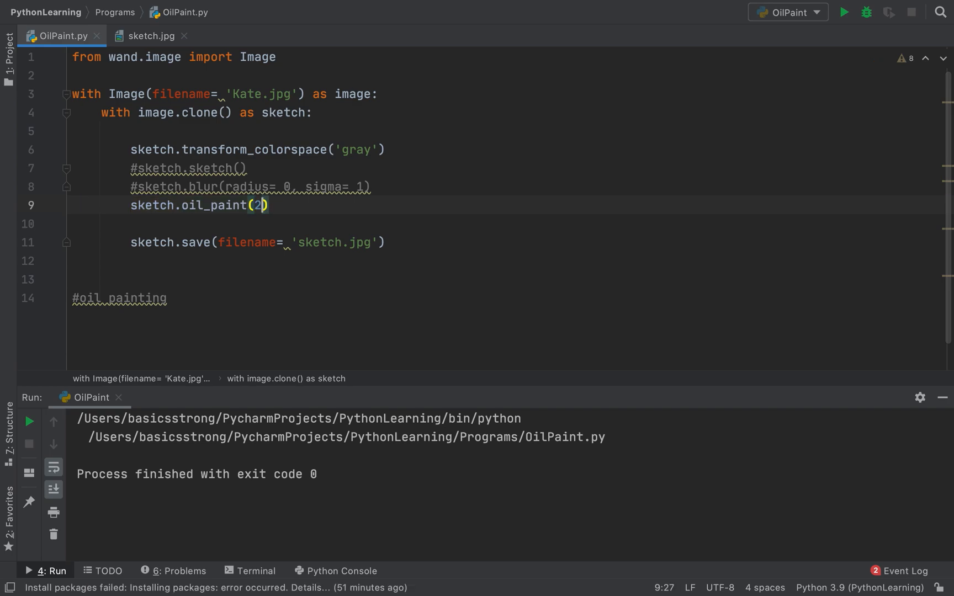
{"action": "type", "text": ", 1"}
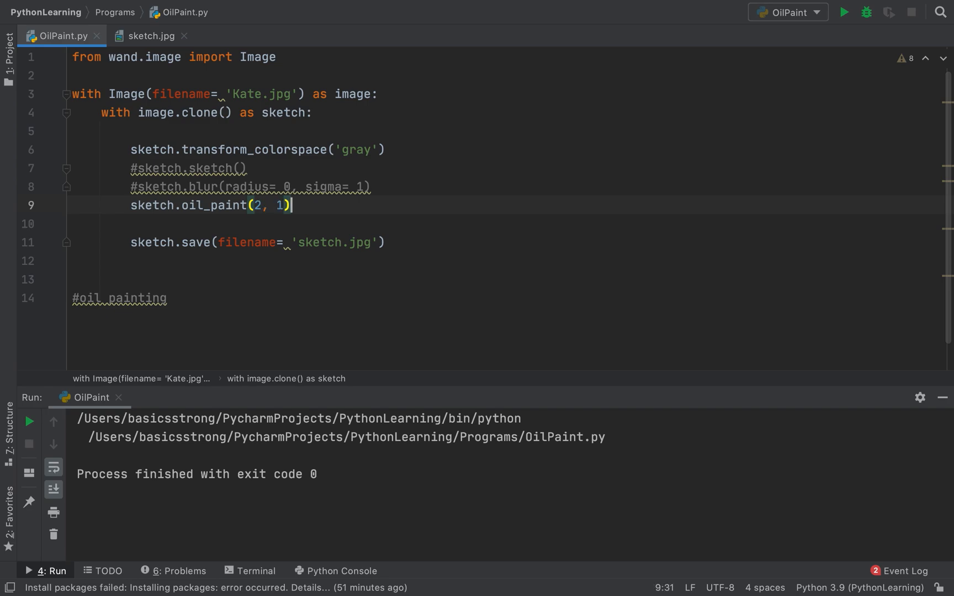
{"action": "mouse_move", "coordinate": [435, 211]}
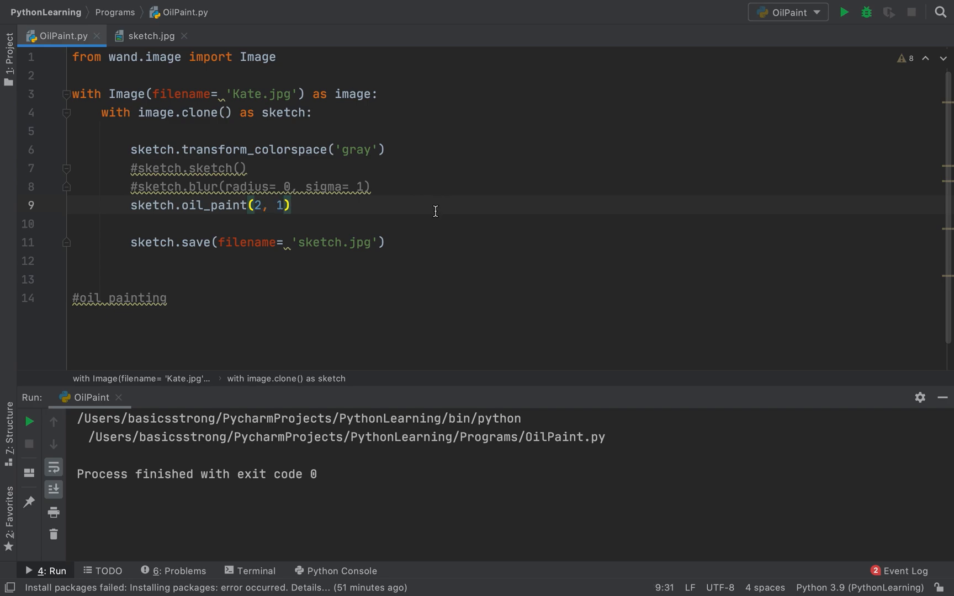
{"action": "mouse_move", "coordinate": [845, 12]}
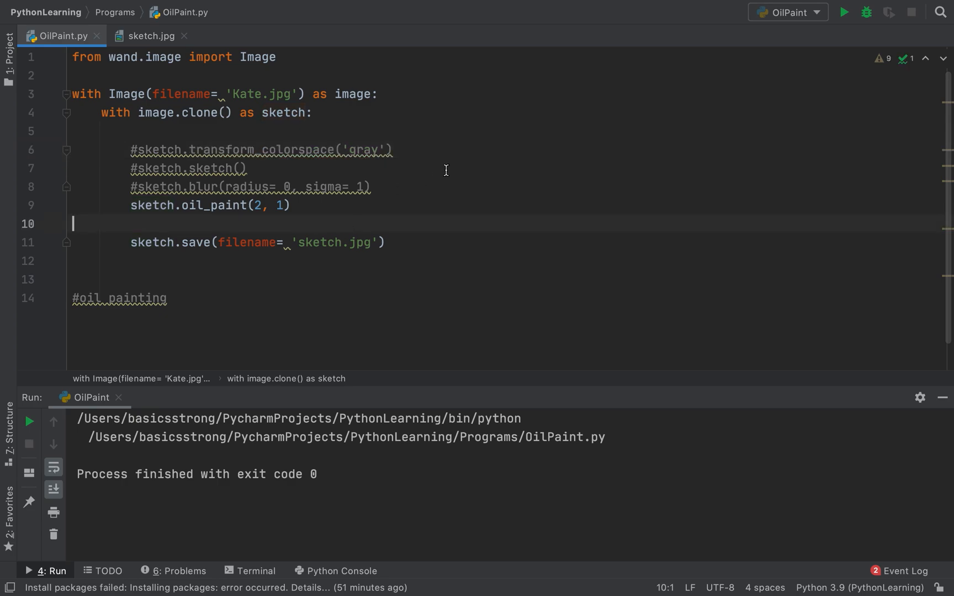
- Rerun the script and zoom into sketch.jpg to inspect the oil-painted portrait
{"action": "left_click", "coordinate": [844, 12]}
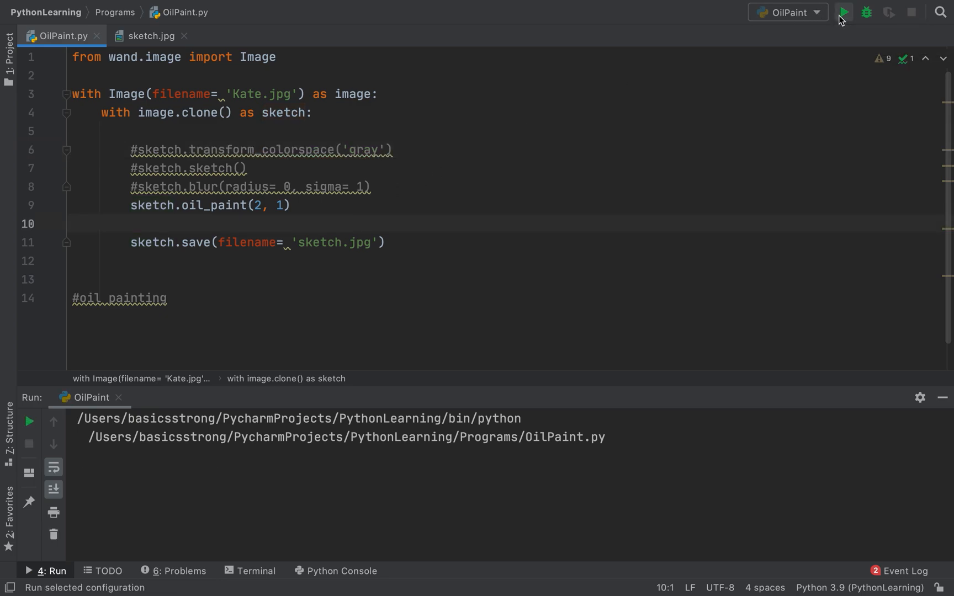
{"action": "left_click", "coordinate": [844, 11]}
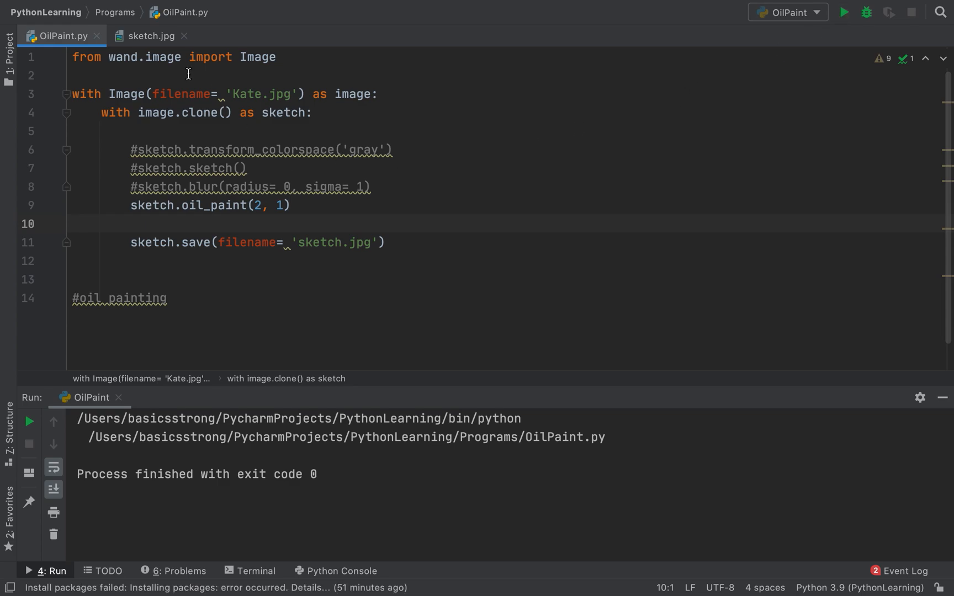
{"action": "left_click", "coordinate": [152, 35]}
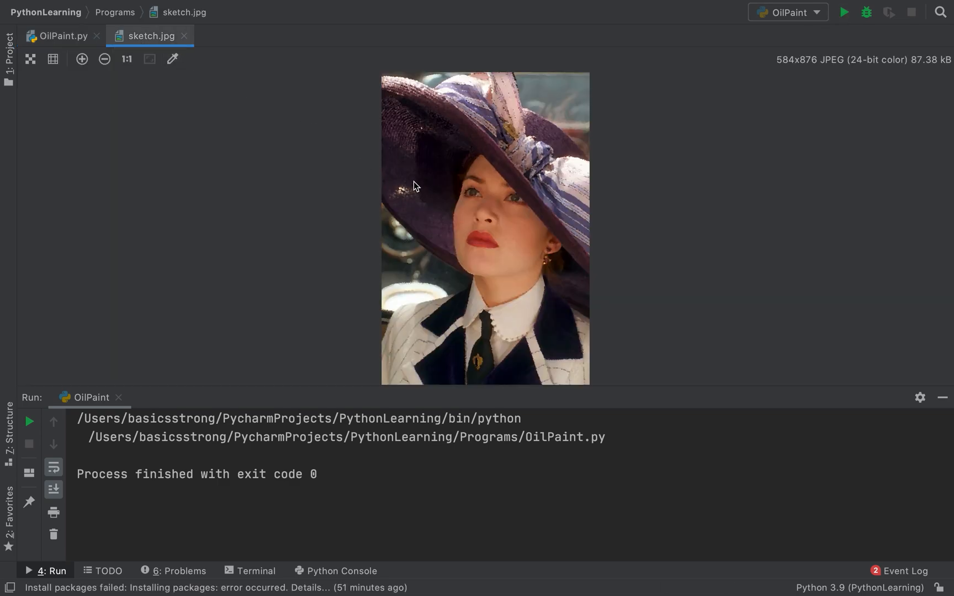
{"action": "left_click", "coordinate": [81, 59]}
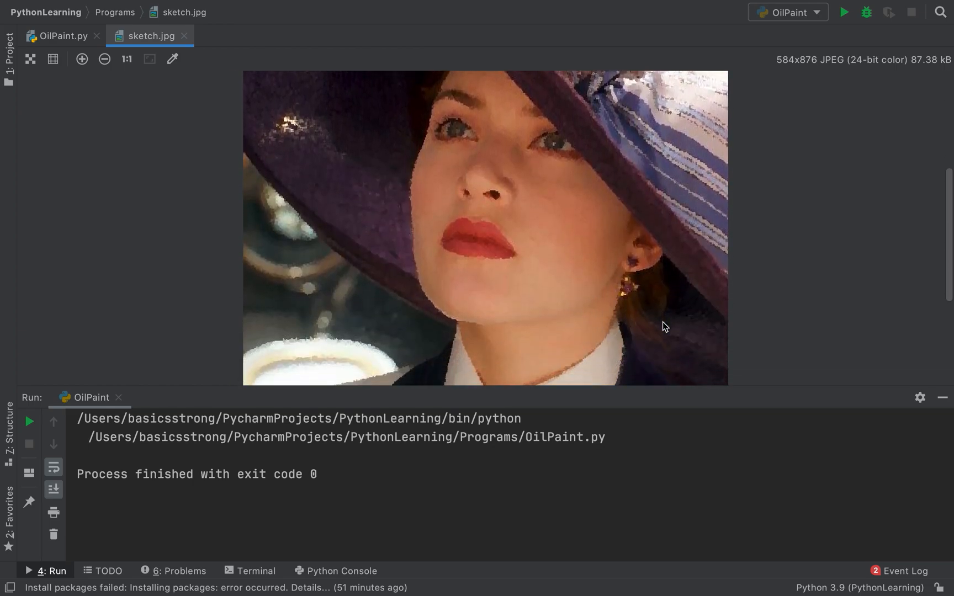
{"action": "scroll", "scroll_direction": "down", "scroll_amount": 3}
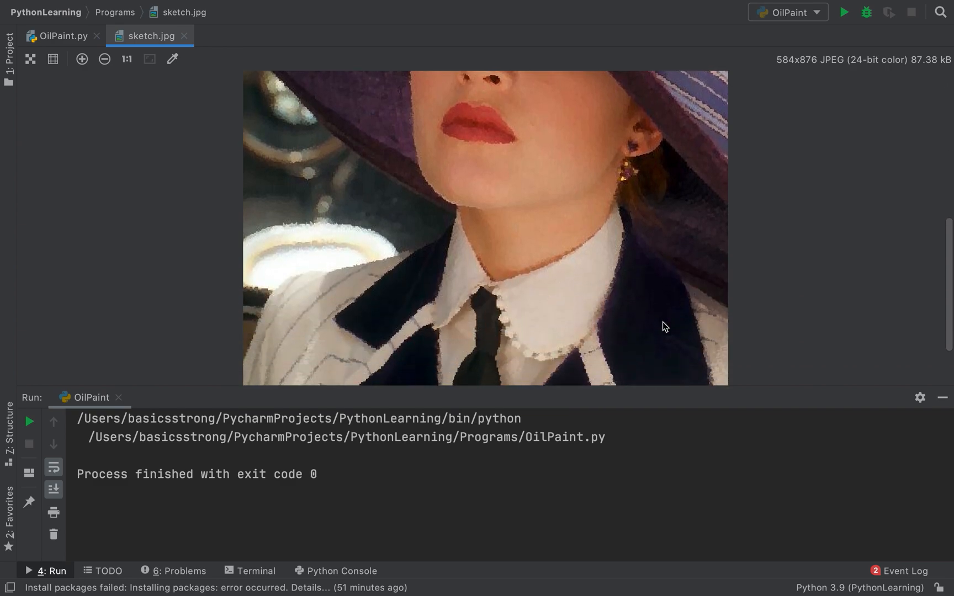
- Switch to the ArtLine repository in Chrome and enter its Model folder
{"action": "left_click", "coordinate": [29, 58]}
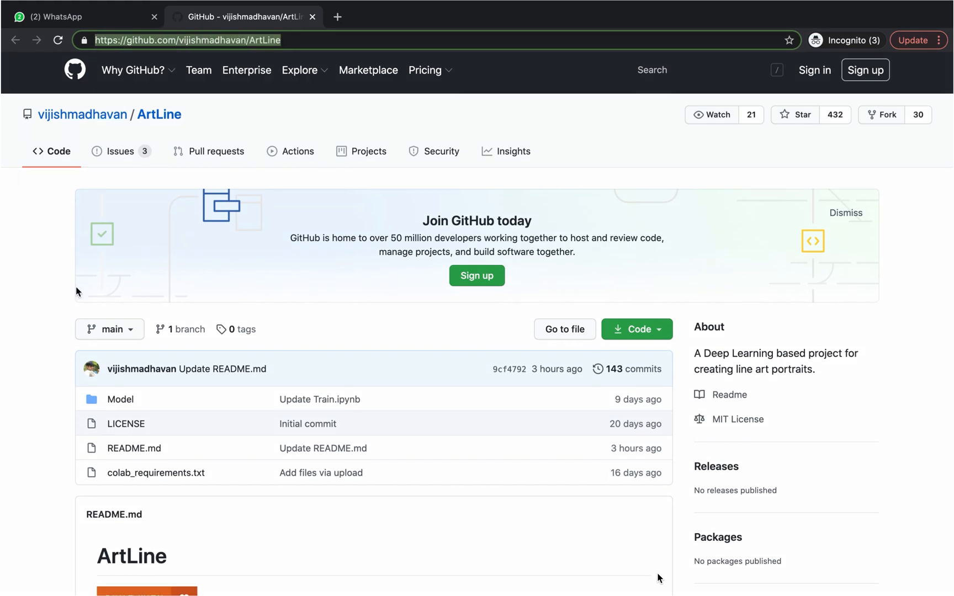
{"action": "scroll", "scroll_direction": "down", "scroll_amount": 3}
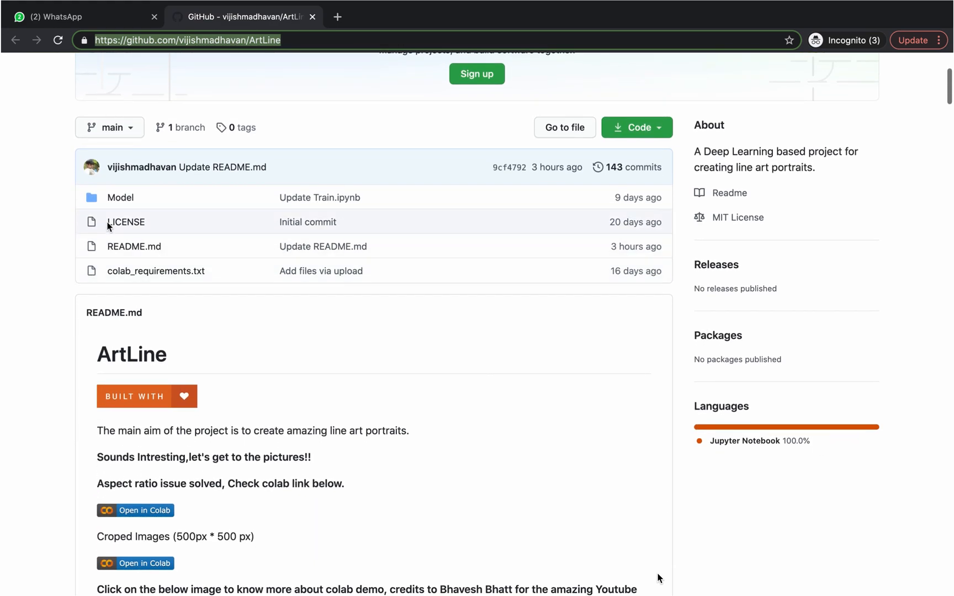
{"action": "left_click", "coordinate": [120, 198]}
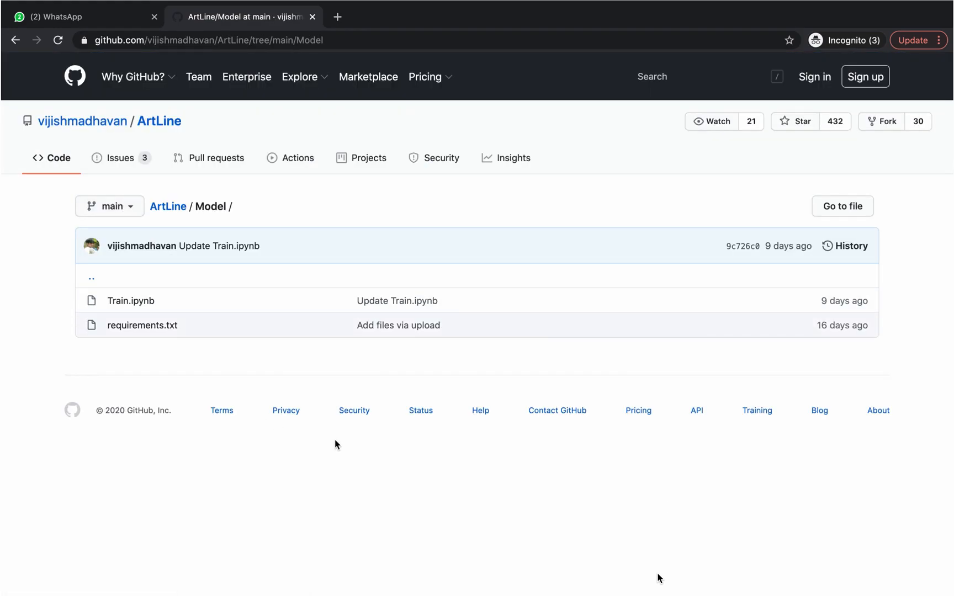
- Review the Train.ipynb training notebook by scrolling through its cells
{"action": "left_click", "coordinate": [131, 300]}
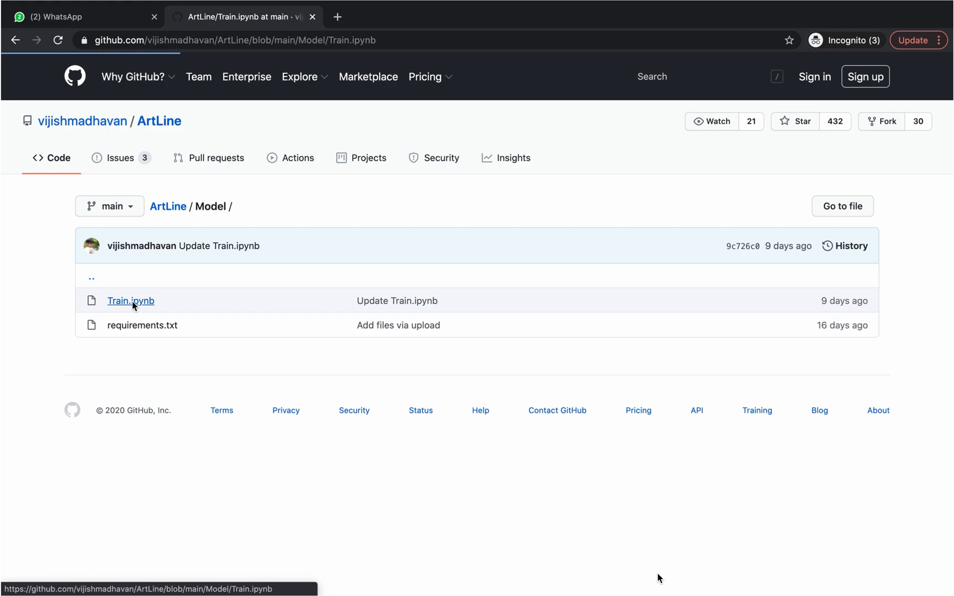
{"action": "left_click", "coordinate": [131, 300]}
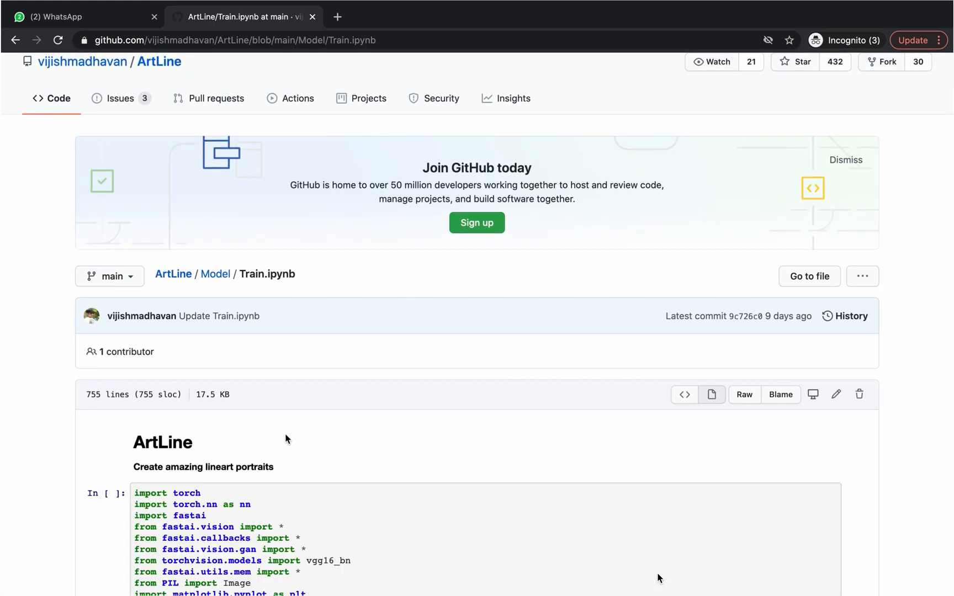
{"action": "scroll", "scroll_direction": "down", "scroll_amount": 3}
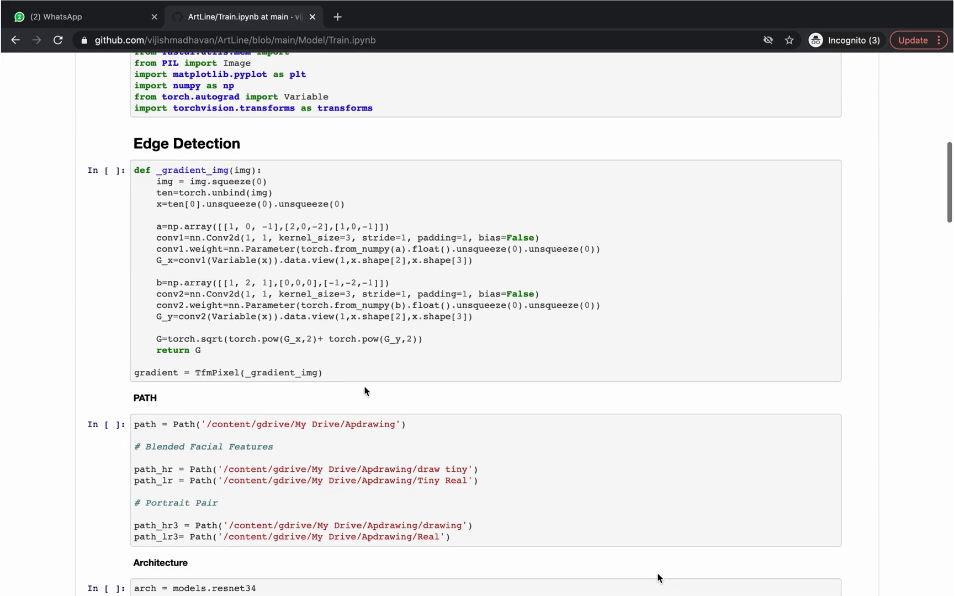
{"action": "scroll", "scroll_direction": "down", "scroll_amount": 3}
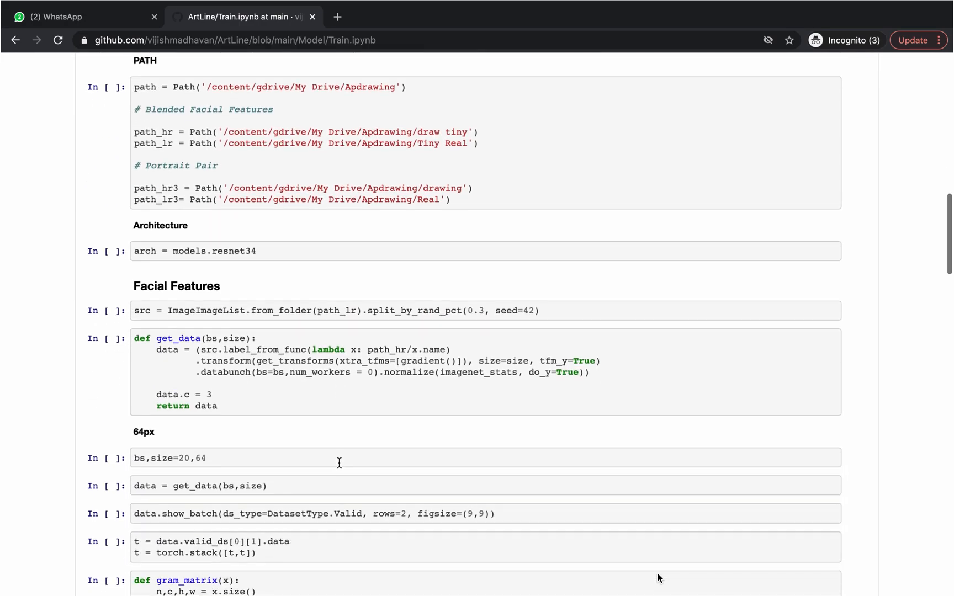
{"action": "scroll", "scroll_direction": "down", "scroll_amount": 3}
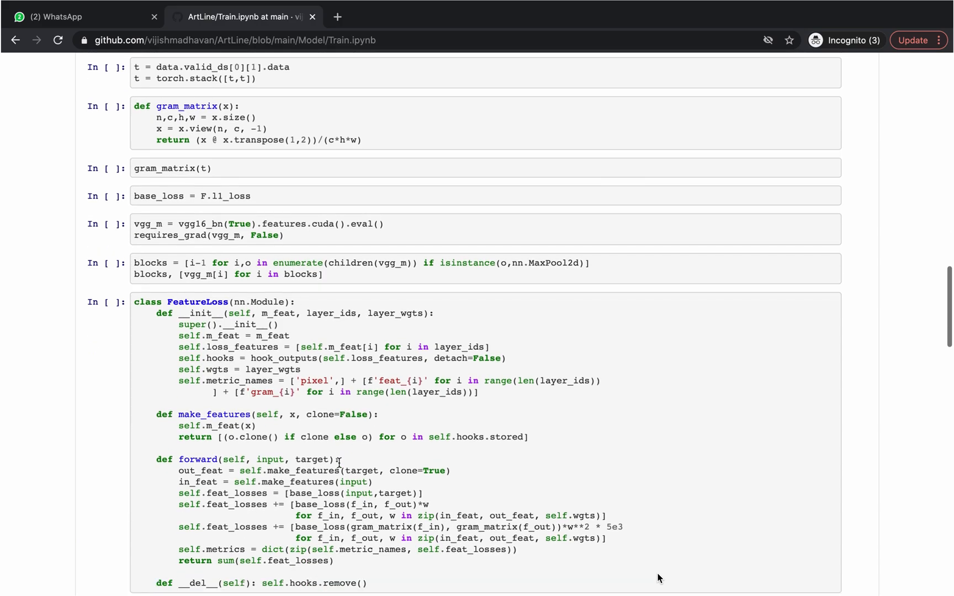
{"action": "scroll", "scroll_direction": "down", "scroll_amount": 3}
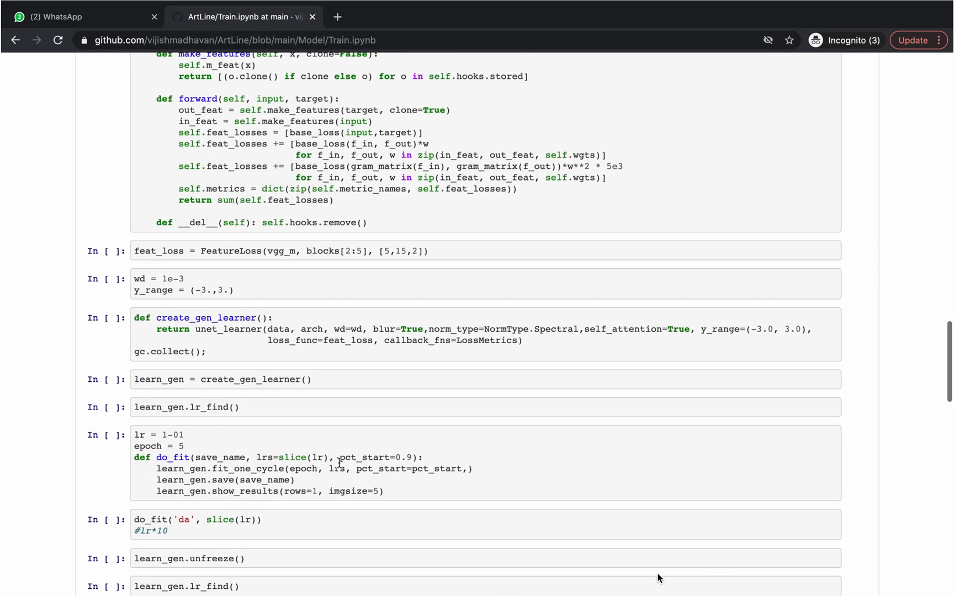
{"action": "scroll", "scroll_direction": "down", "scroll_amount": 3}
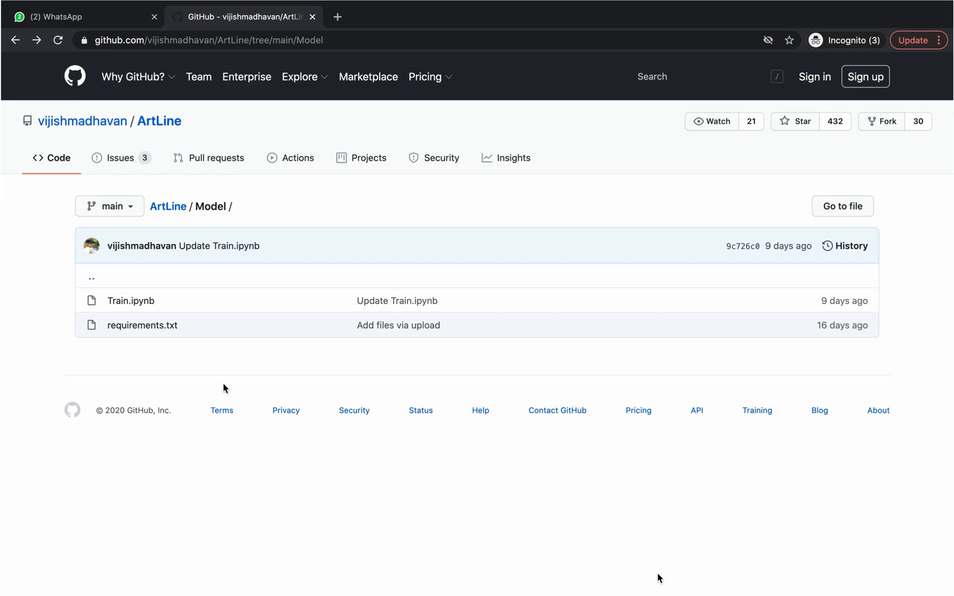
- Return to the ArtLine README and browse the photo-to-line-art example pairs
{"action": "left_click", "coordinate": [15, 39]}
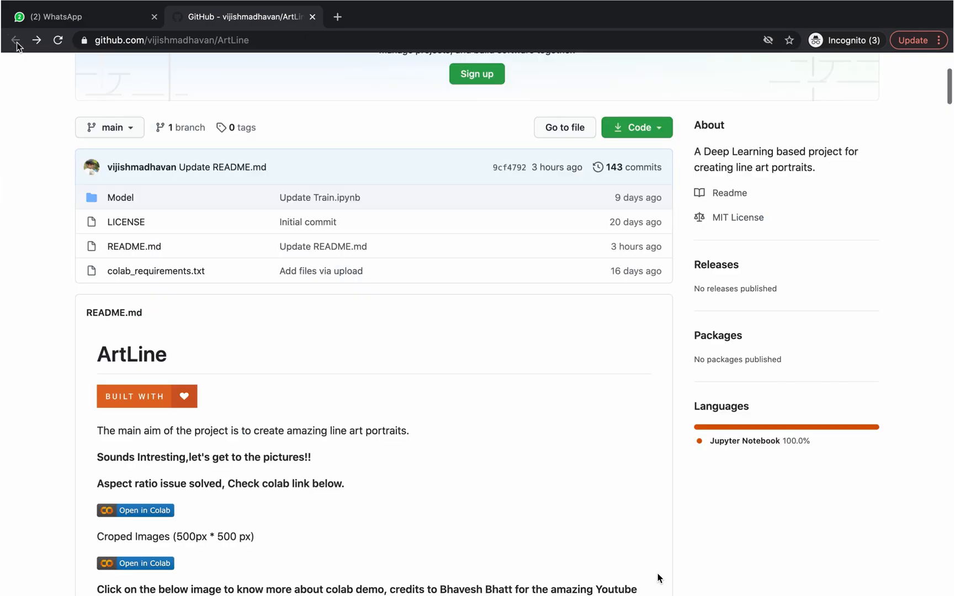
{"action": "scroll", "scroll_direction": "down", "scroll_amount": 3}
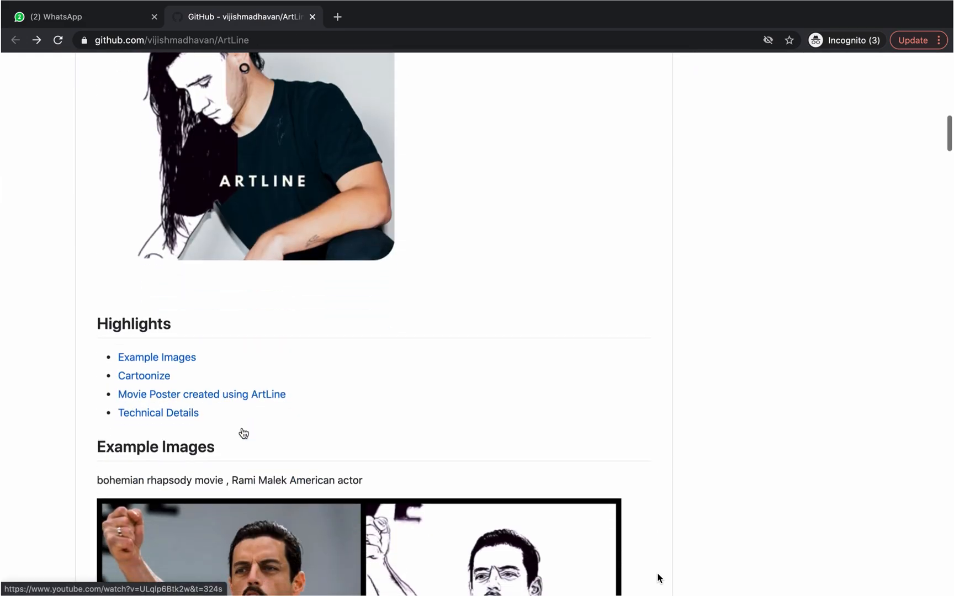
{"action": "scroll", "scroll_direction": "down", "scroll_amount": 3}
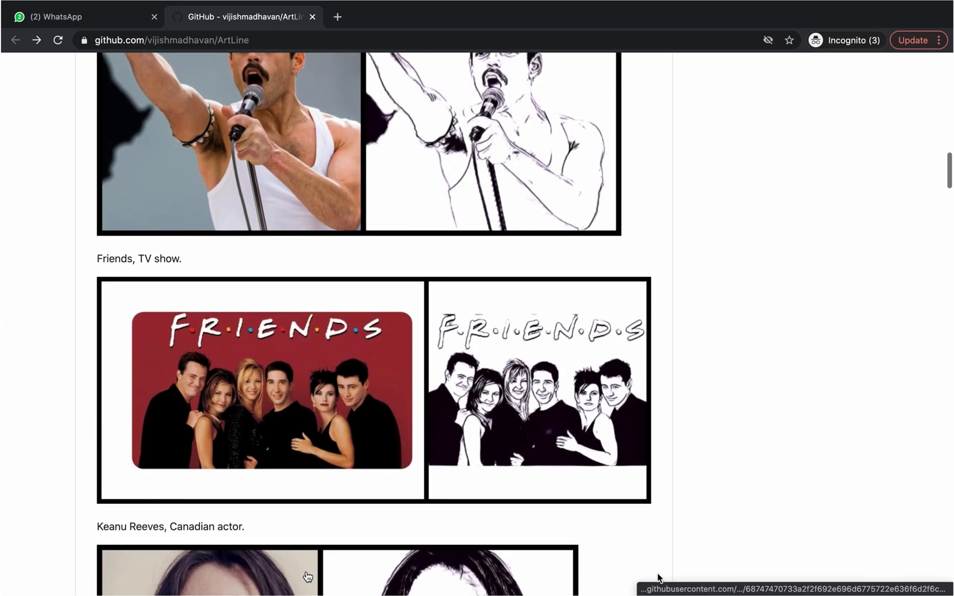
{"action": "scroll", "scroll_direction": "down", "scroll_amount": 3}
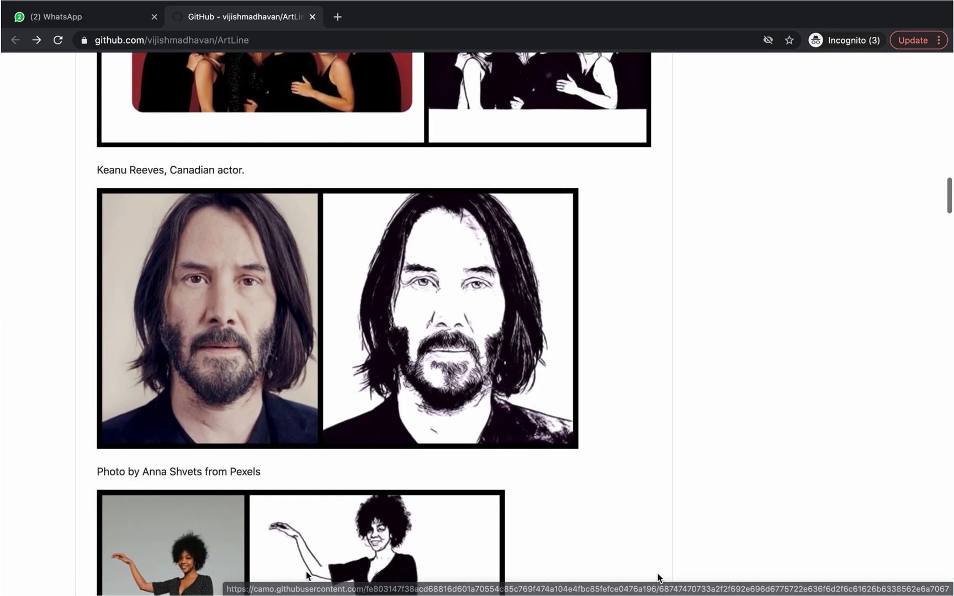
{"action": "scroll", "scroll_direction": "down", "scroll_amount": 3}
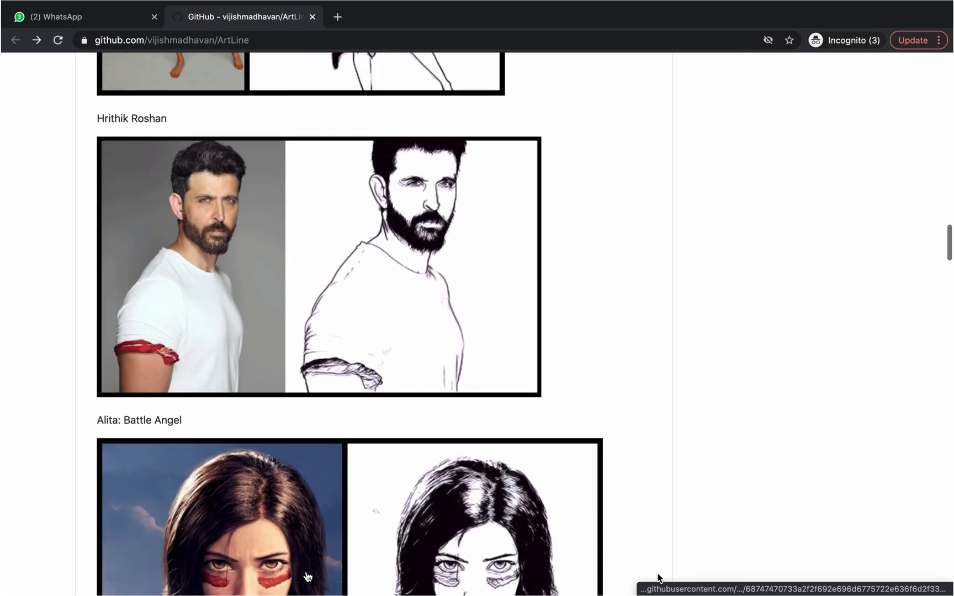
{"action": "scroll", "scroll_direction": "down", "scroll_amount": 3}
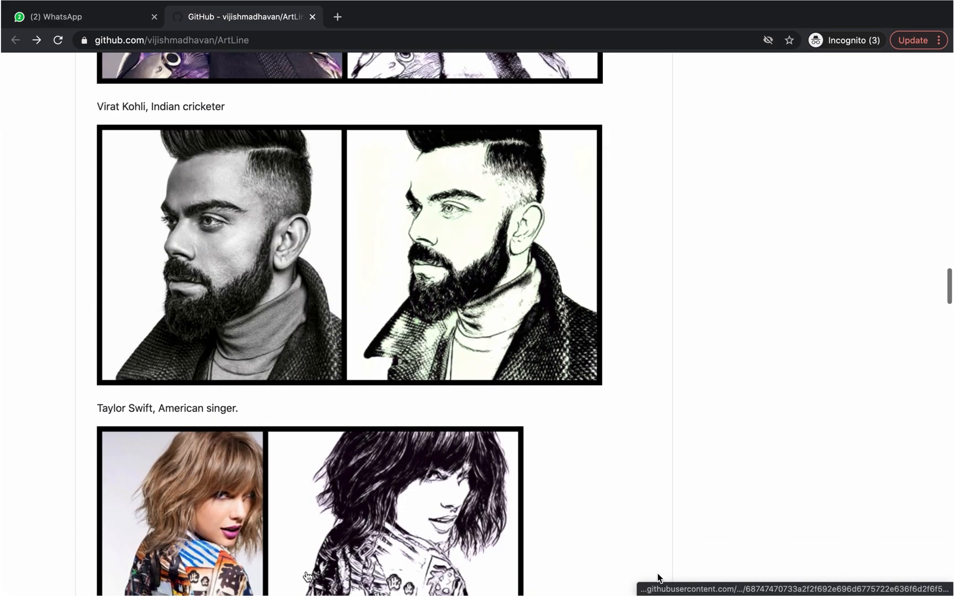
{"action": "scroll", "scroll_direction": "down", "scroll_amount": 3}
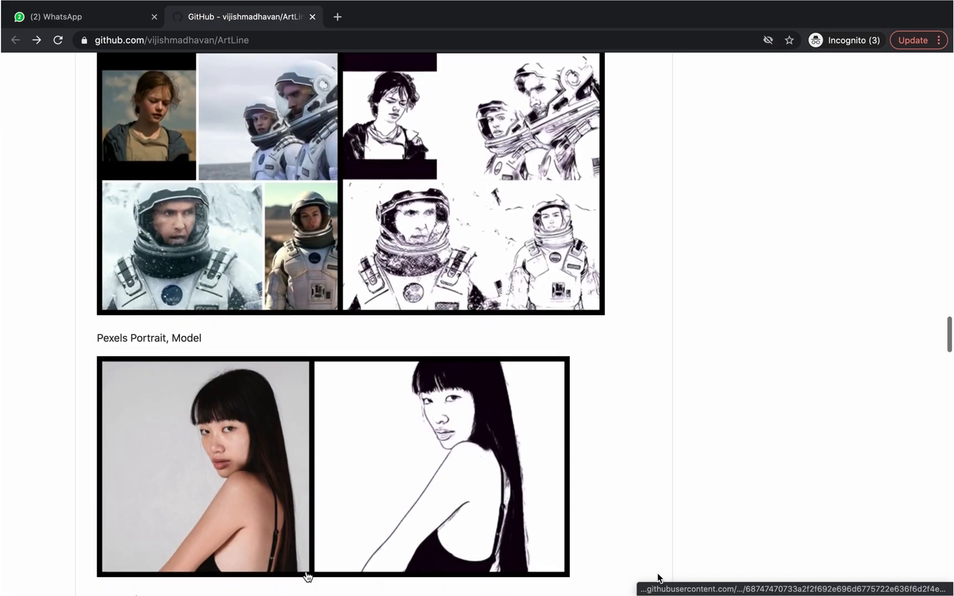
{"action": "scroll", "scroll_direction": "down", "scroll_amount": 3}
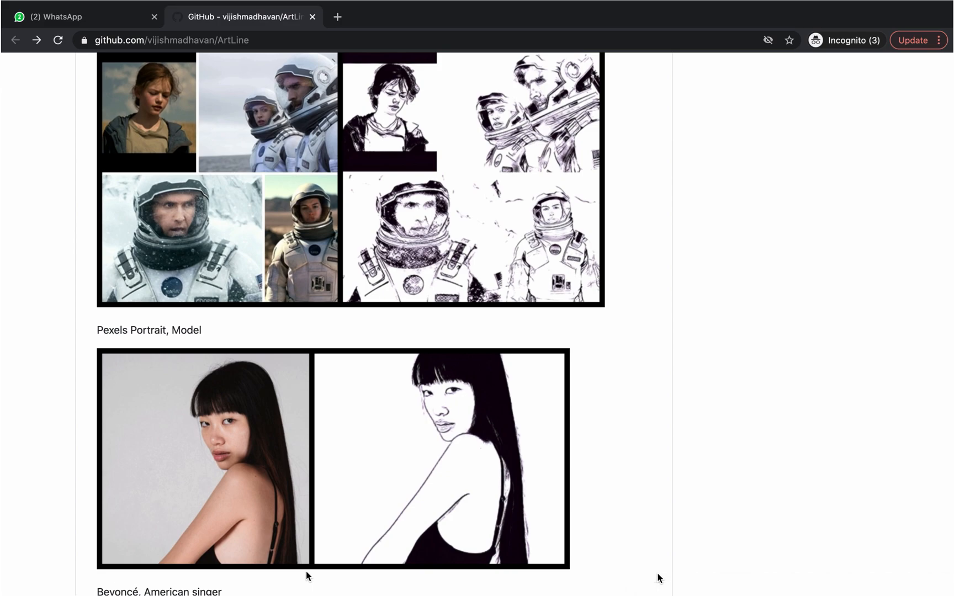
{"action": "mouse_move", "coordinate": [309, 576]}
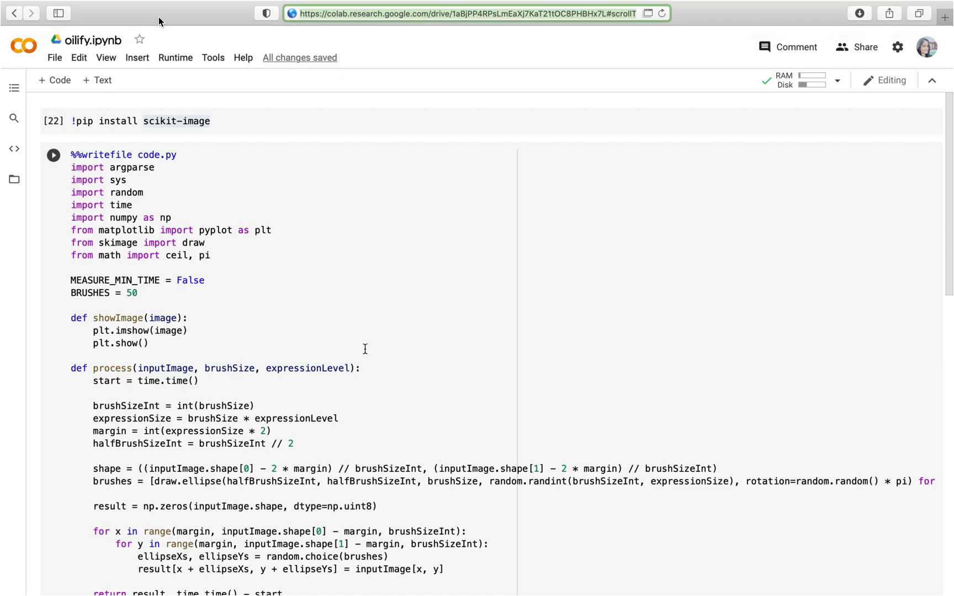
- Run the scikit-image install cell and the %%writefile cell that saves the oilify script
{"action": "left_click", "coordinate": [52, 154]}
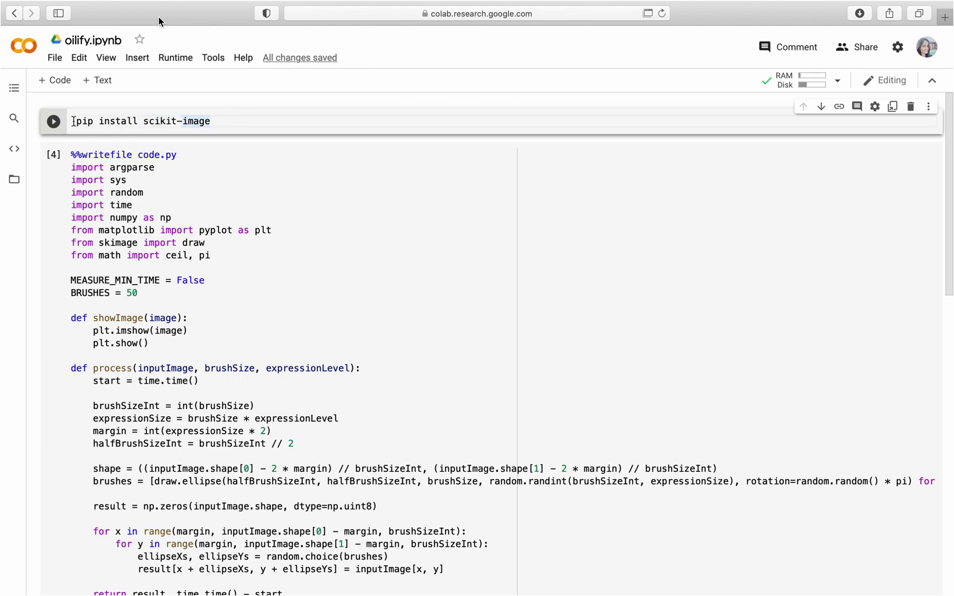
{"action": "left_click", "coordinate": [53, 122]}
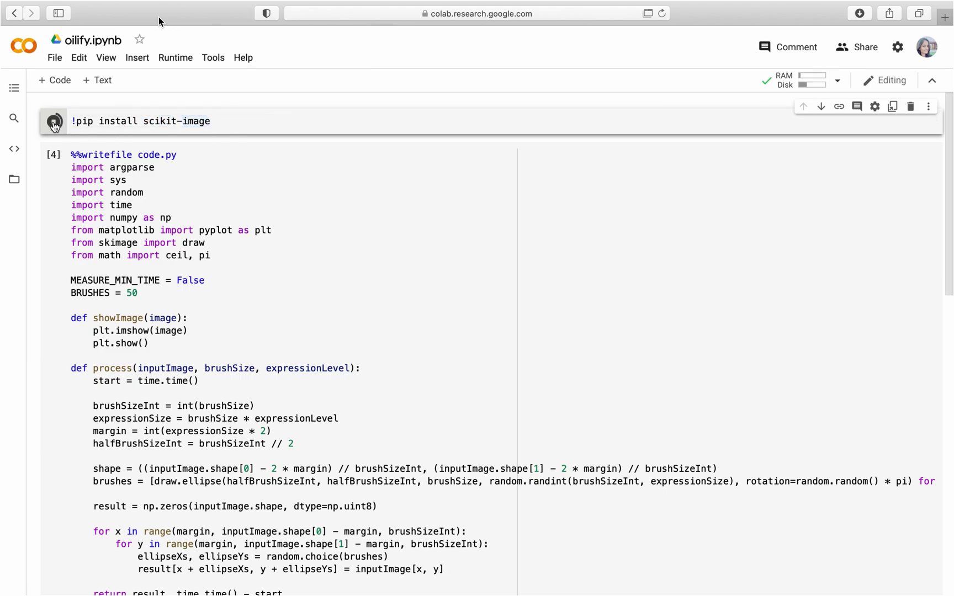
{"action": "left_click", "coordinate": [53, 122]}
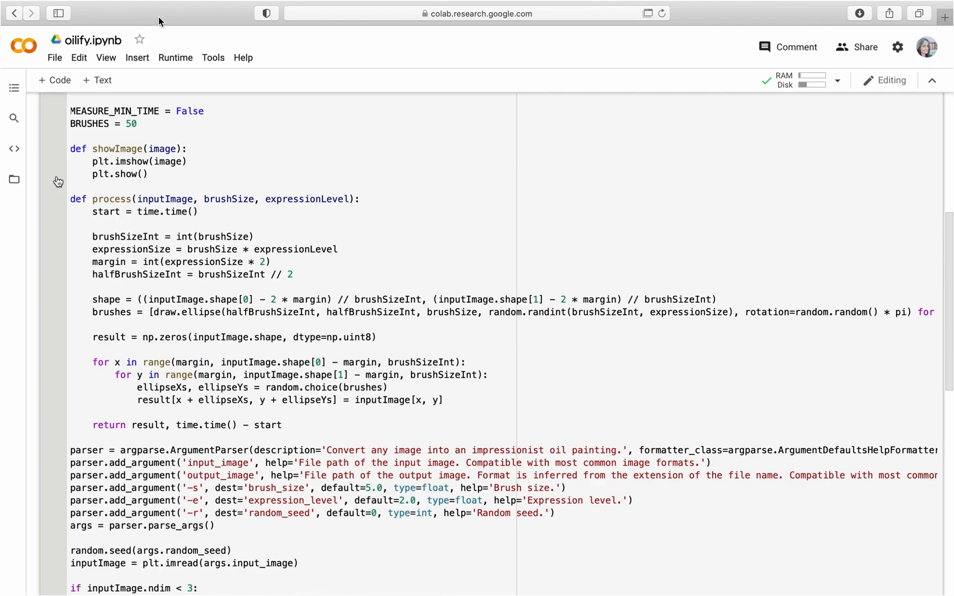
{"action": "scroll", "scroll_direction": "down", "scroll_amount": 3}
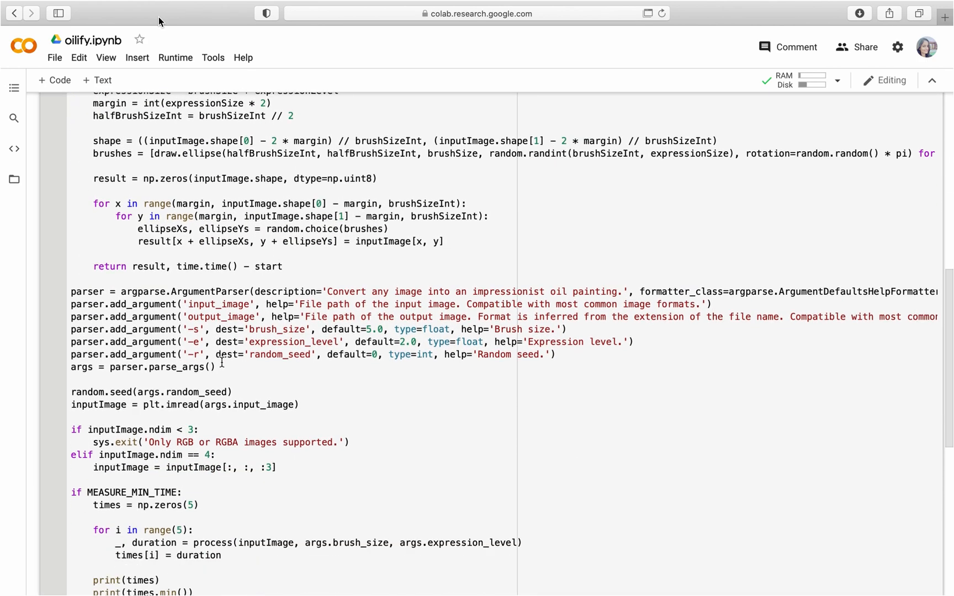
{"action": "scroll", "scroll_direction": "down", "scroll_amount": 3}
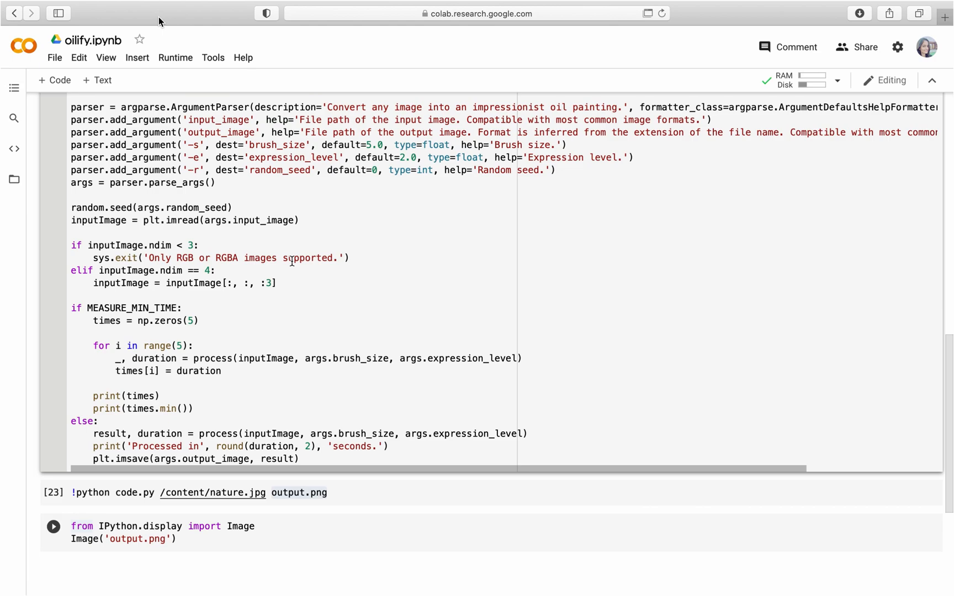
- Review the !python code.py command, highlighting its nature.jpg input and output.png output names
{"action": "left_click", "coordinate": [208, 492]}
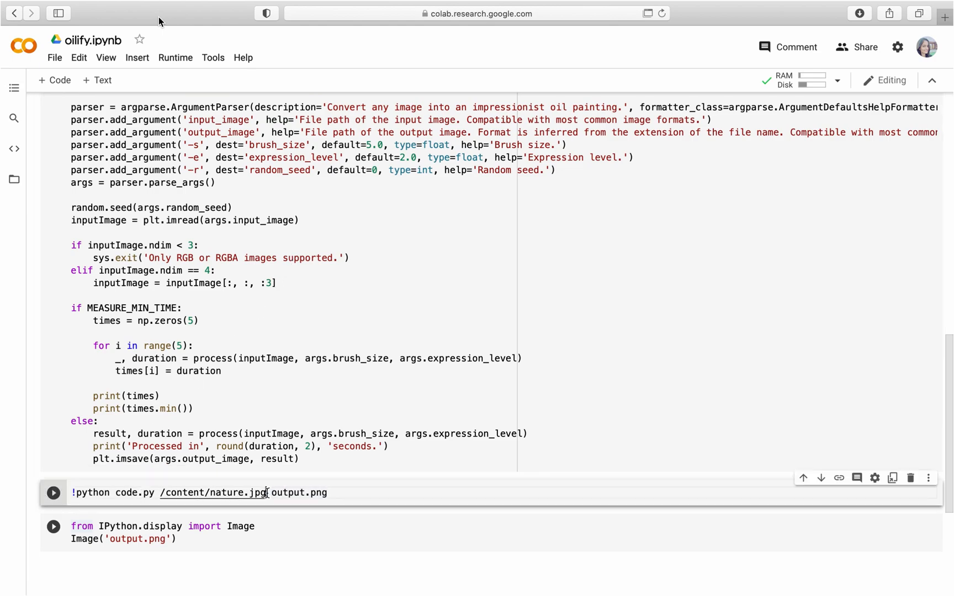
{"action": "double_click", "coordinate": [213, 492]}
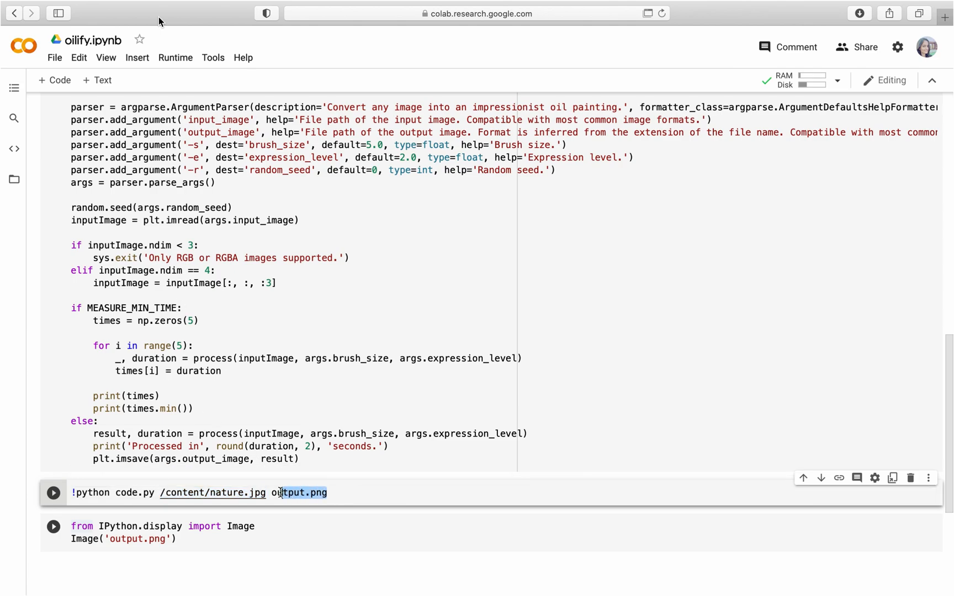
{"action": "double_click", "coordinate": [298, 492]}
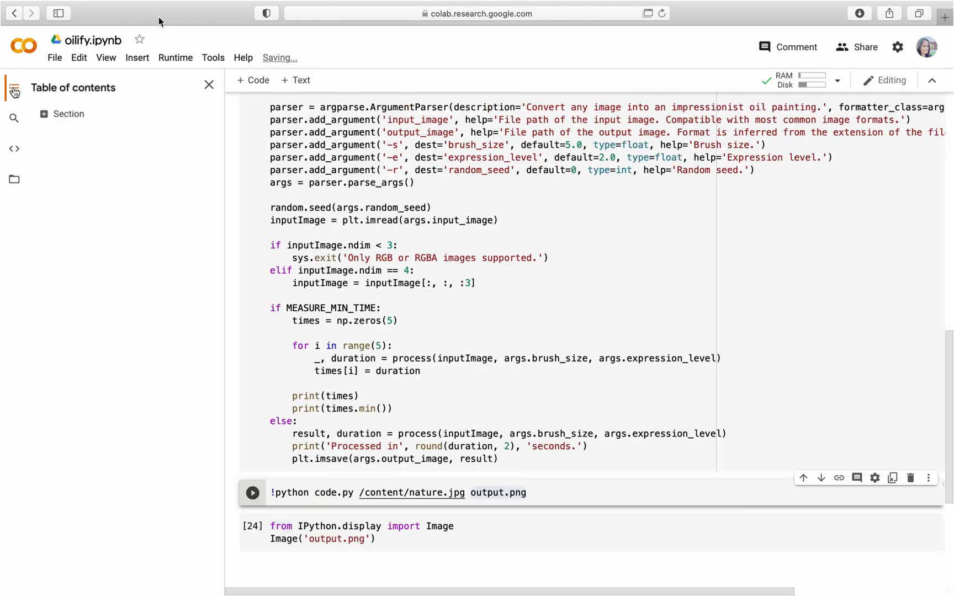
- Show the notebook's file listing and view the uploaded nature.jpg image
{"action": "left_click", "coordinate": [14, 179]}
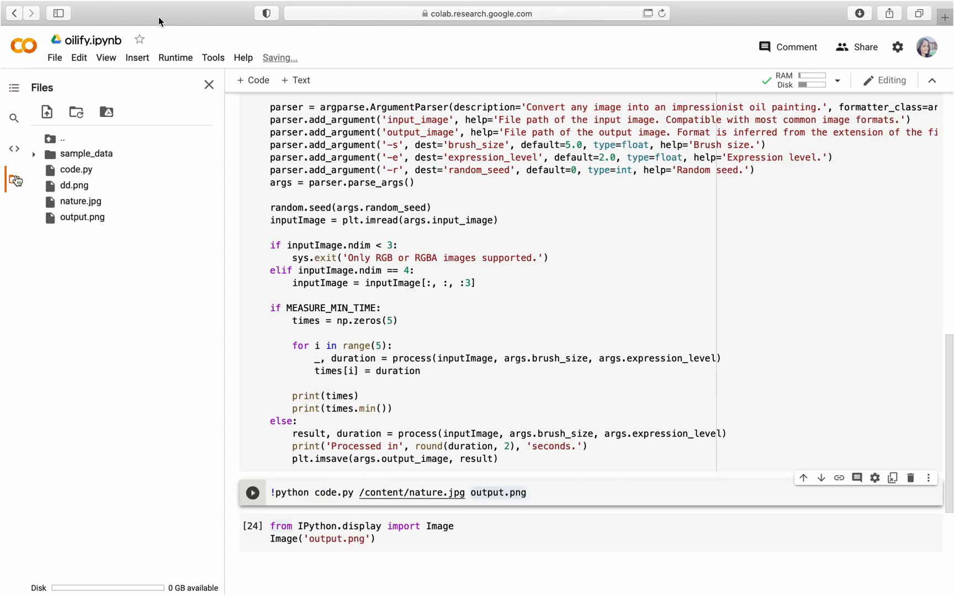
{"action": "left_click", "coordinate": [80, 201]}
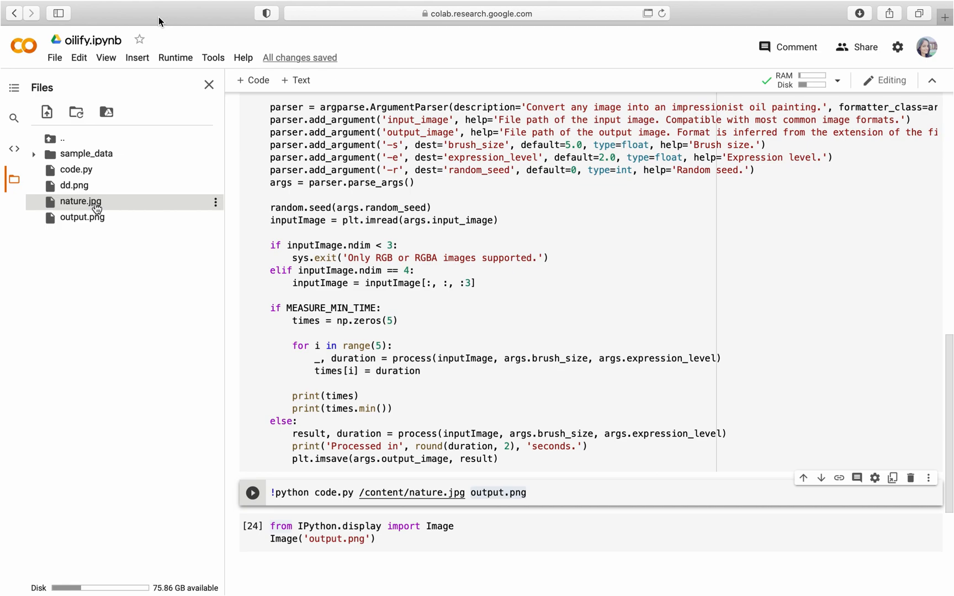
{"action": "double_click", "coordinate": [79, 201]}
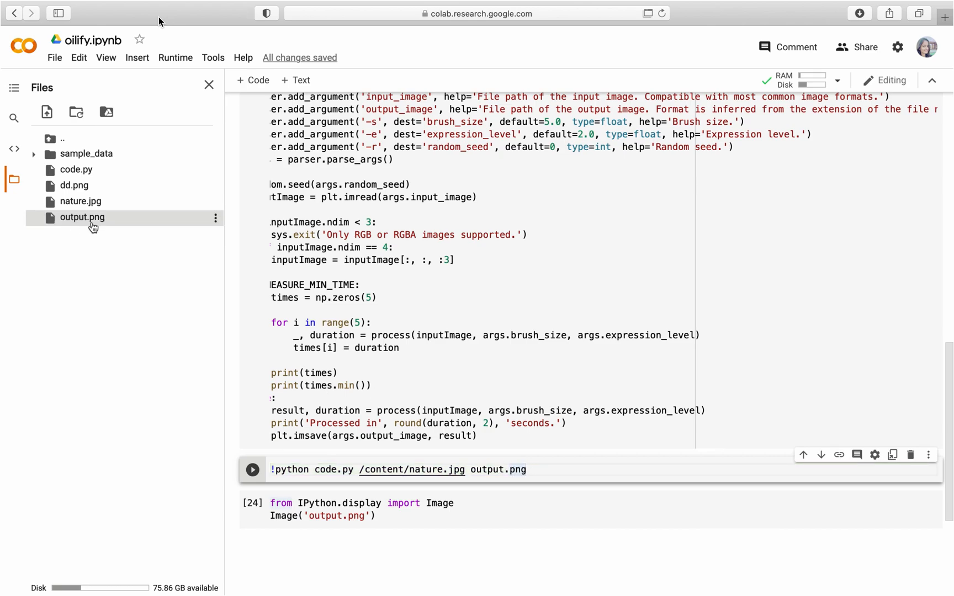
{"action": "scroll", "scroll_direction": "down", "scroll_amount": 3}
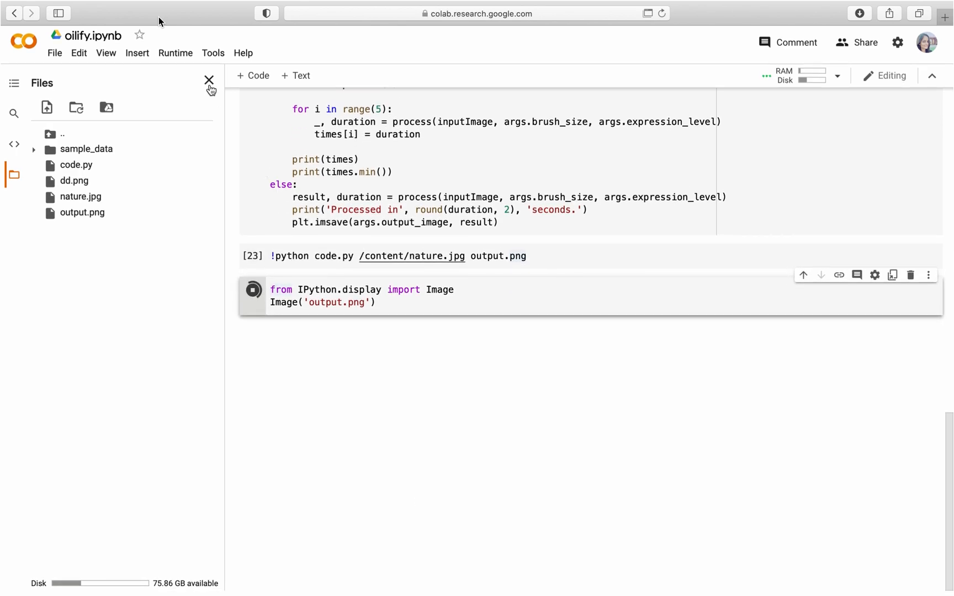
- Run the Image('output.png') cell to display the oilified autumn landscape
{"action": "left_click", "coordinate": [208, 79]}
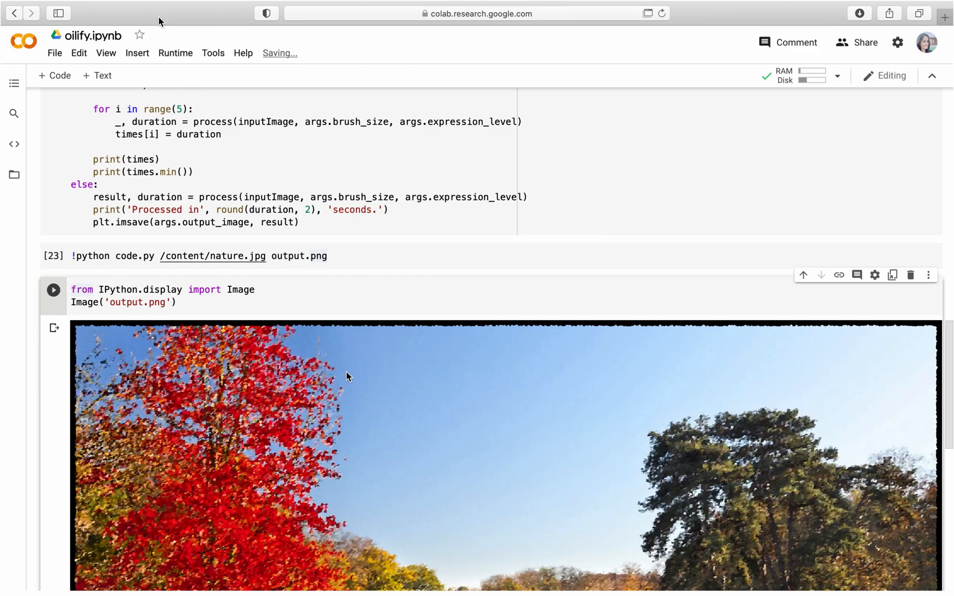
{"action": "scroll", "scroll_direction": "down", "scroll_amount": 3}
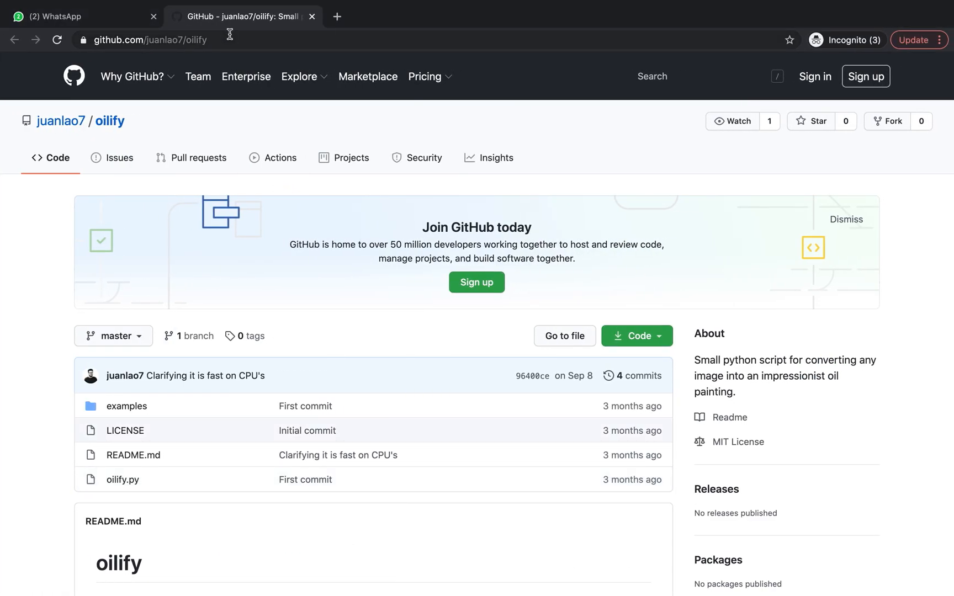
{"action": "scroll", "scroll_direction": "down", "scroll_amount": 3}
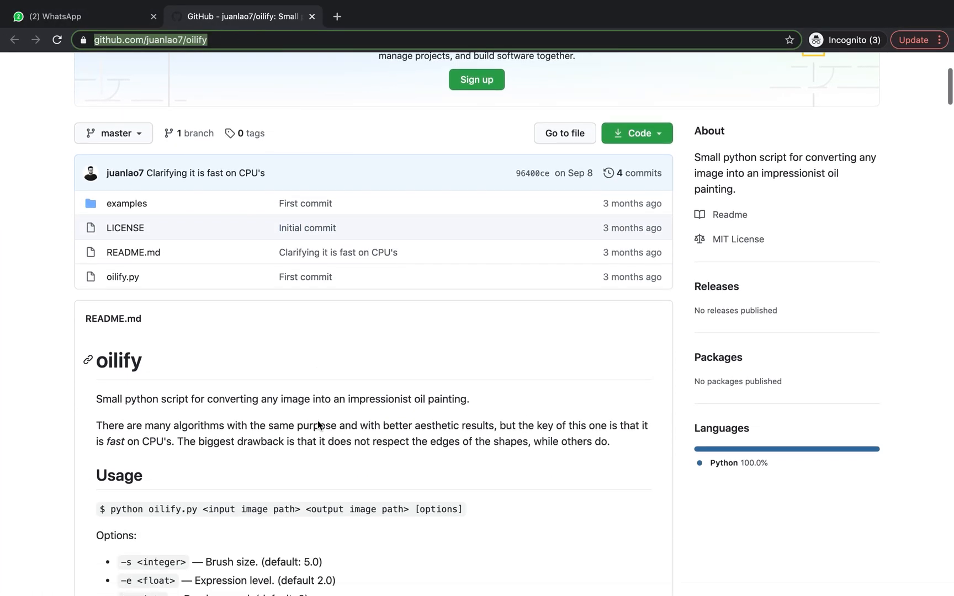
{"action": "scroll", "scroll_direction": "down", "scroll_amount": 3}
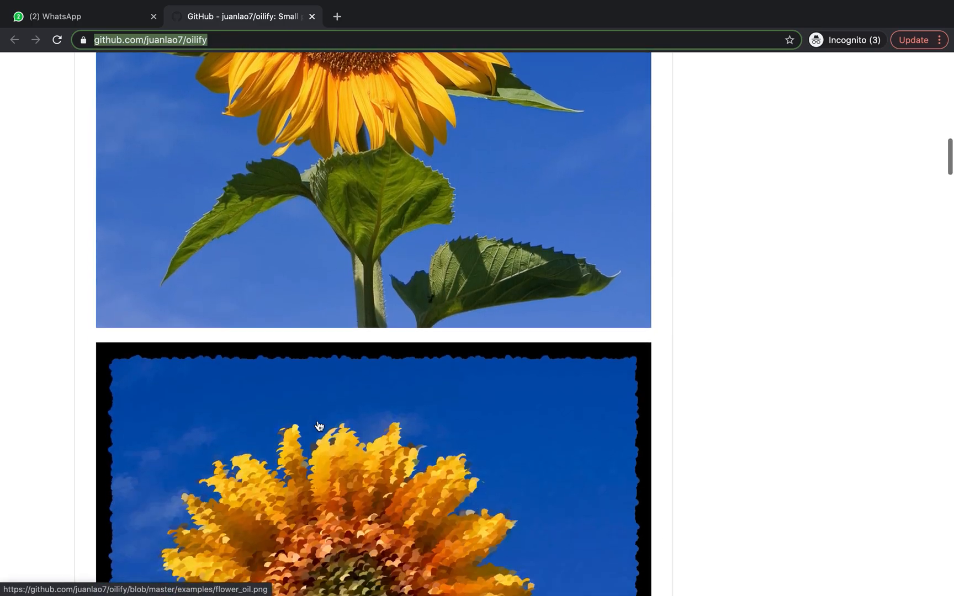
{"action": "scroll", "scroll_direction": "down", "scroll_amount": 3}
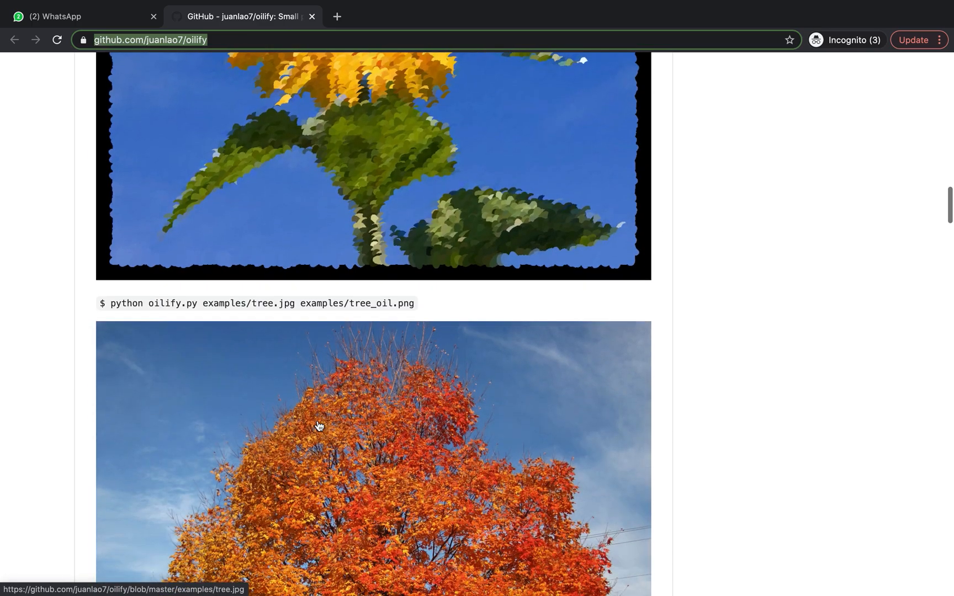
{"action": "scroll", "scroll_direction": "down", "scroll_amount": 3}
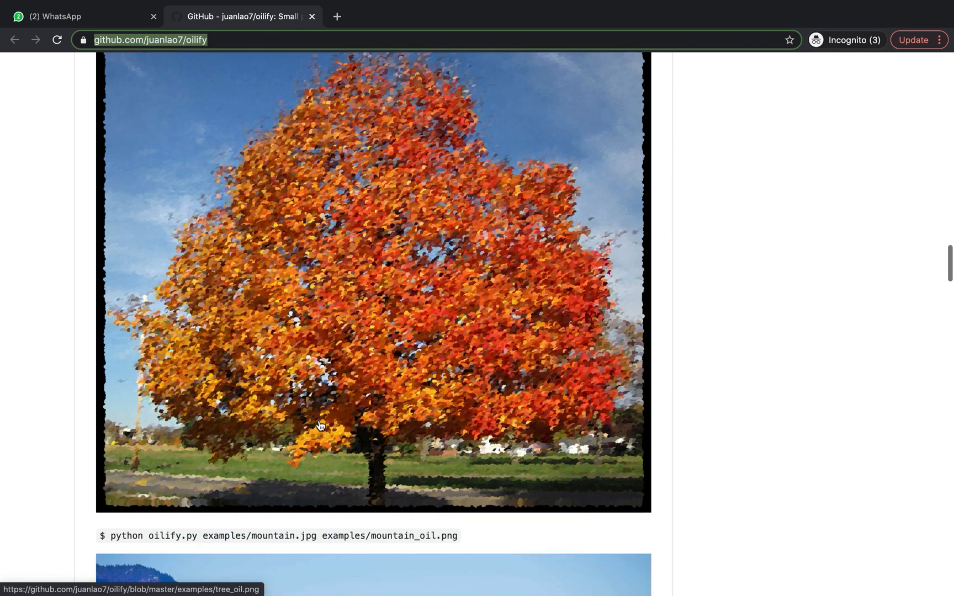
{"action": "scroll", "scroll_direction": "down", "scroll_amount": 3}
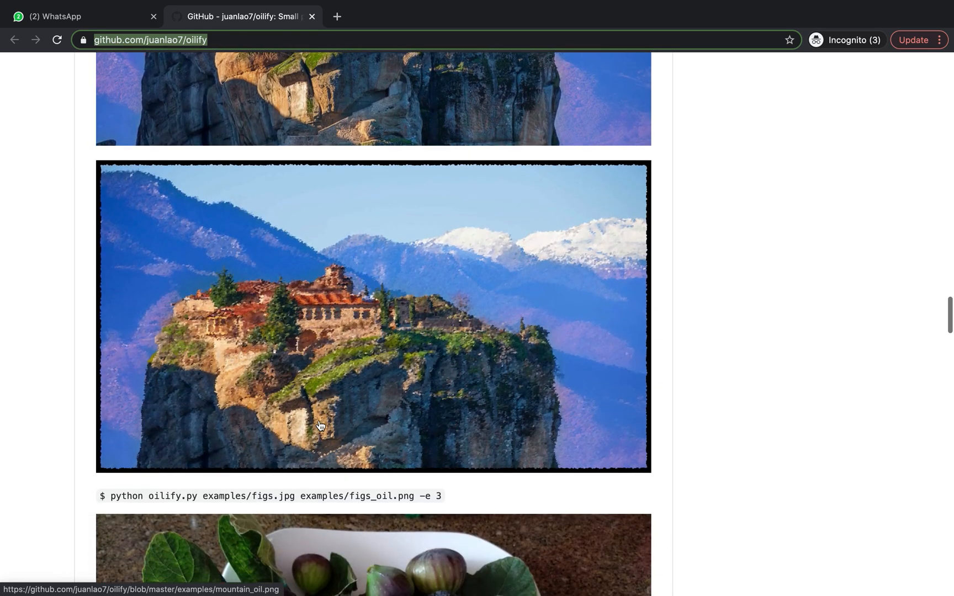
{"action": "scroll", "scroll_direction": "down", "scroll_amount": 3}
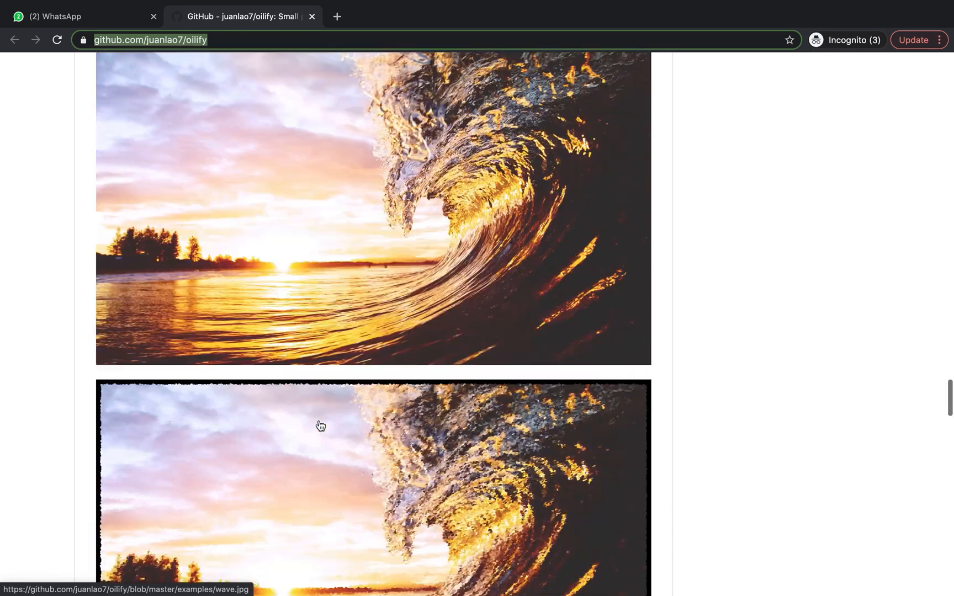
{"action": "scroll", "scroll_direction": "down", "scroll_amount": 3}
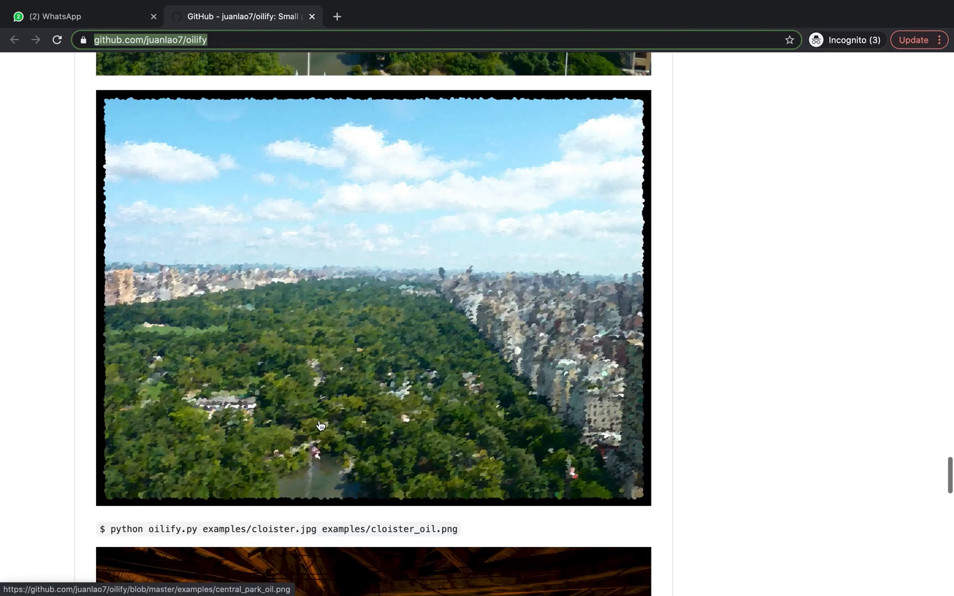
{"action": "scroll", "scroll_direction": "down", "scroll_amount": 3}
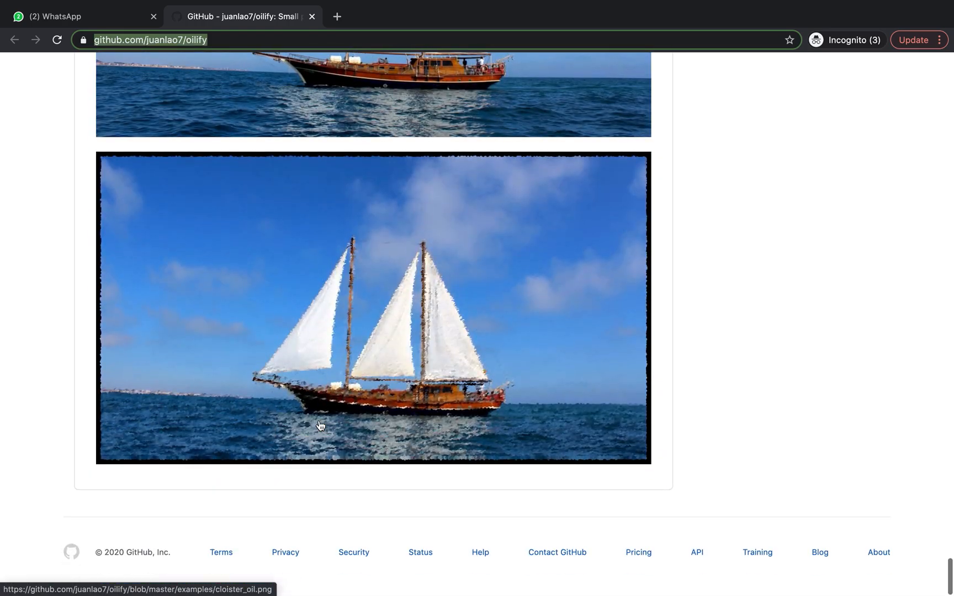